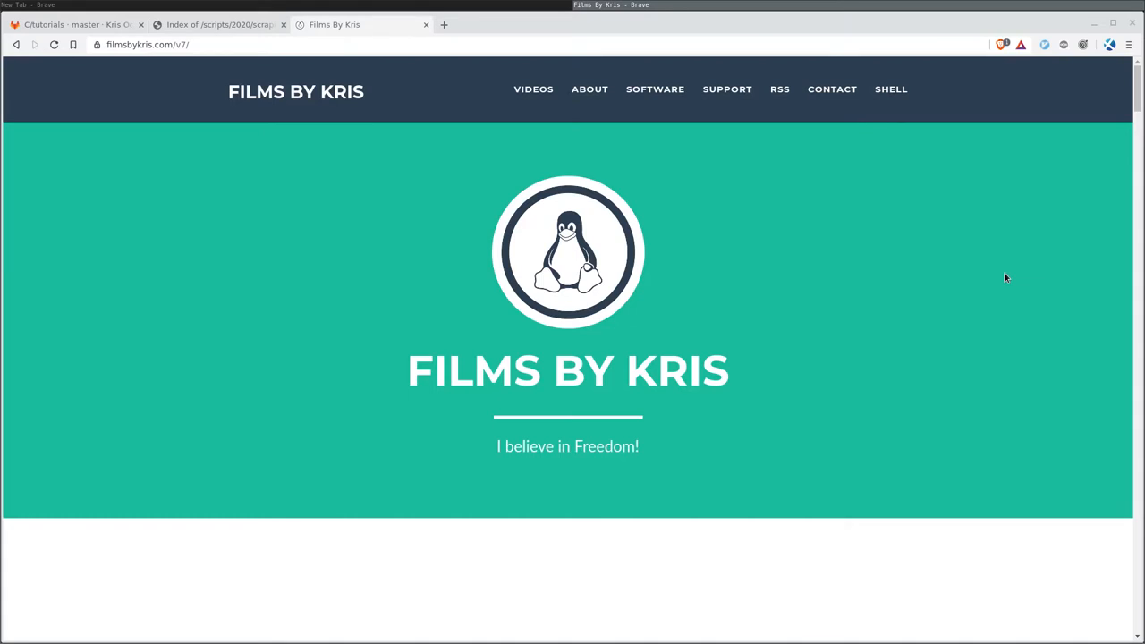
mouse_move(850, 278)
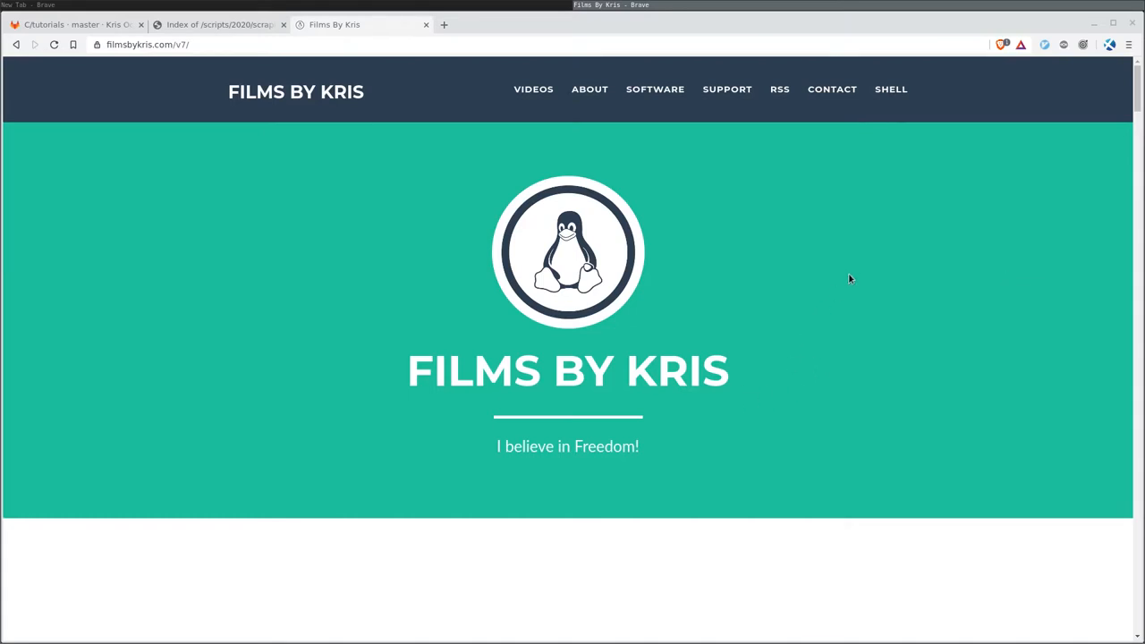
mouse_move(885, 340)
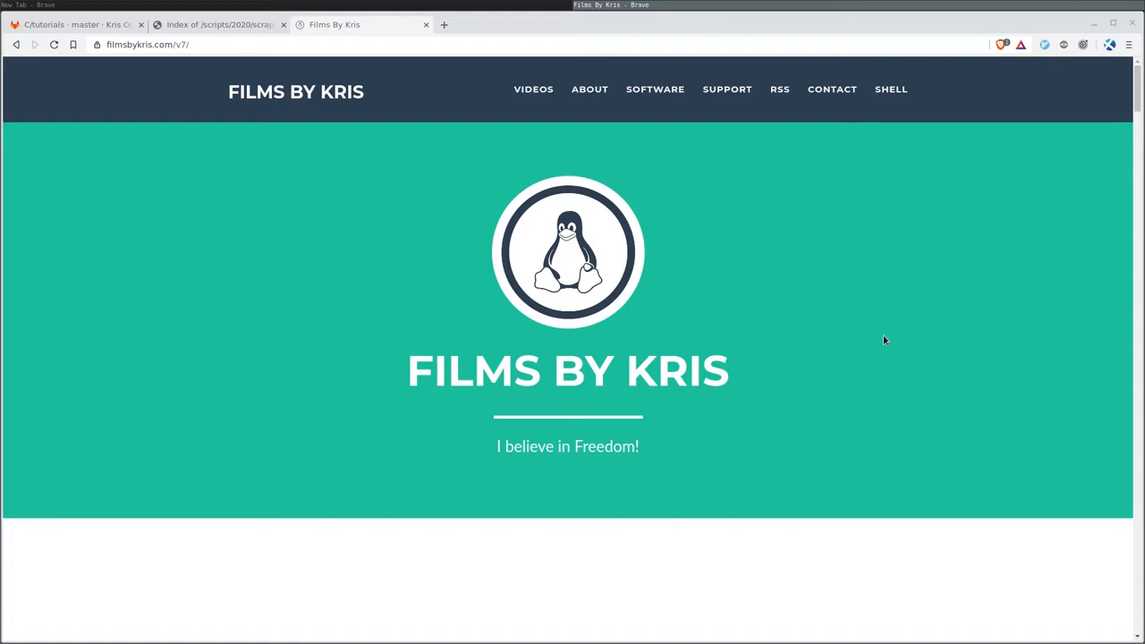
mouse_move(882, 337)
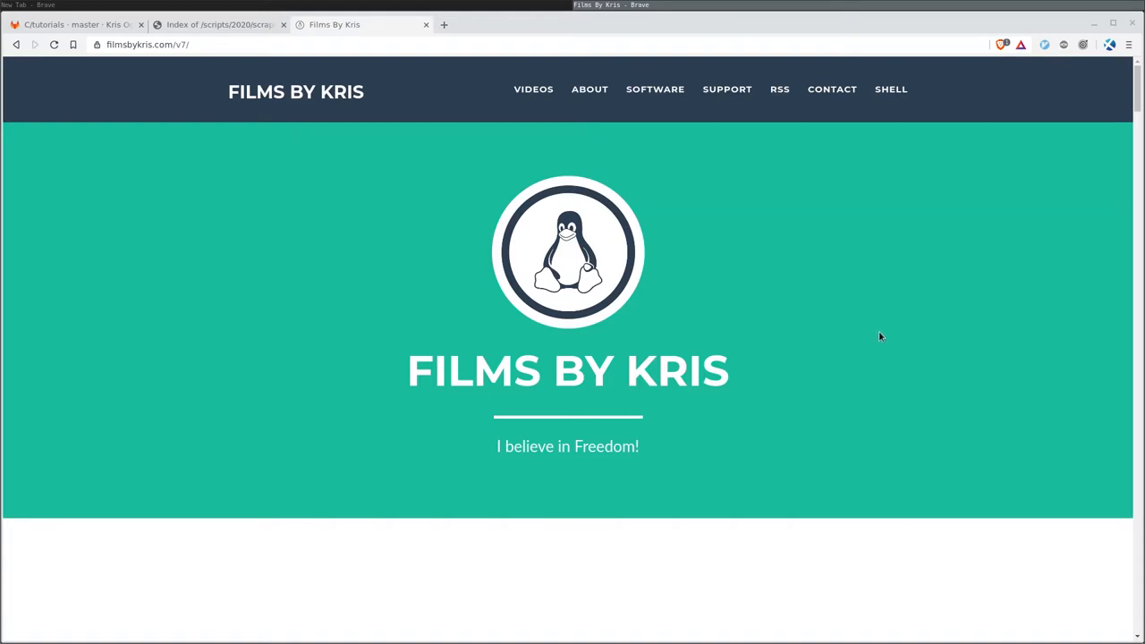
mouse_move(766, 364)
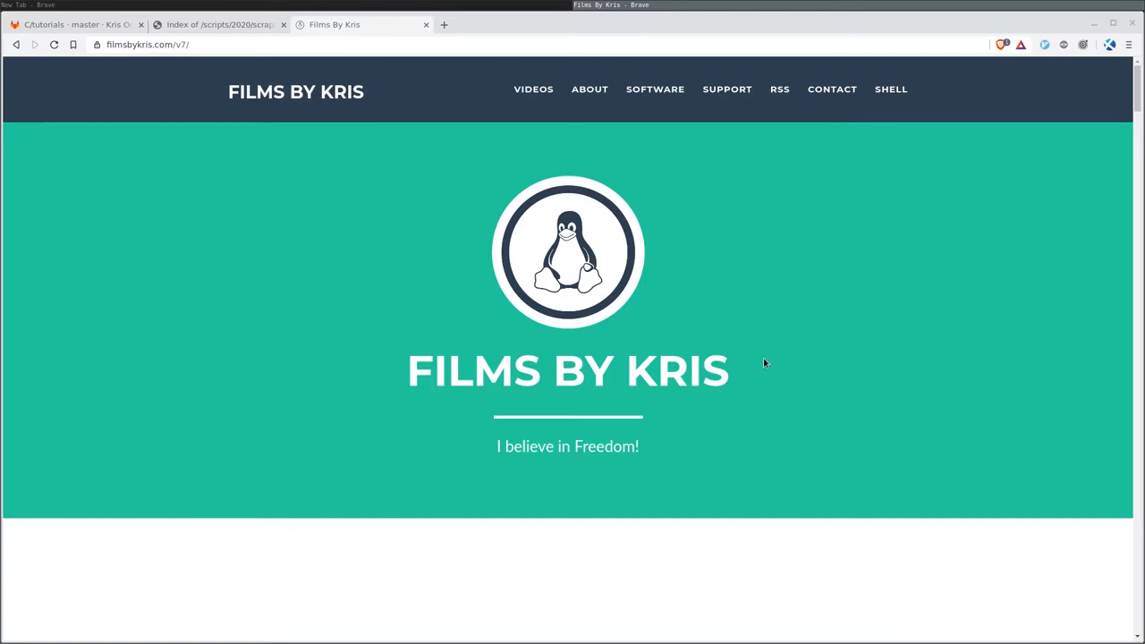
mouse_move(852, 262)
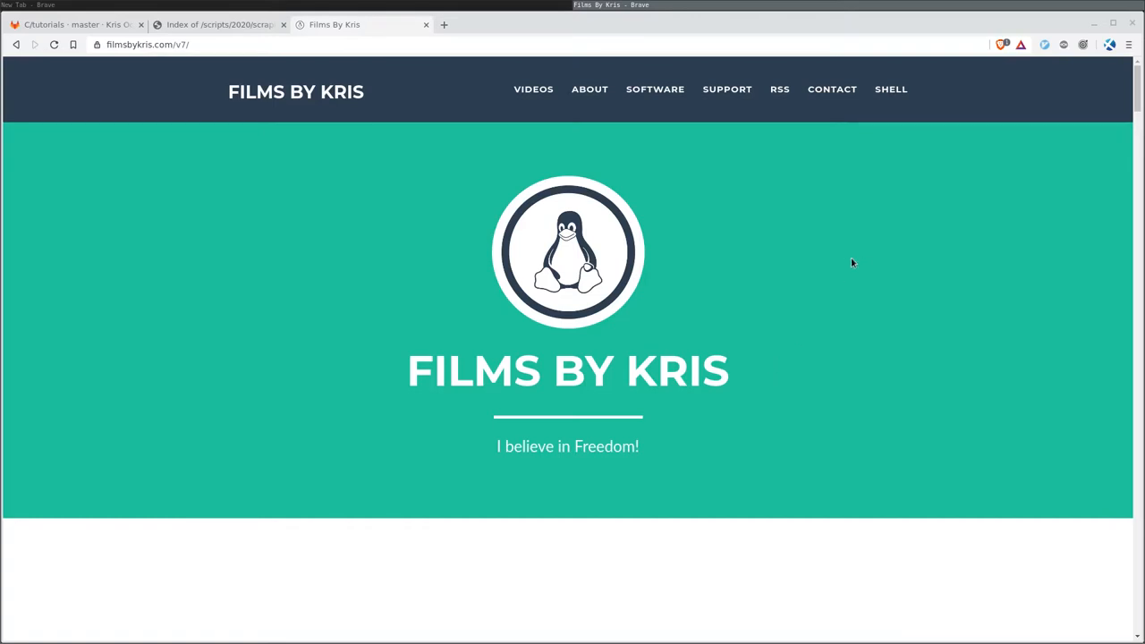
mouse_move(604, 188)
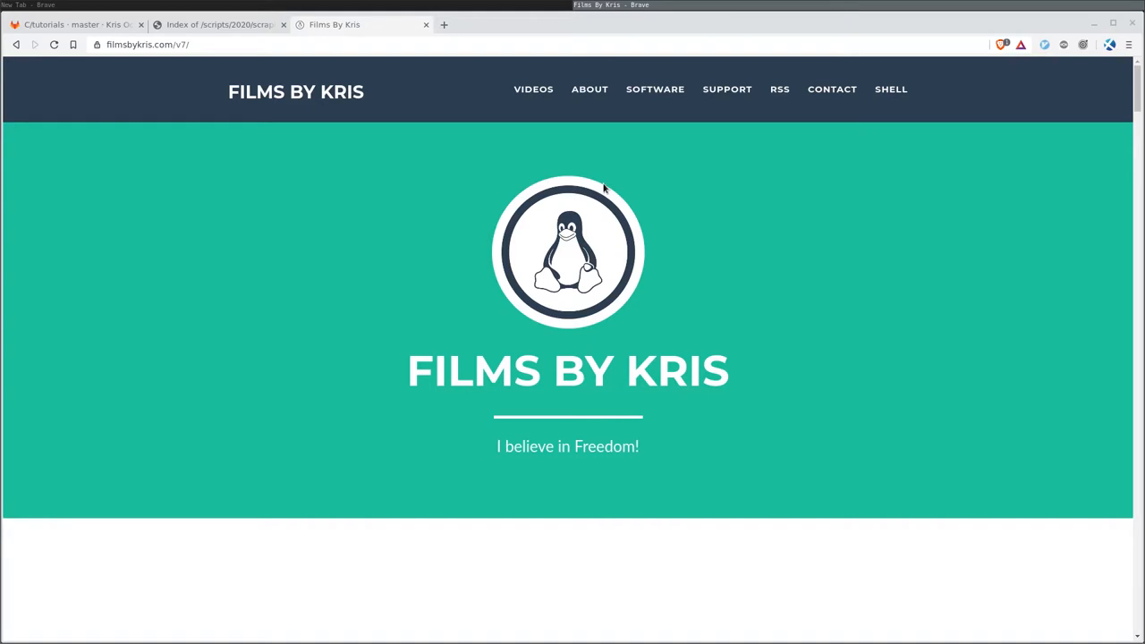
mouse_move(571, 189)
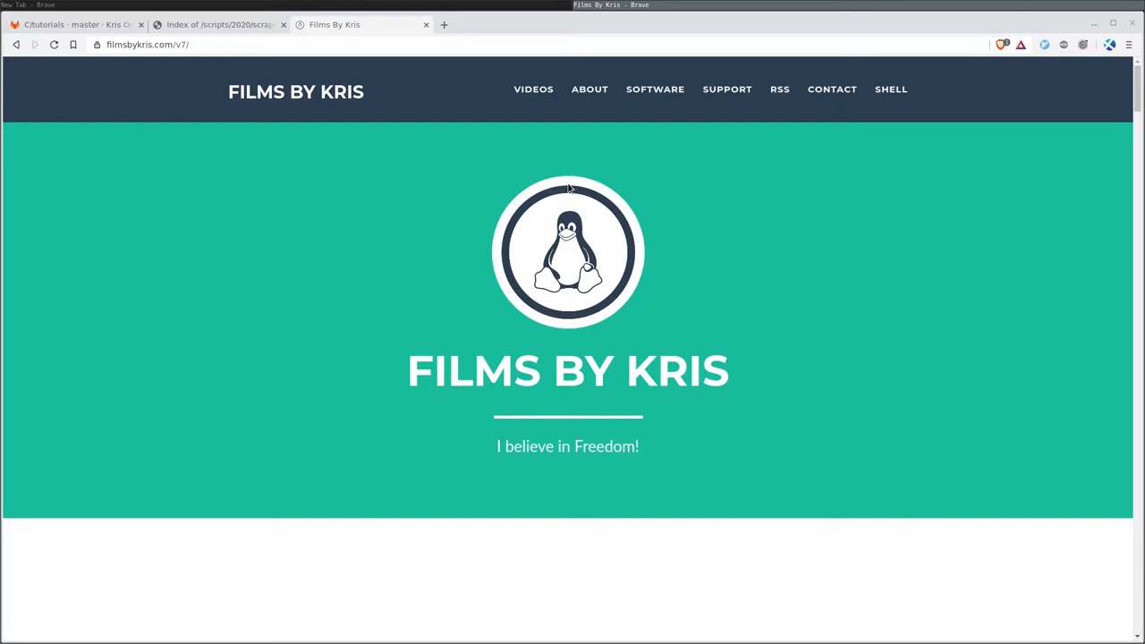
mouse_move(552, 112)
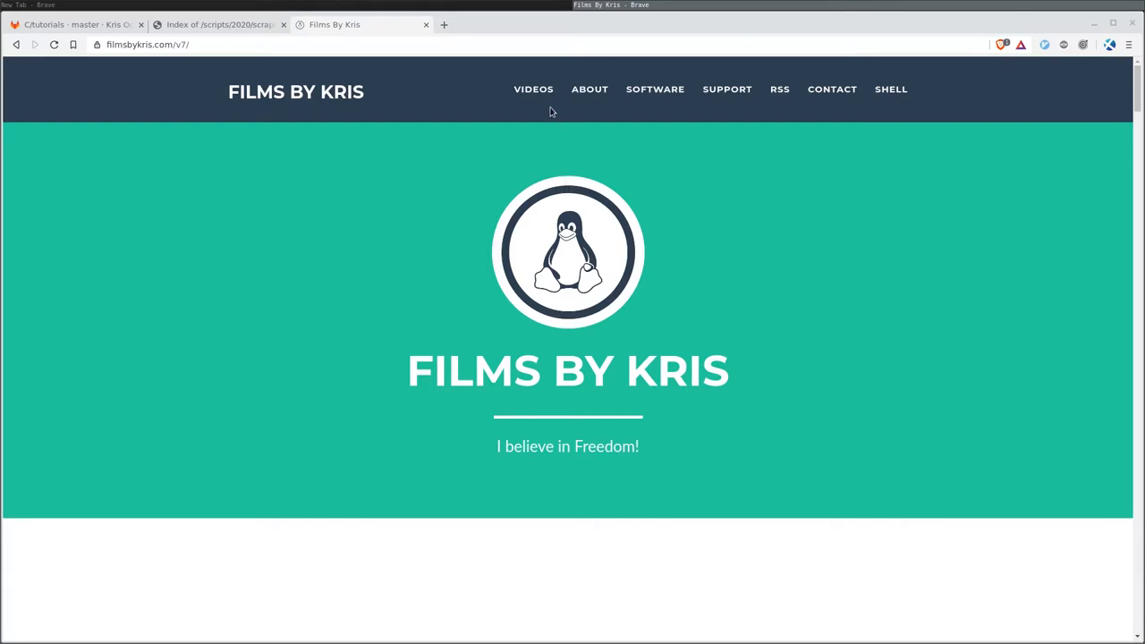
mouse_move(533, 89)
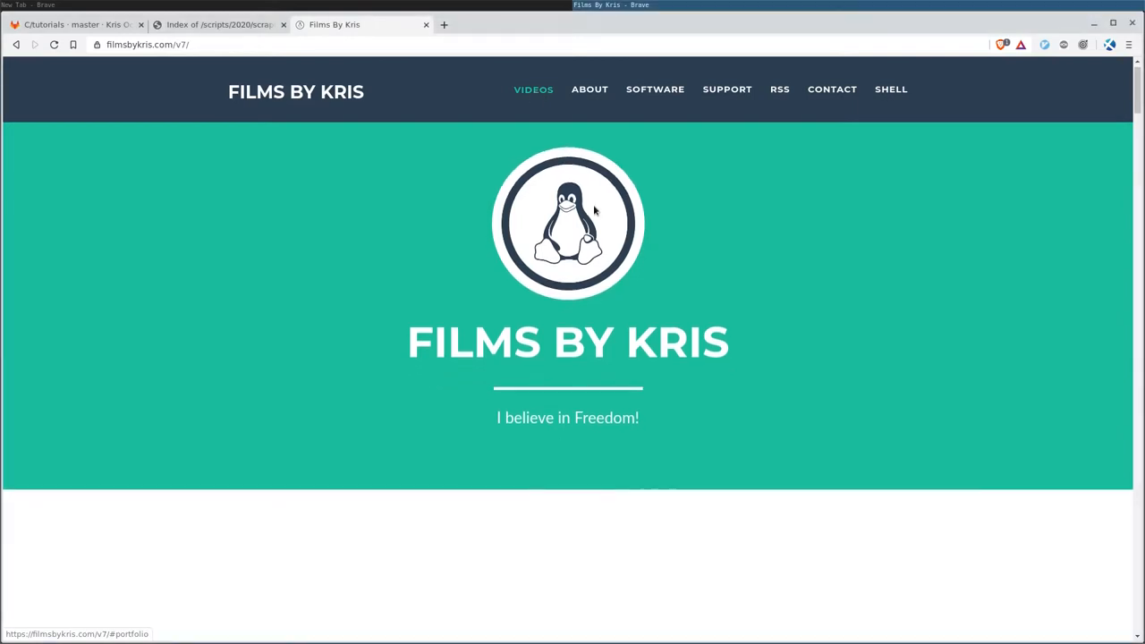
- On the Videos page, search for 'doom' after briefly trying 'linux'
click(533, 88)
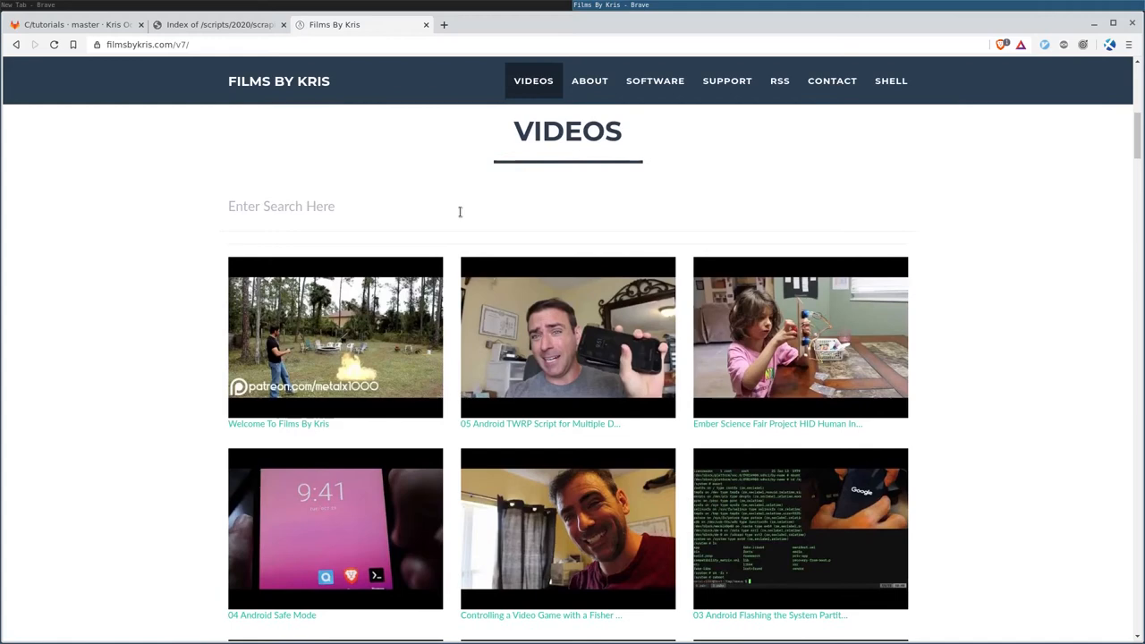
click(281, 206)
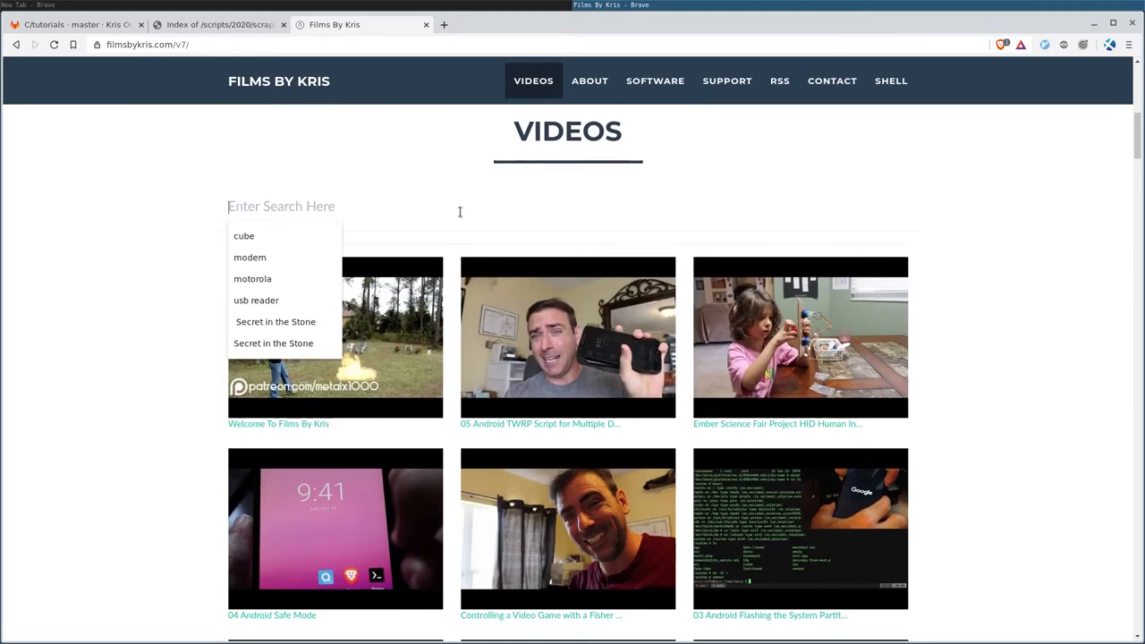
text(linu)
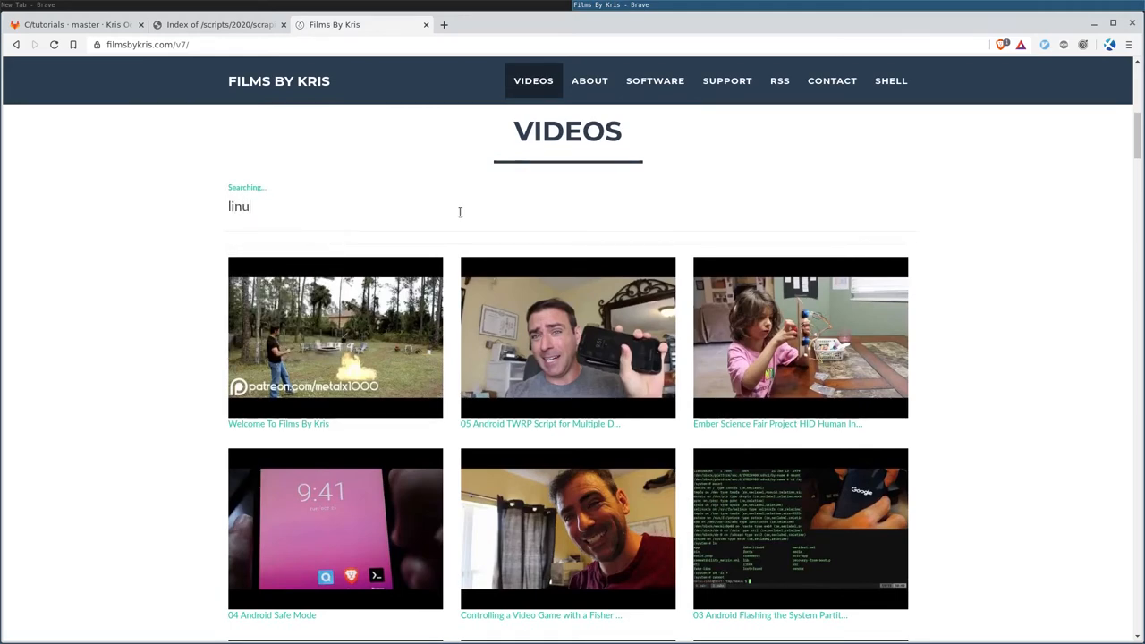
text(x)
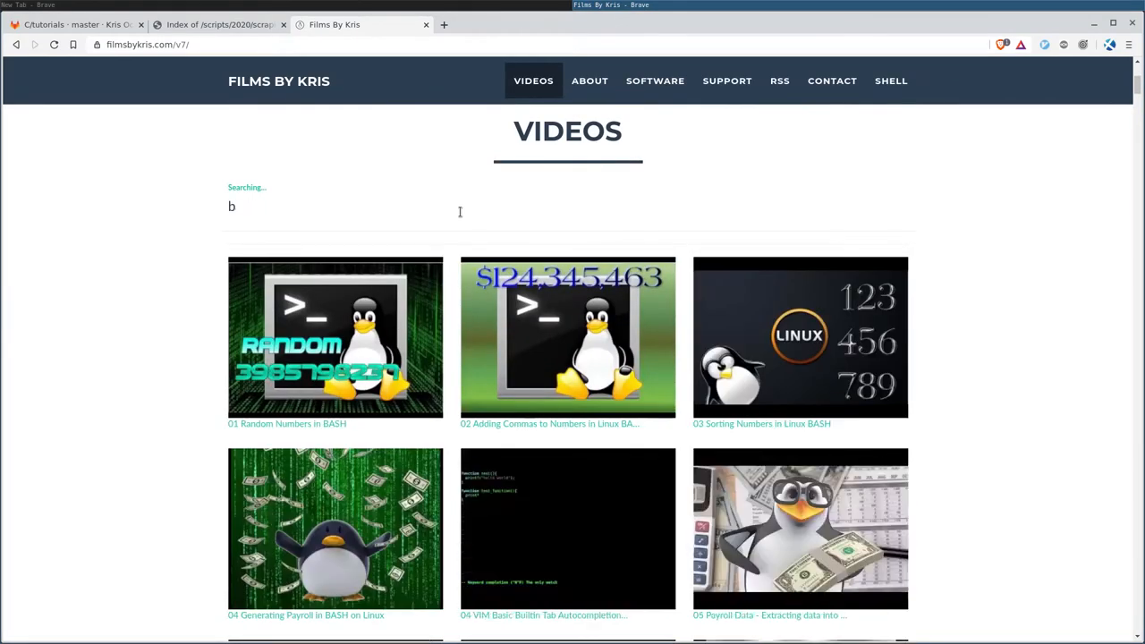
text(oom)
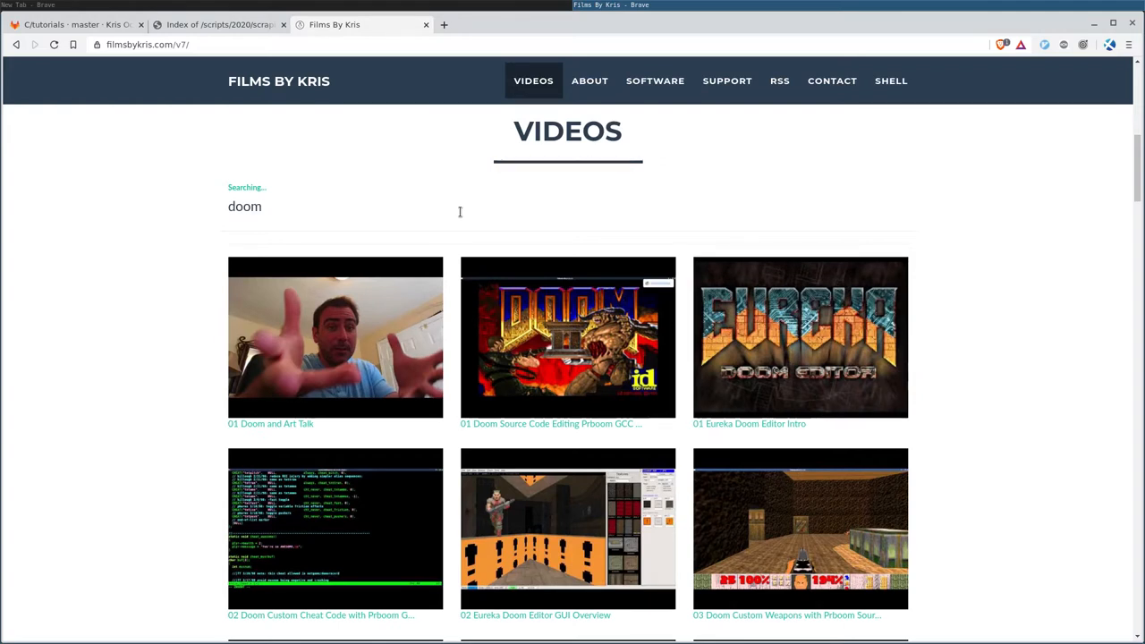
click(244, 207)
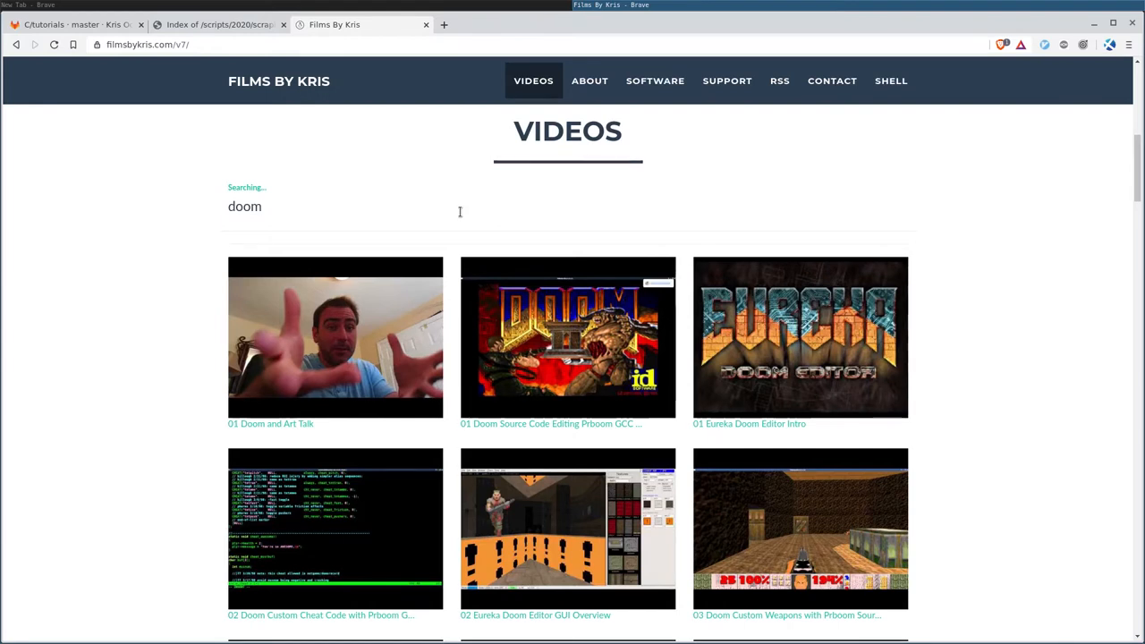
mouse_move(568, 343)
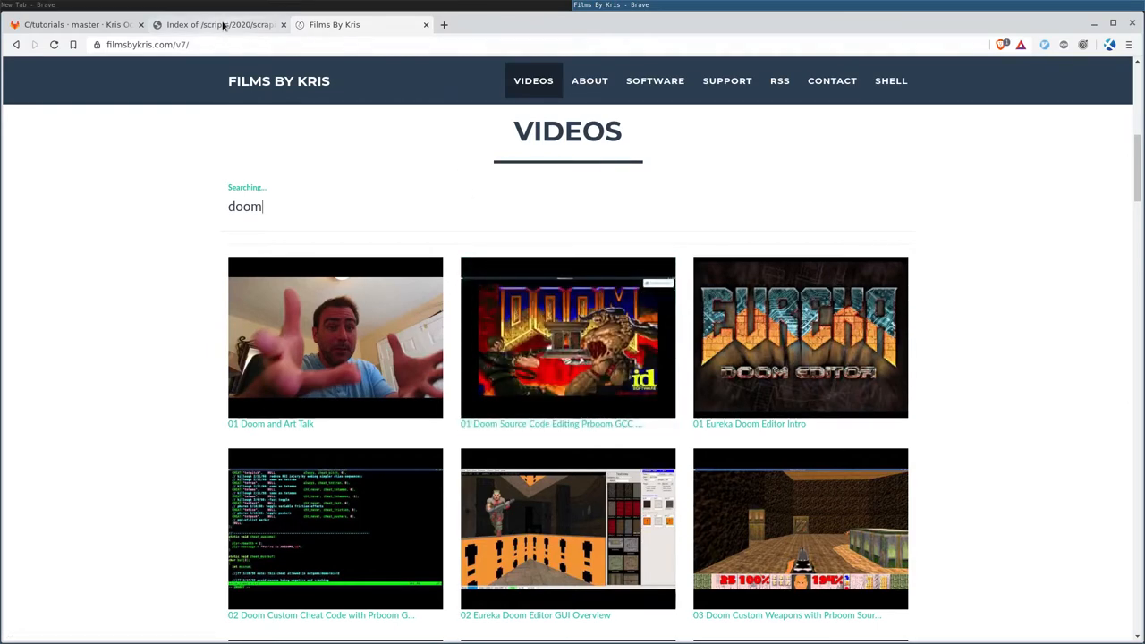
- Switch to the 'Index of /scripts/2020/scraping' tab
click(219, 25)
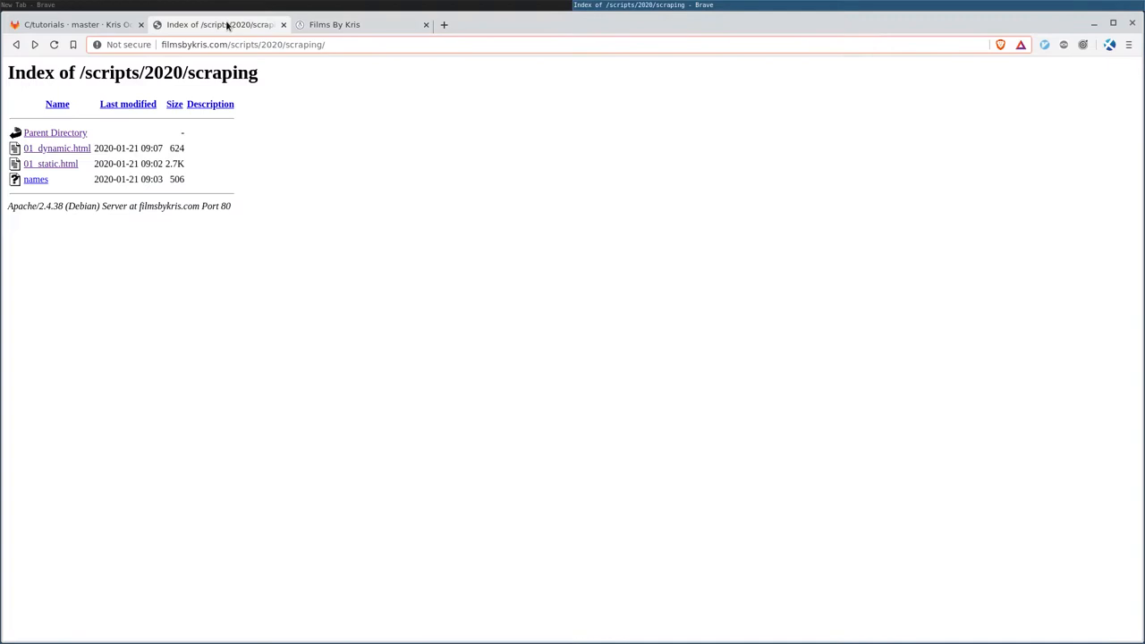
mouse_move(188, 88)
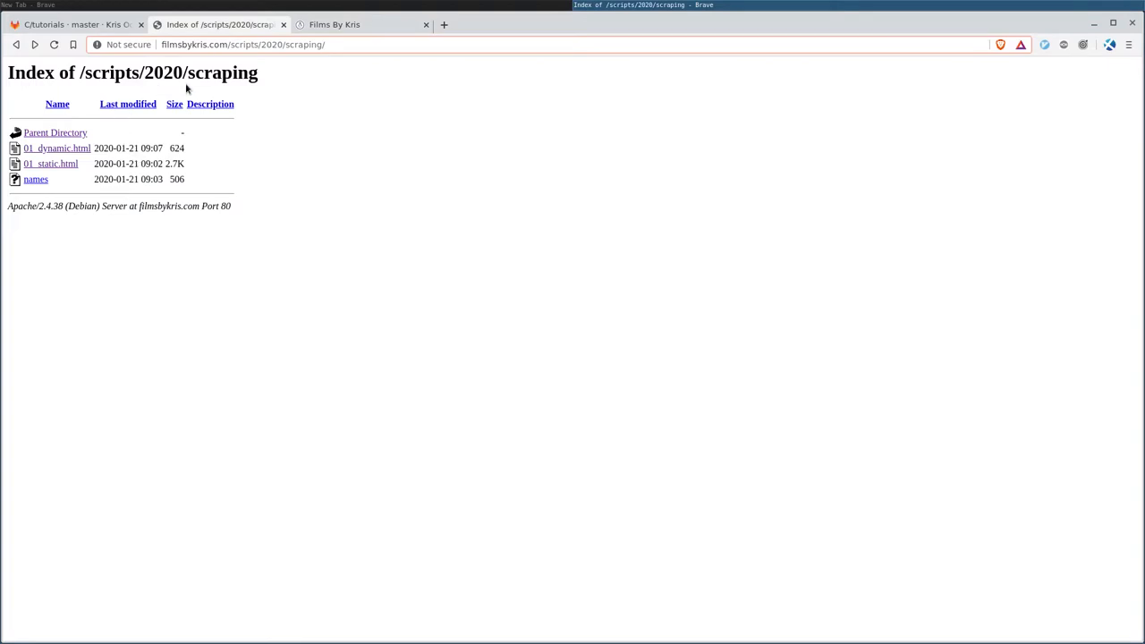
mouse_move(246, 90)
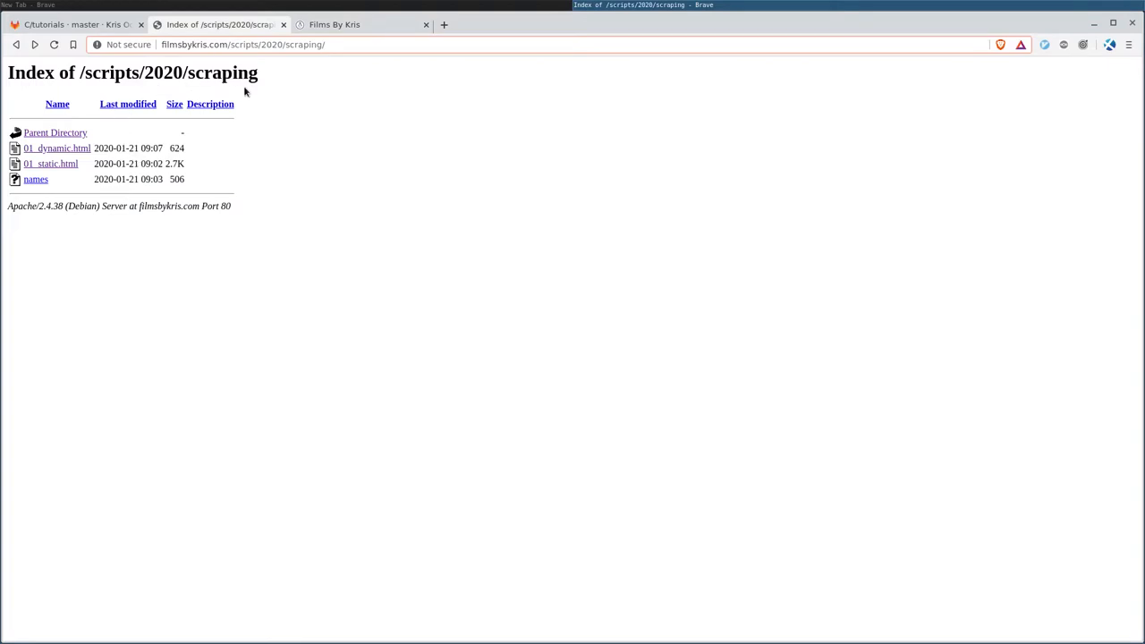
mouse_move(103, 146)
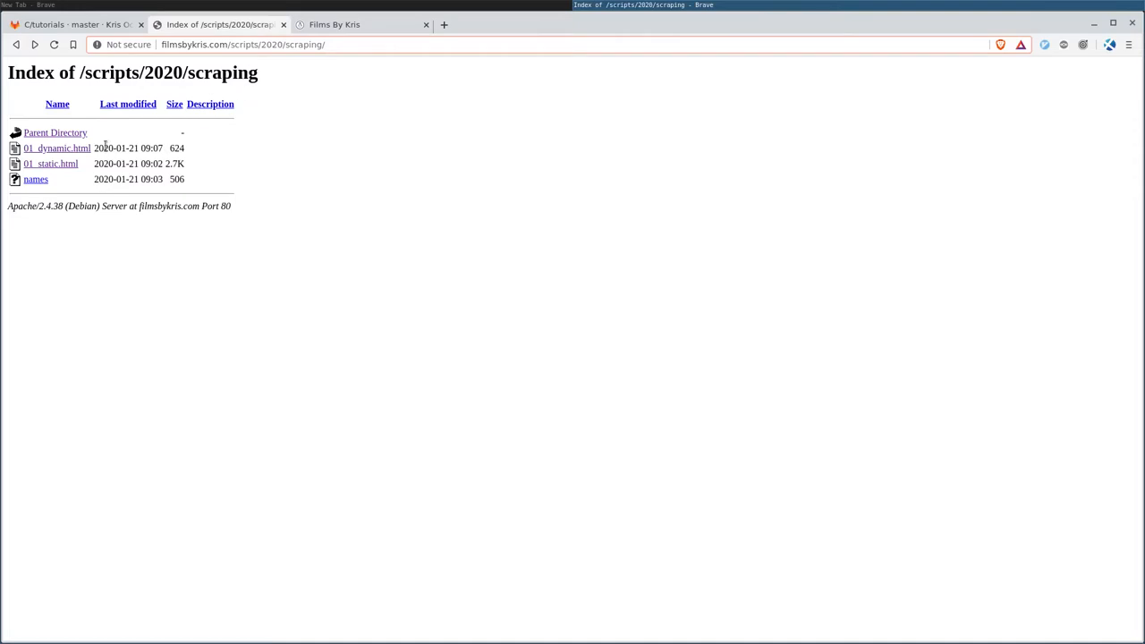
mouse_move(36, 179)
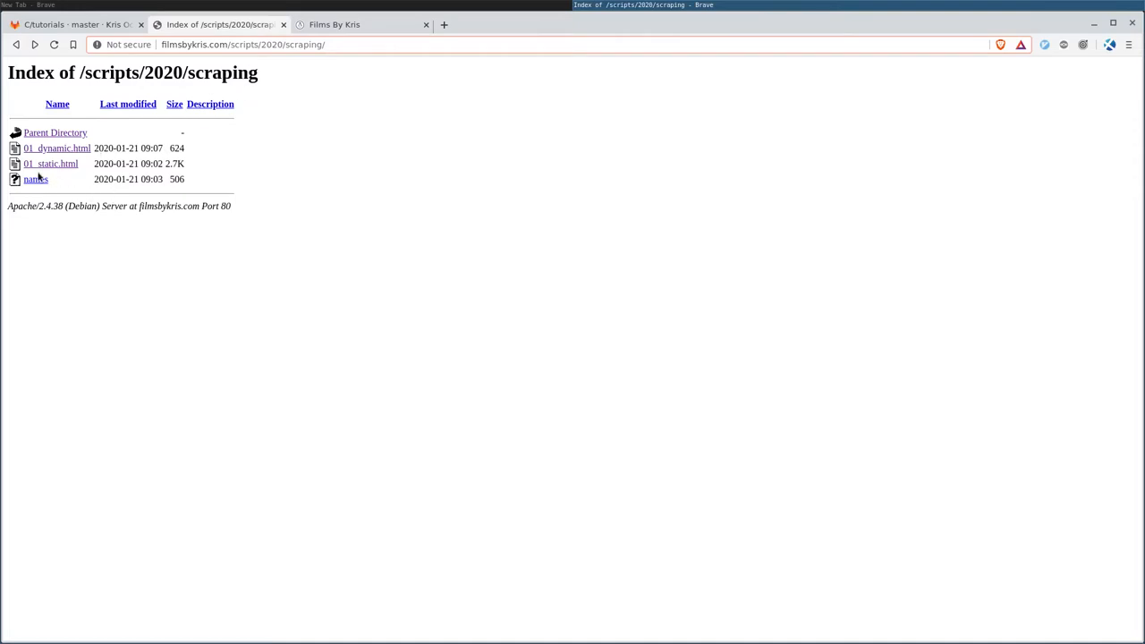
mouse_move(95, 111)
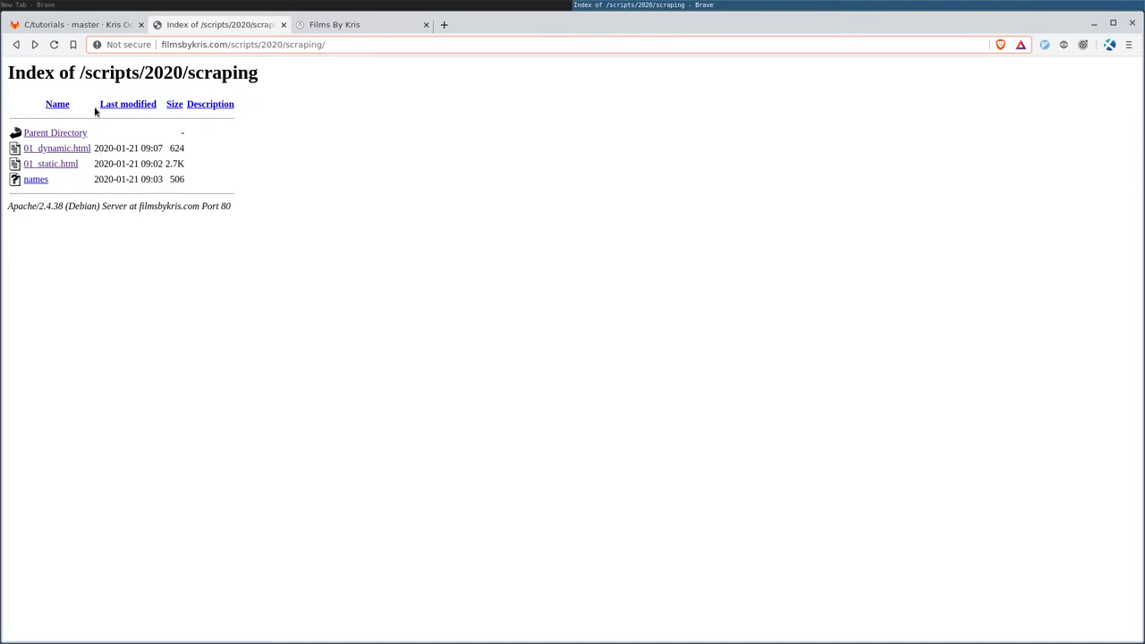
mouse_move(45, 157)
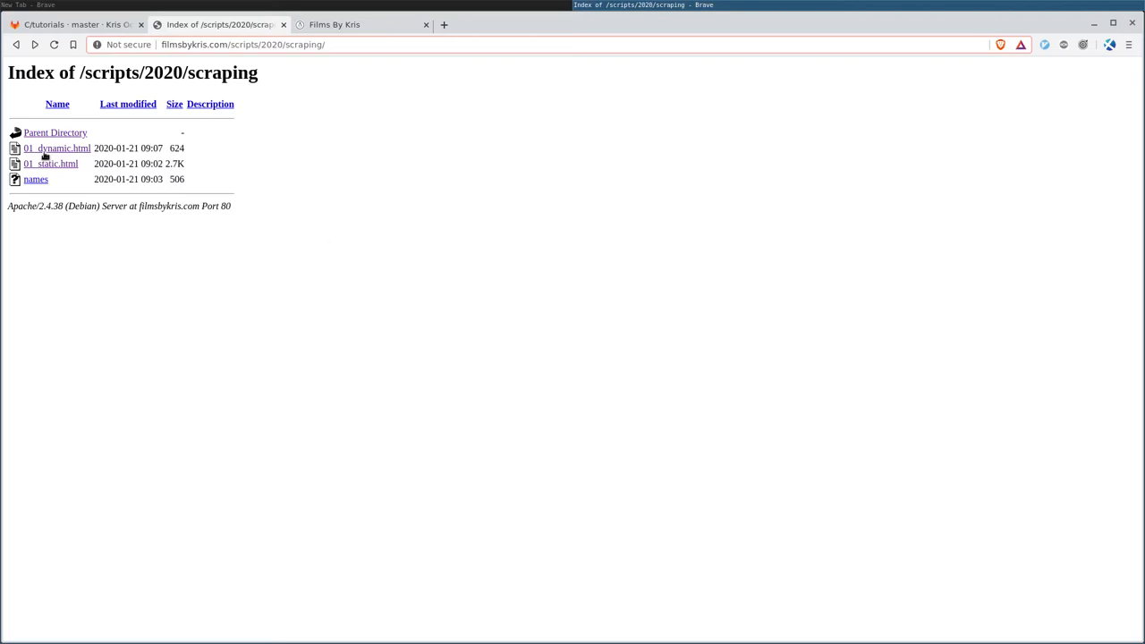
mouse_move(61, 149)
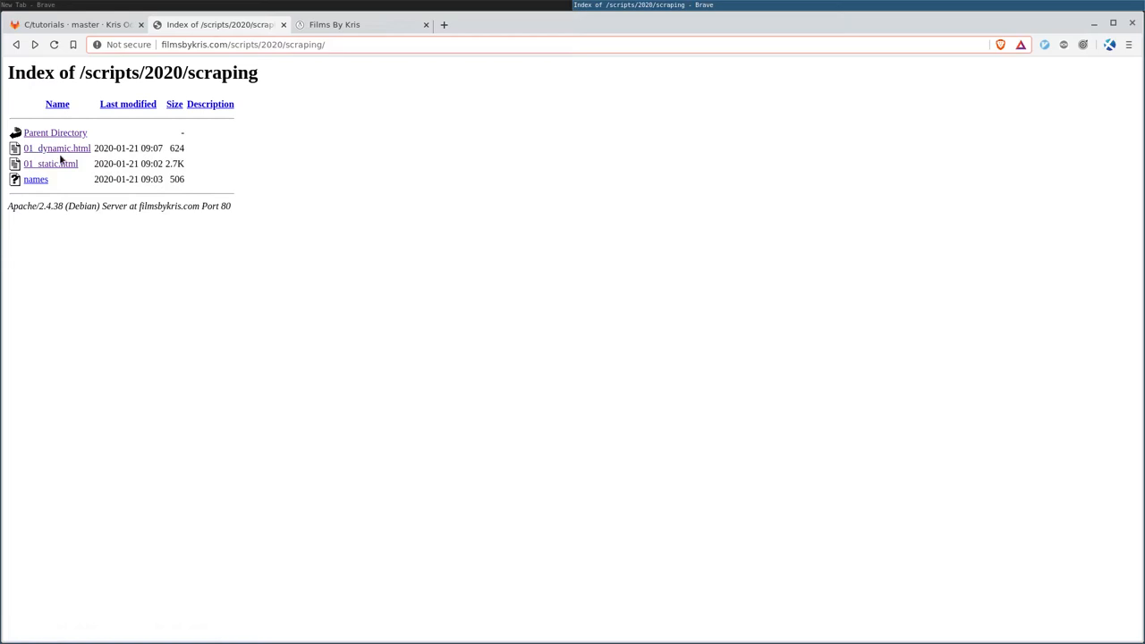
- Open 01_static.html and scroll through its source of name divs
click(50, 163)
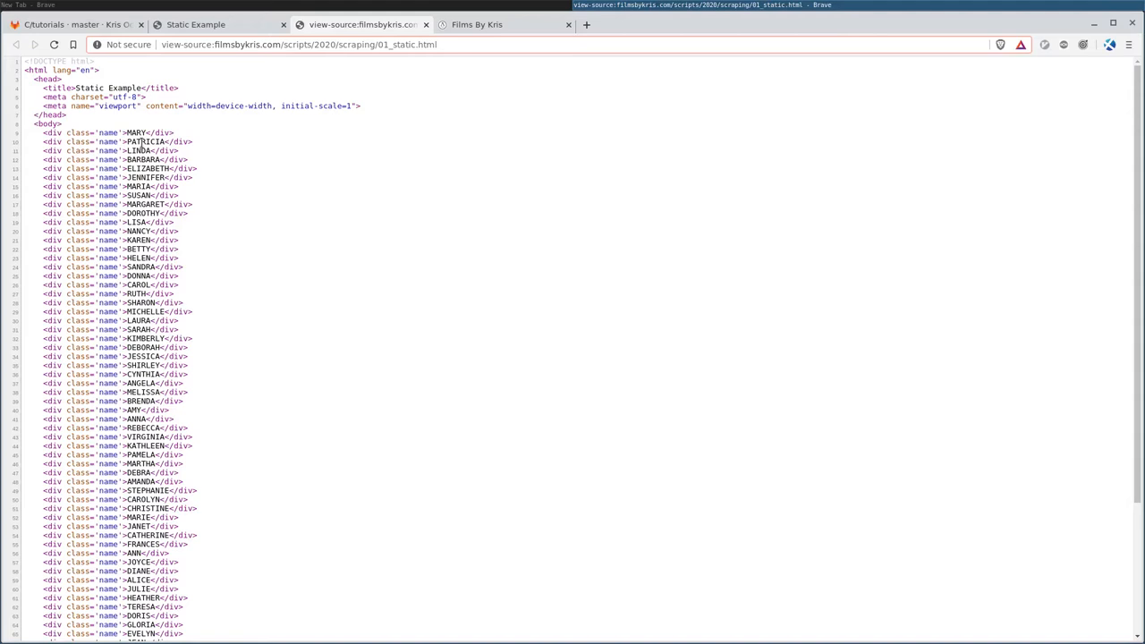
scroll(down, 3)
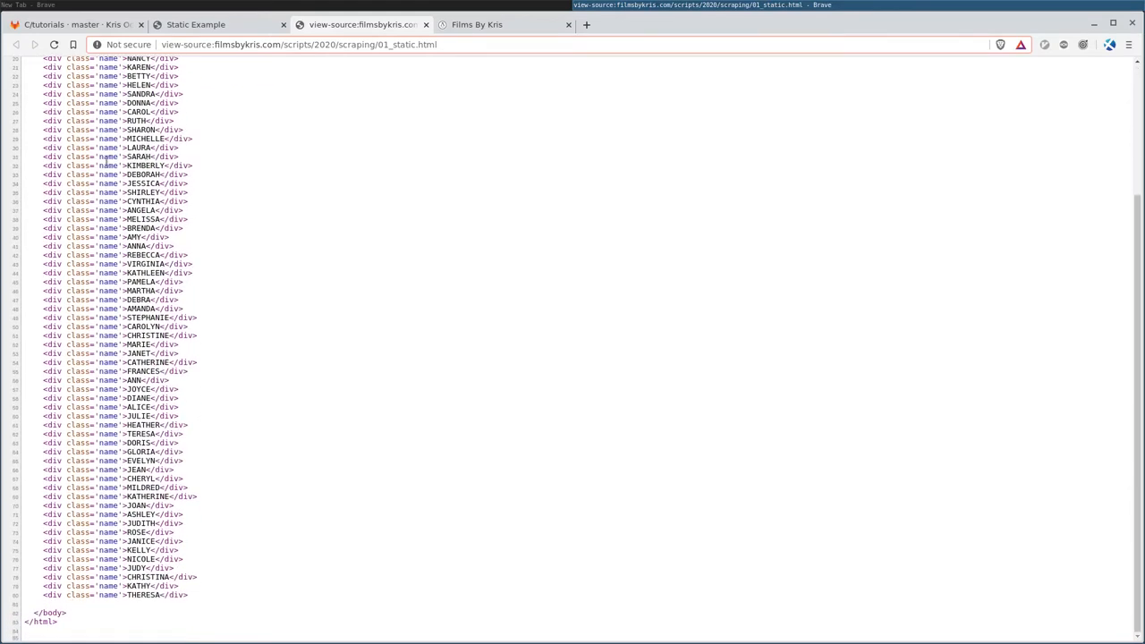
mouse_move(445, 367)
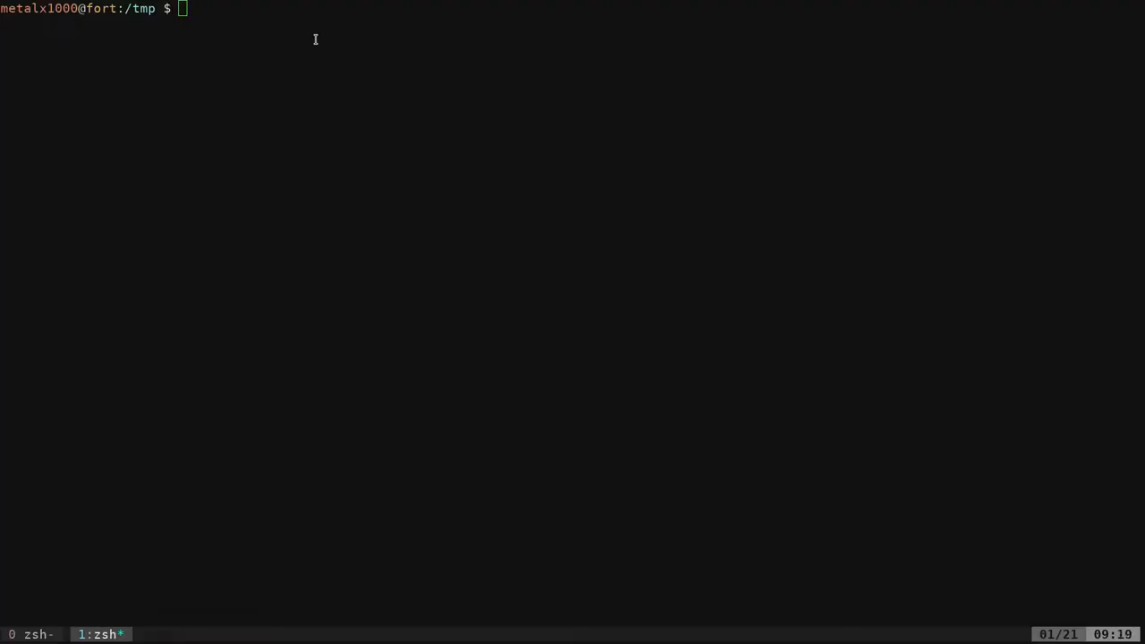
- Fetch 01_static.html from filmsbykris.com with curl
text(curl)
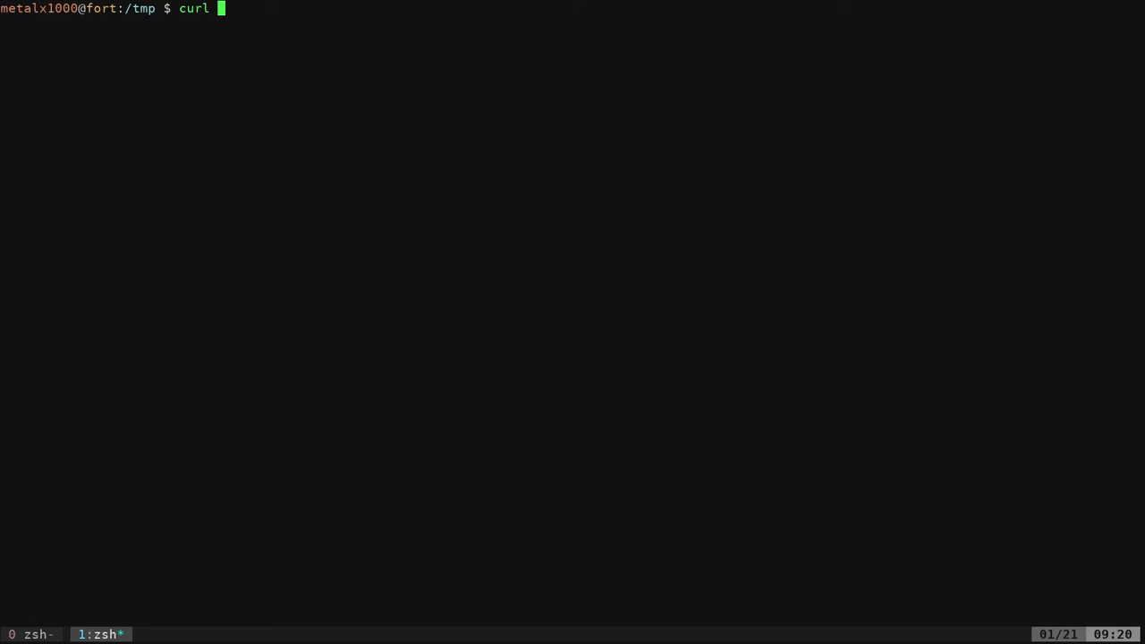
text("http://filmsbykris.com/scripts/2020/scraping/01_static.html)
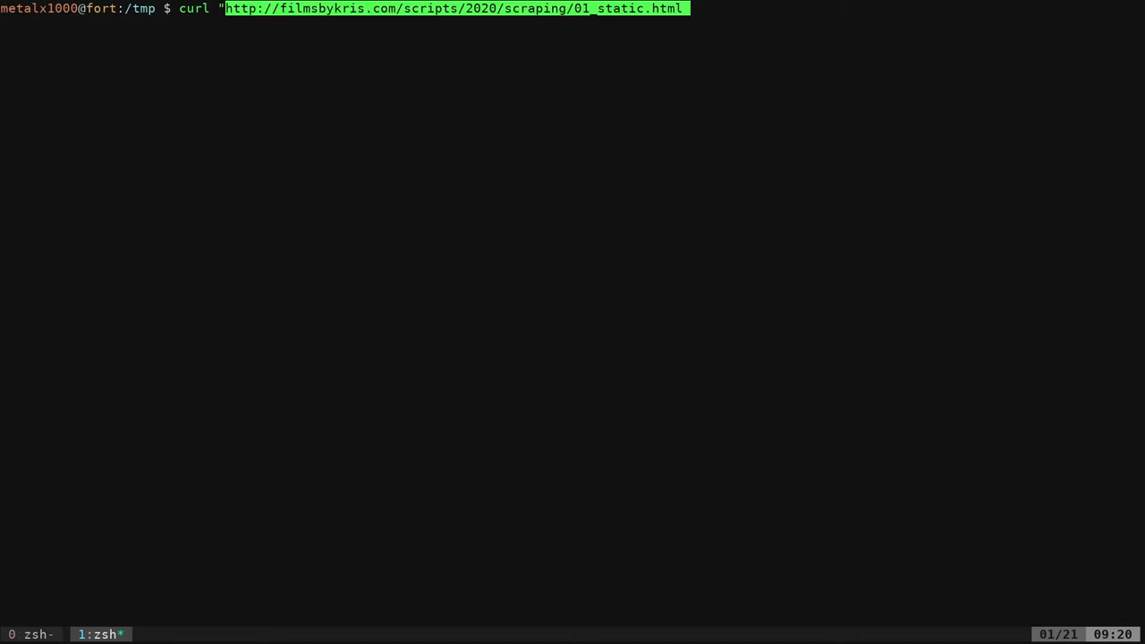
text(")
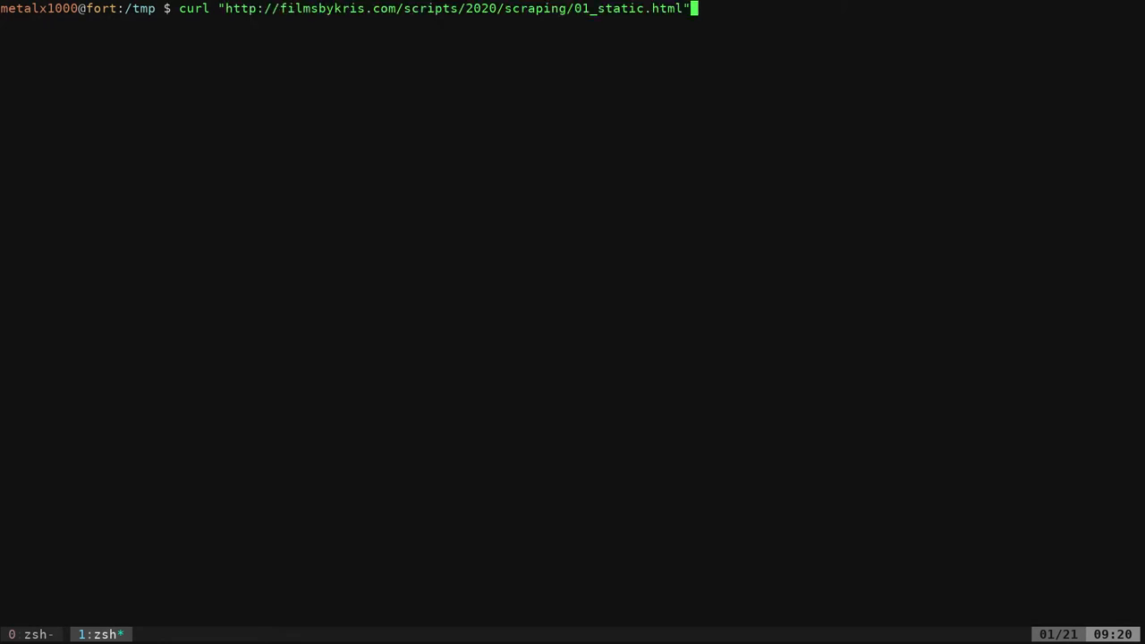
key(Return)
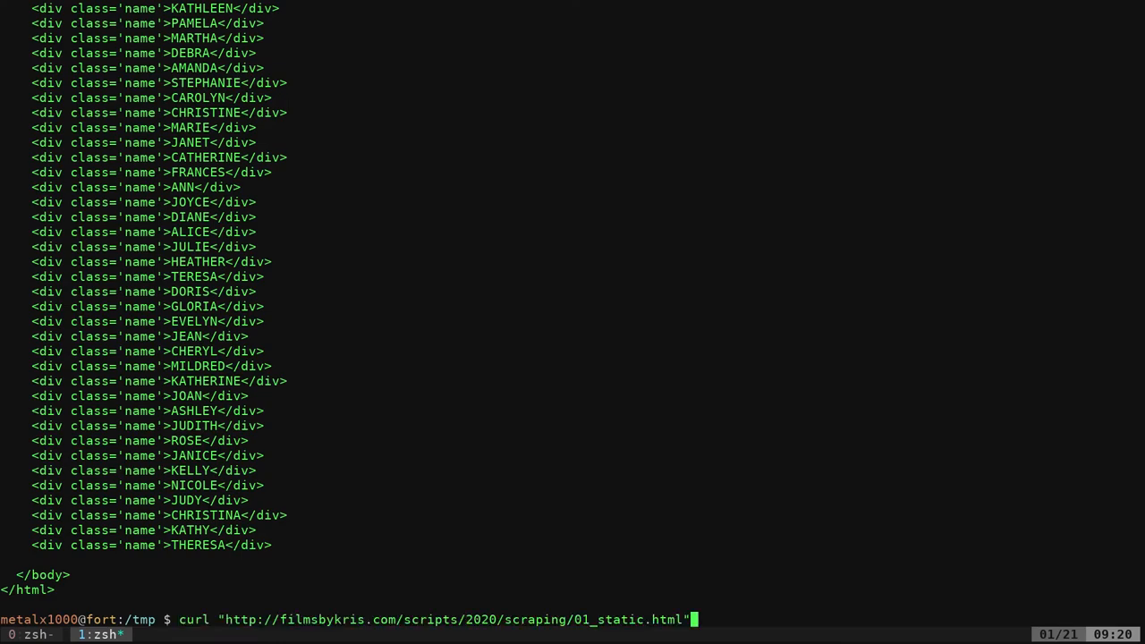
- Filter the output with grep name and two cut commands to leave only names
text(|grep)
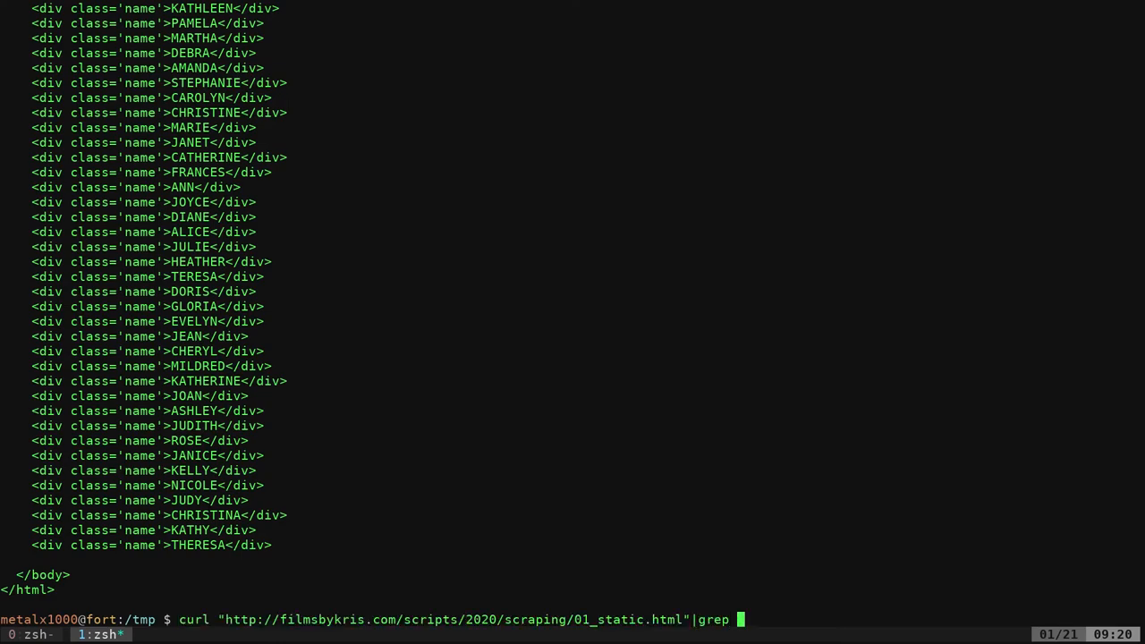
text(name)
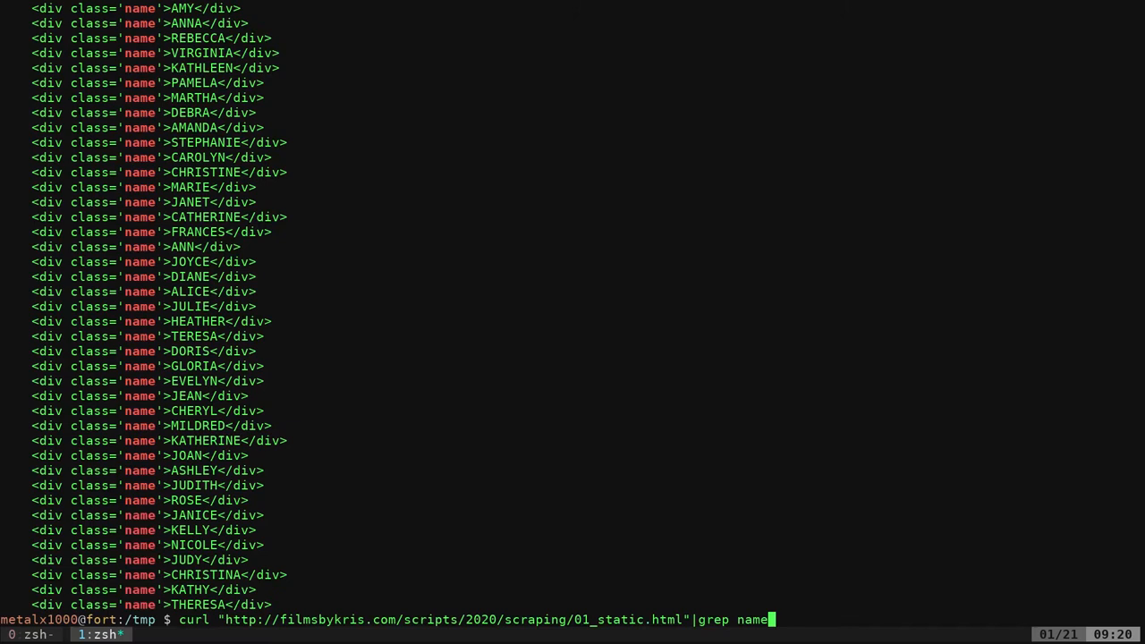
text(|cut -d)
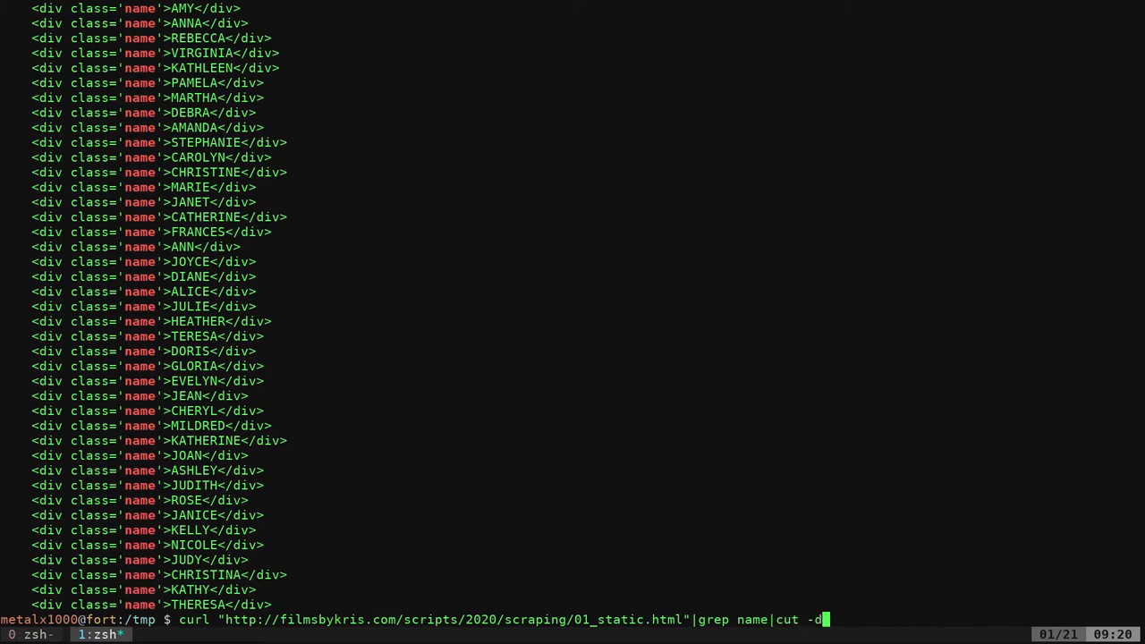
text(>)
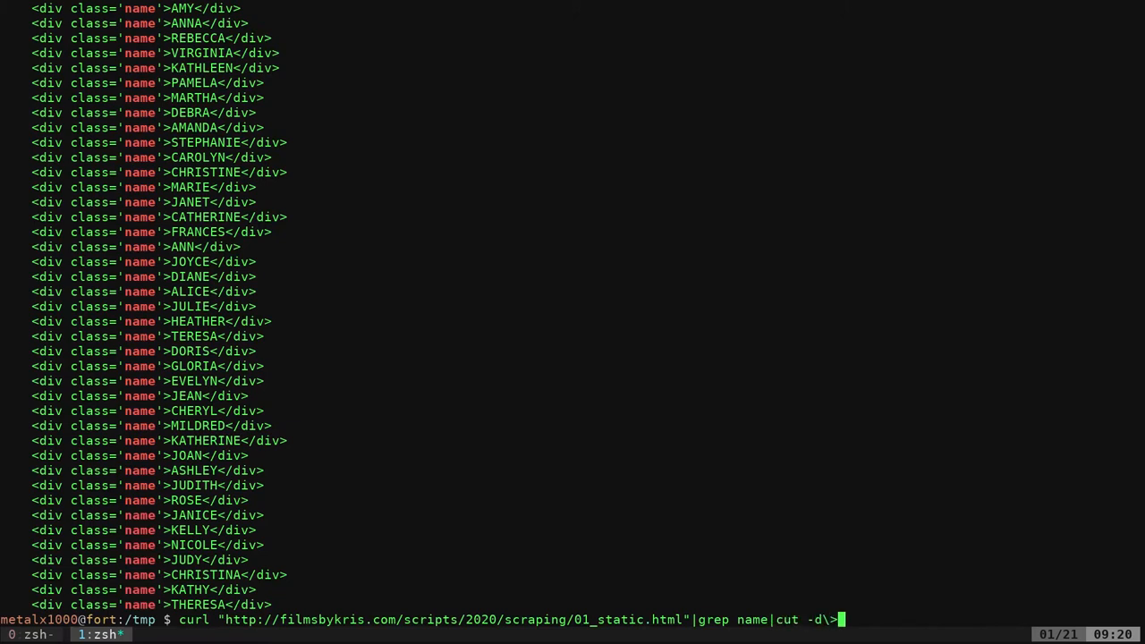
text(-f2)
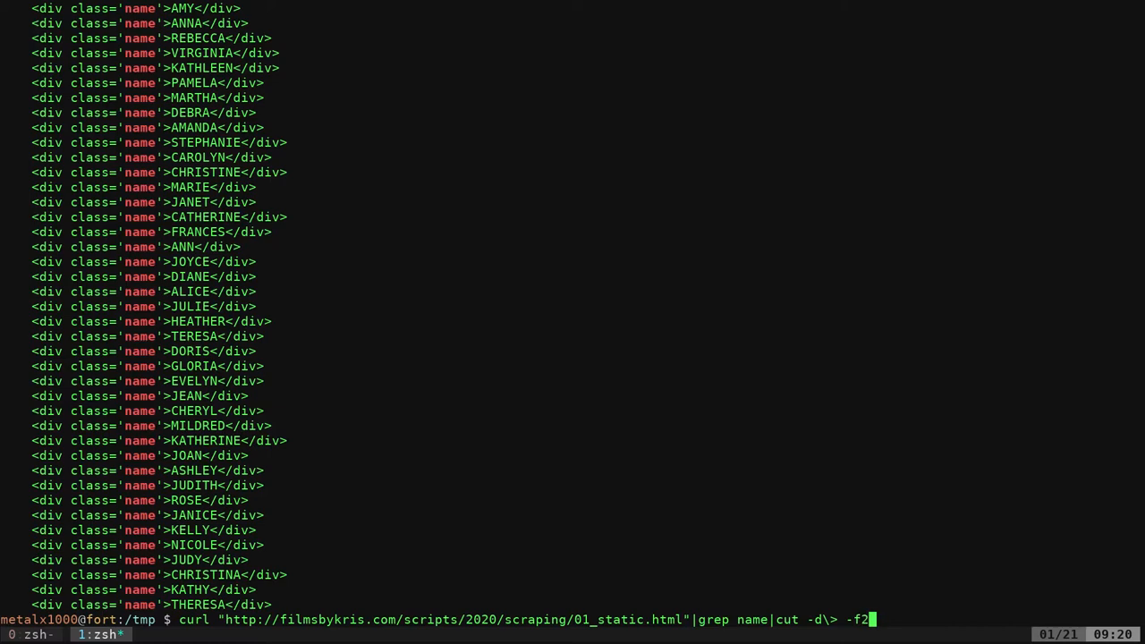
key(Return)
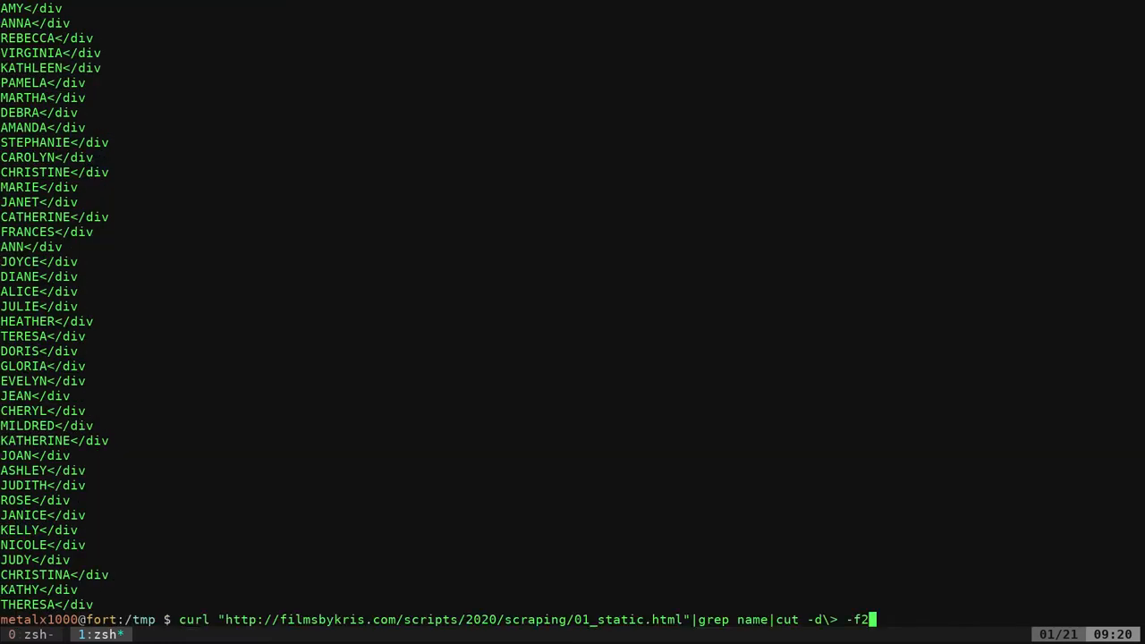
text(|cut -d\< -f)
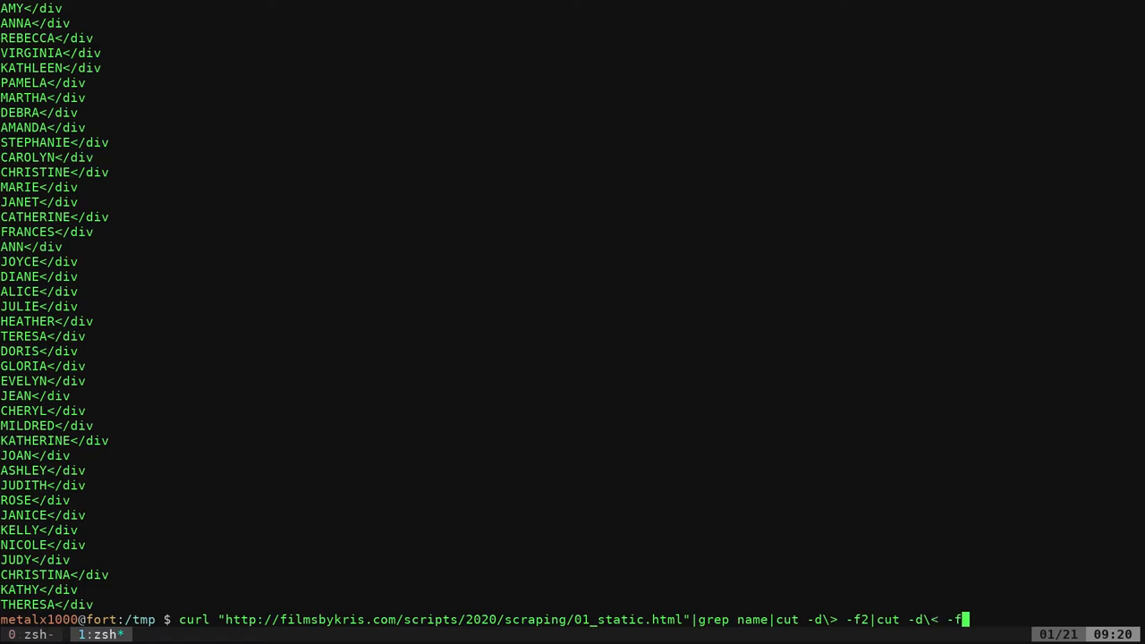
key(Return)
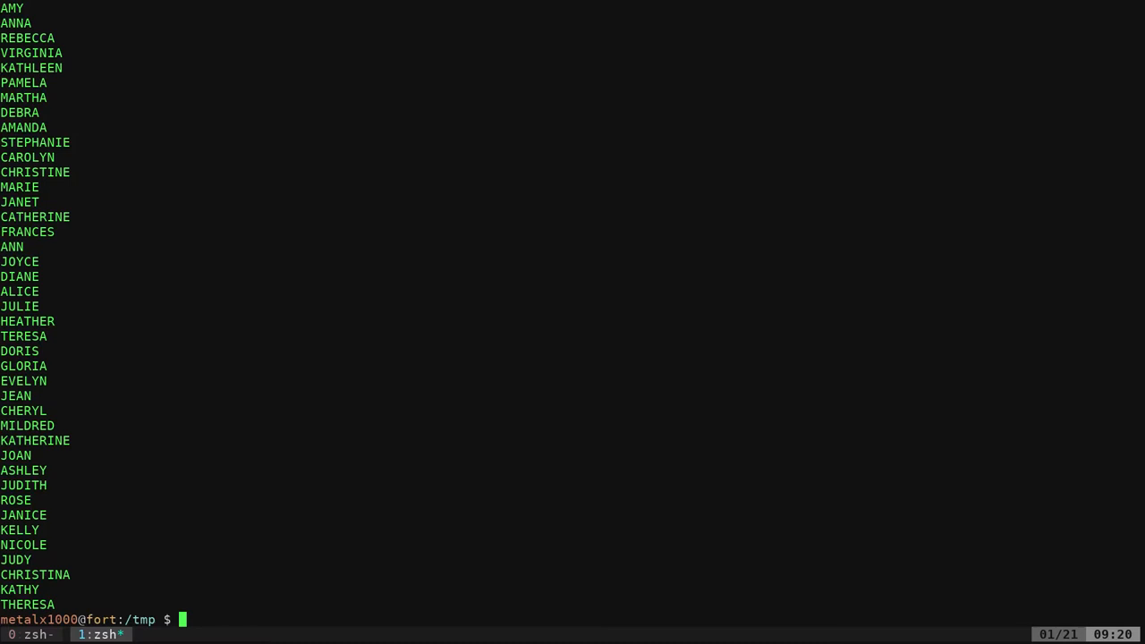
- Enter the curl | grep name | cut pipeline for 01_static.html
text(curl "http://filmsbykris.com/scripts/2020/scraping/01_static.html"|grep name|cut -d\> -f2|cut -d\< -f1)
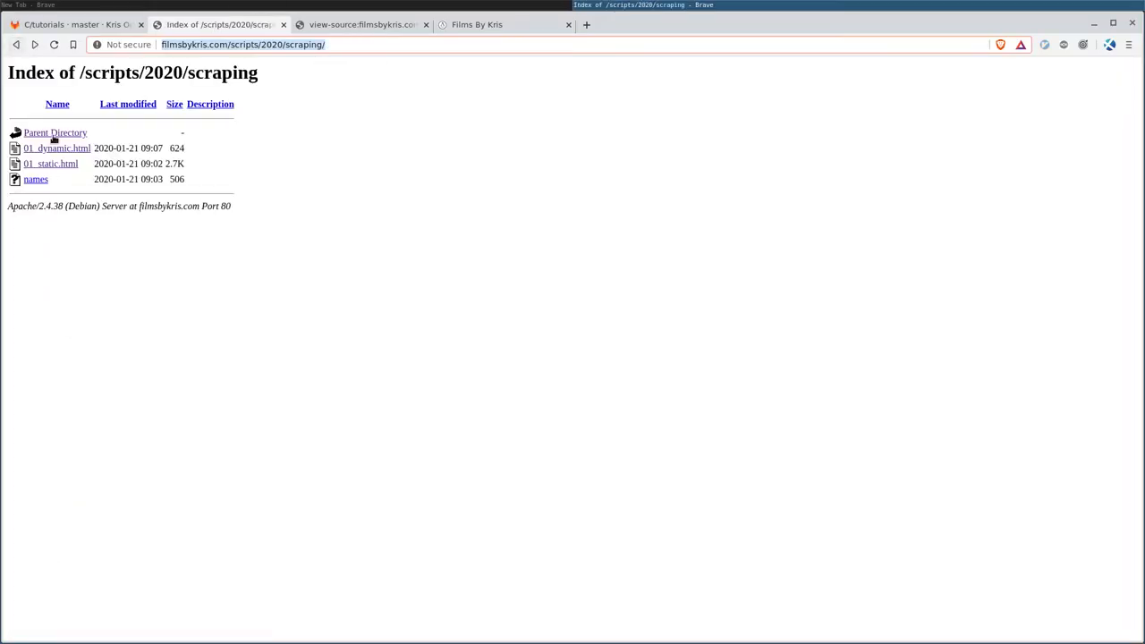
- Read 01_dynamic.html's source: the $.get('names') script and the empty main div
click(57, 148)
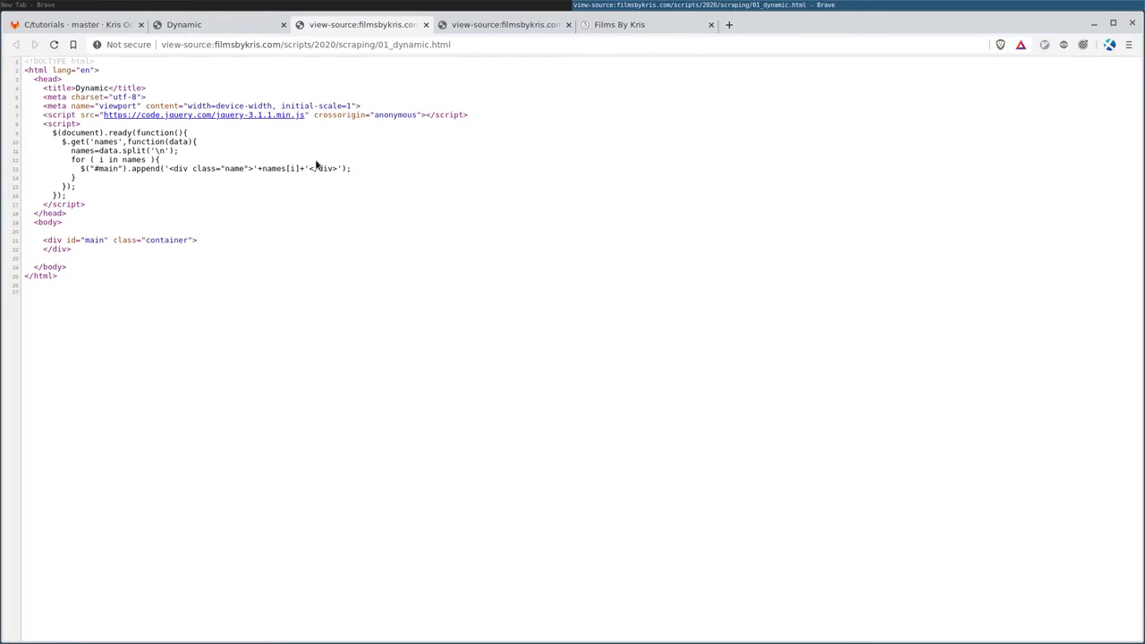
mouse_move(89, 201)
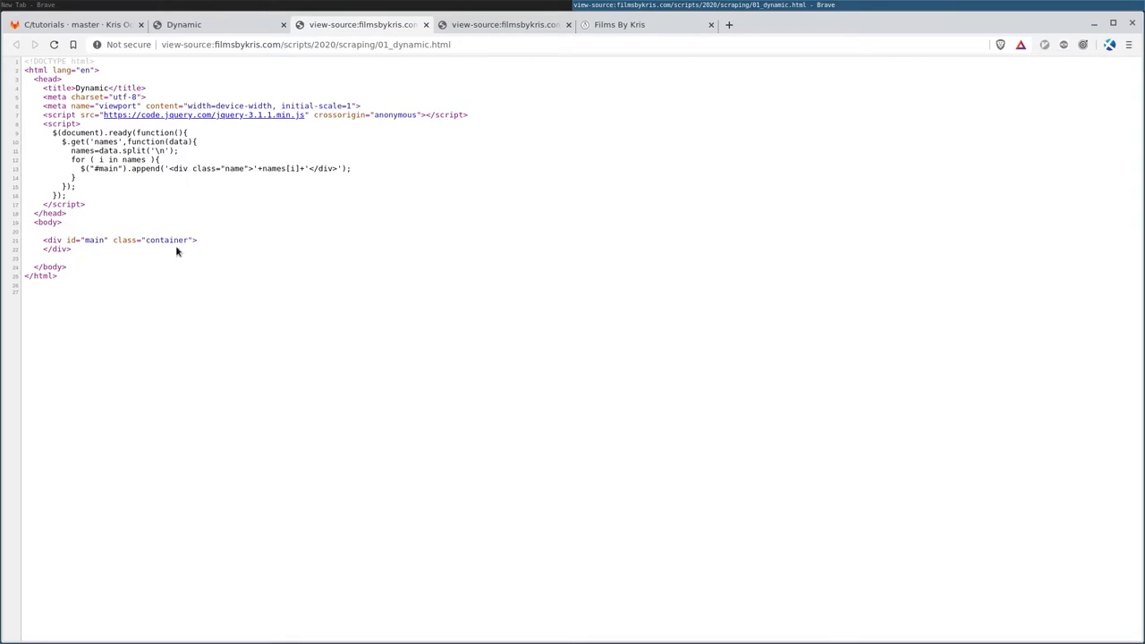
mouse_move(165, 232)
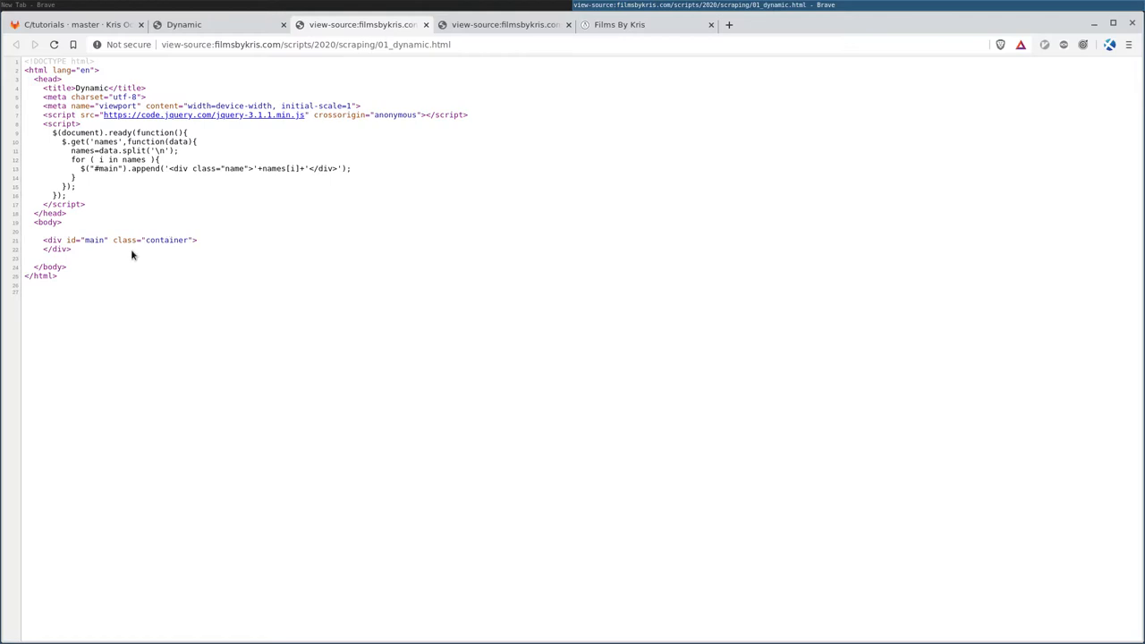
mouse_move(116, 253)
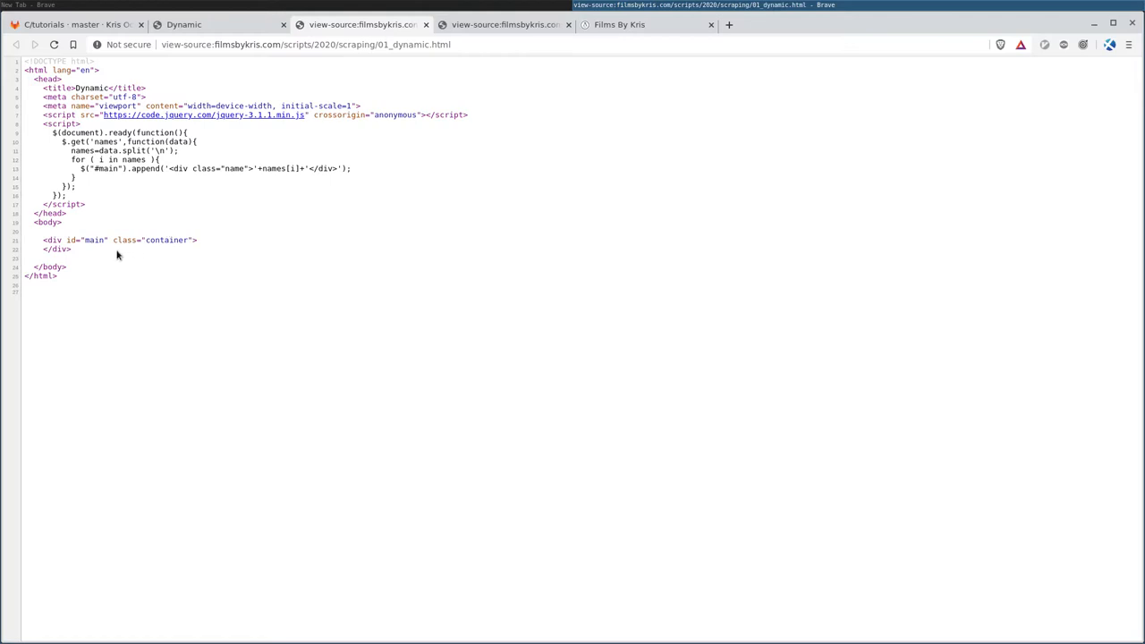
mouse_move(146, 233)
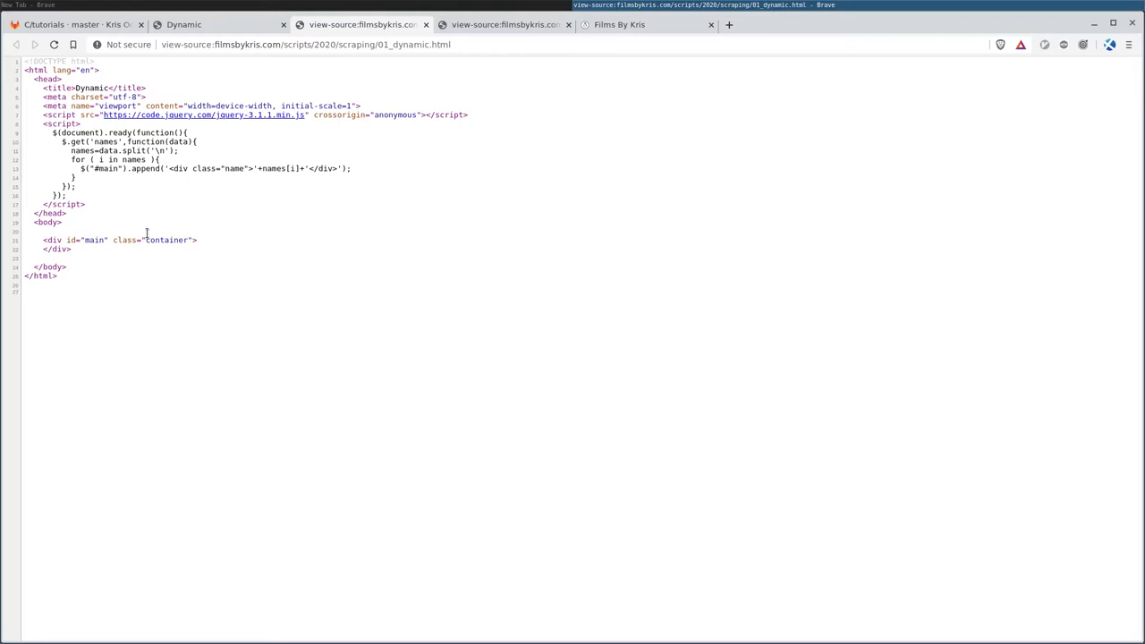
mouse_move(156, 219)
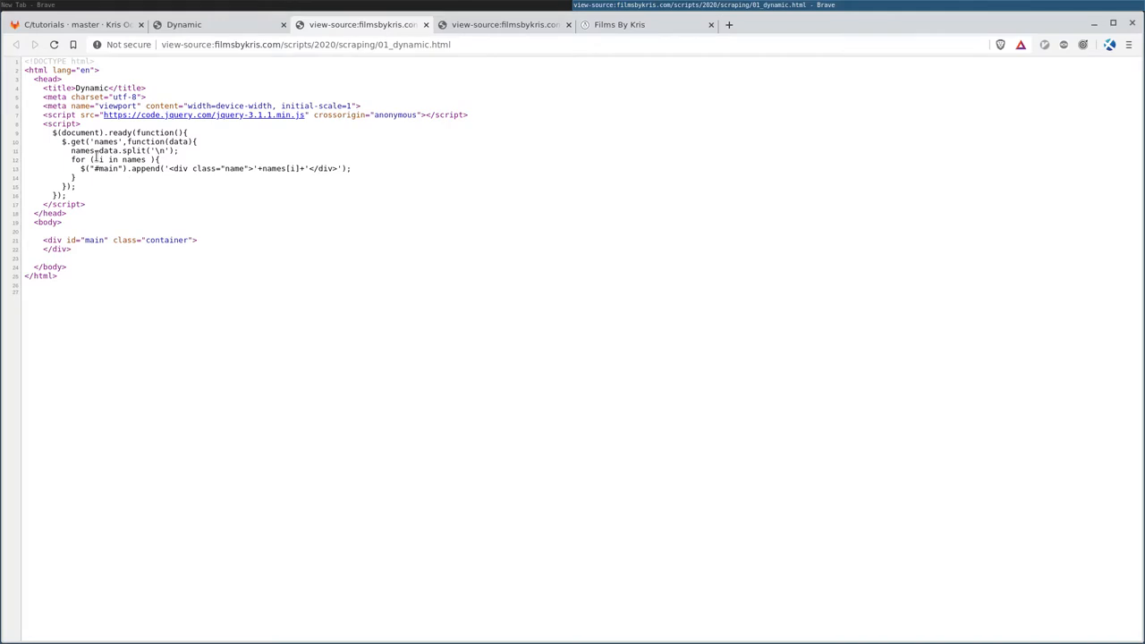
drag(43, 240, 67, 267)
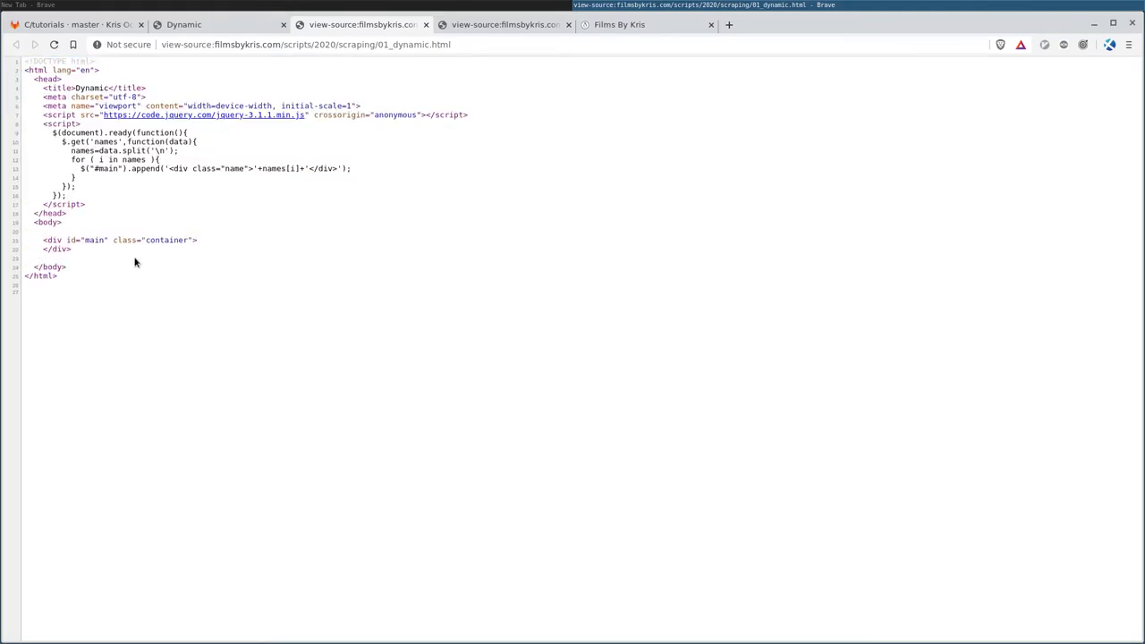
mouse_move(198, 191)
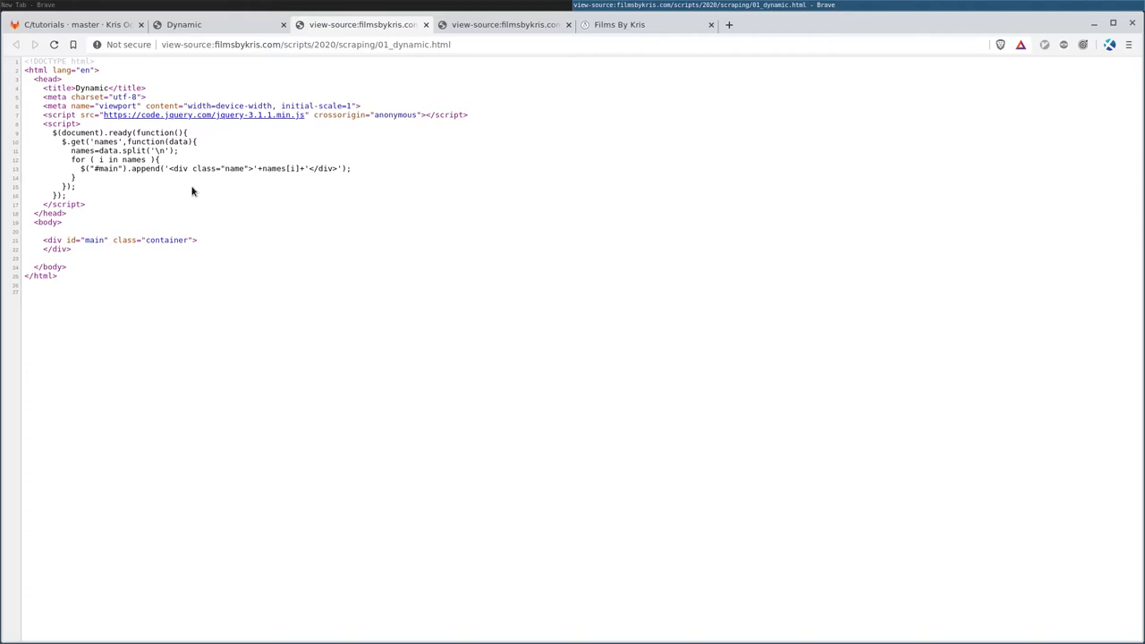
mouse_move(243, 222)
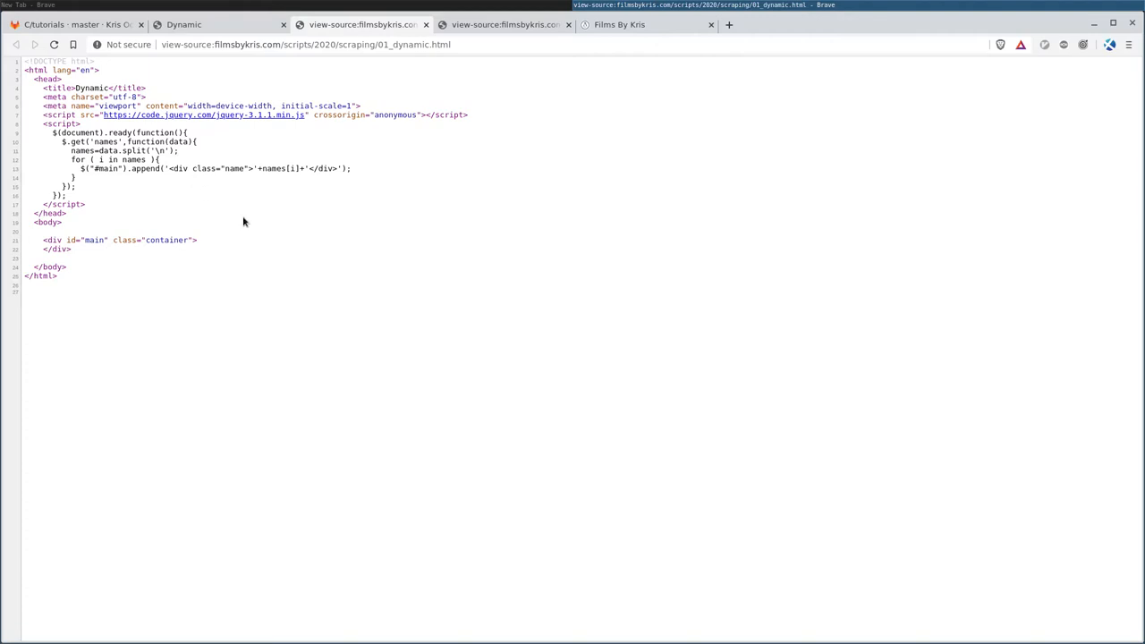
mouse_move(260, 243)
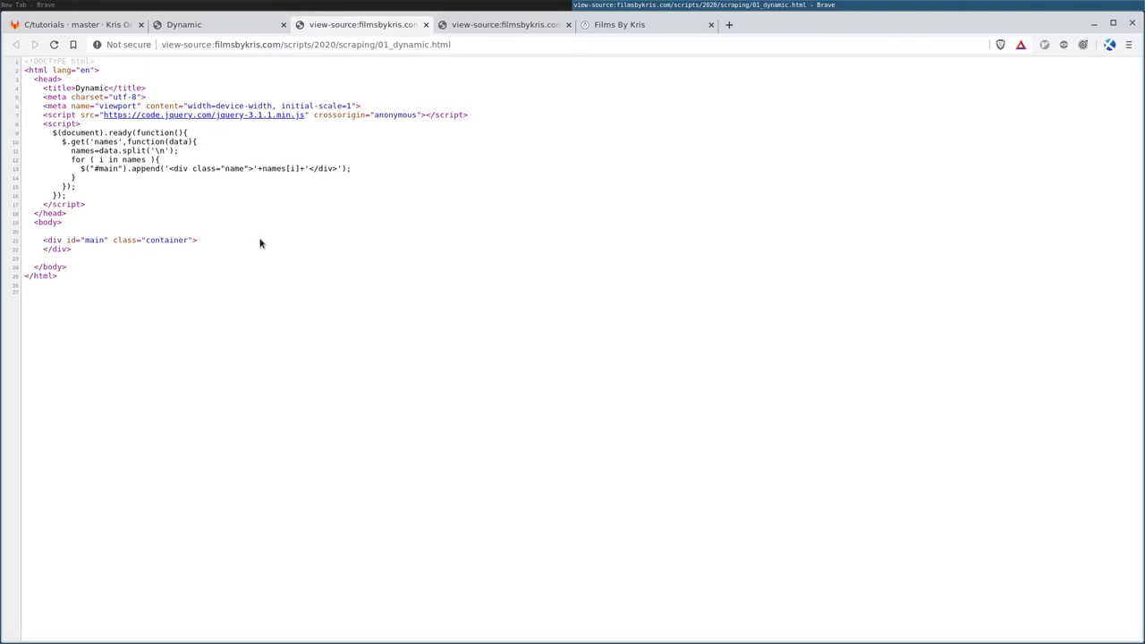
click(184, 24)
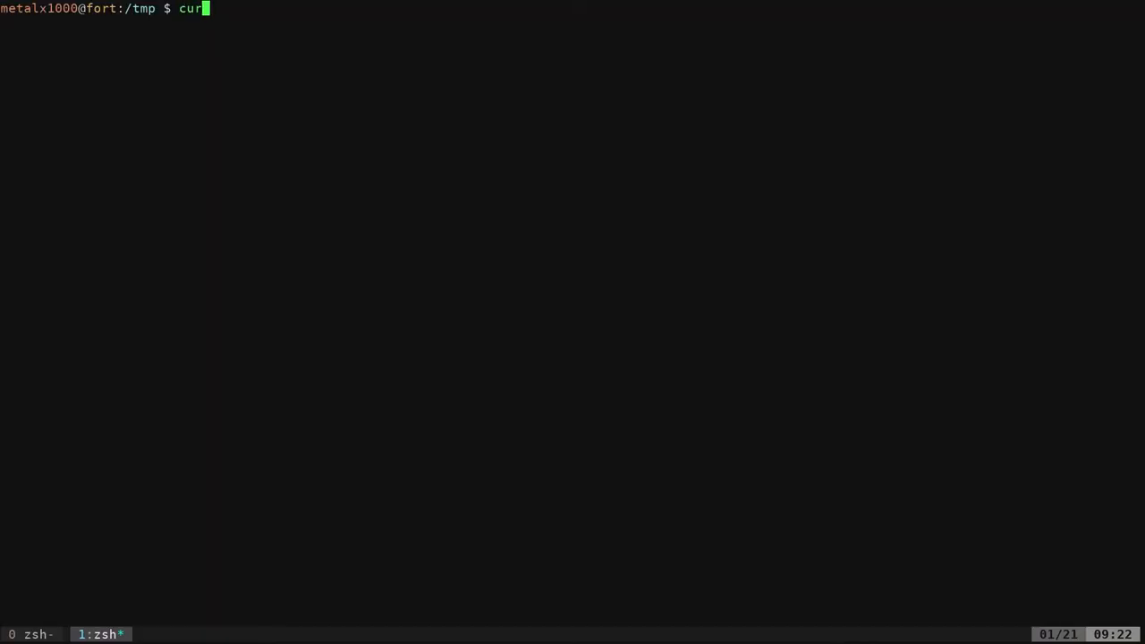
- Fetch 01_dynamic.html from filmsbykris.com with curl
text(l "http://filmsbykris.com/scripts/2020/scraping/01_dynamic.html")
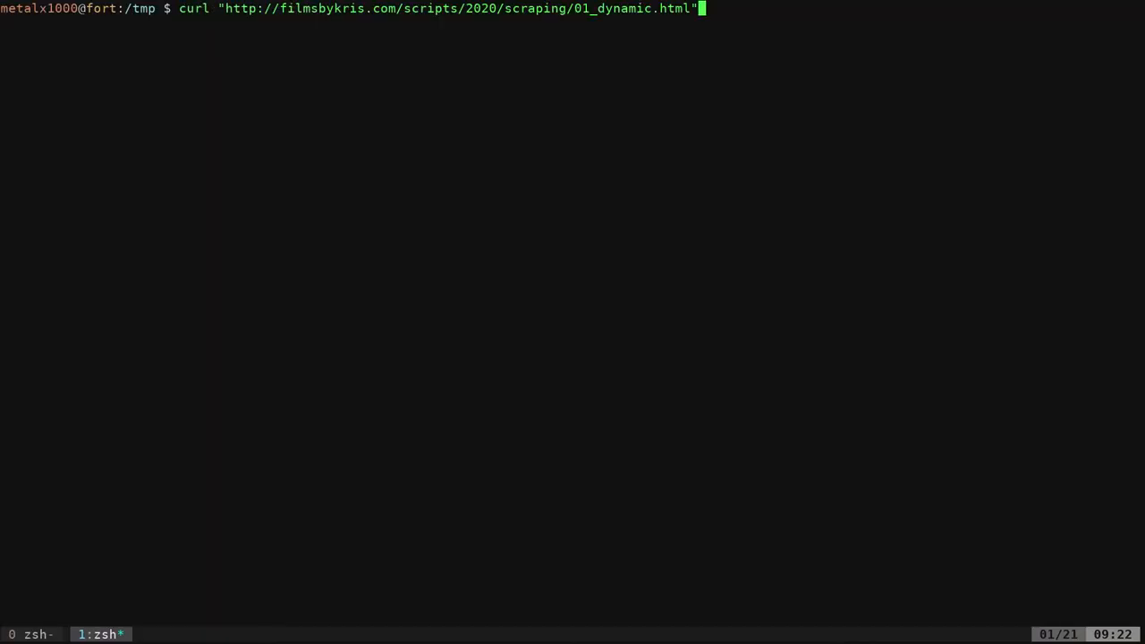
key(Return)
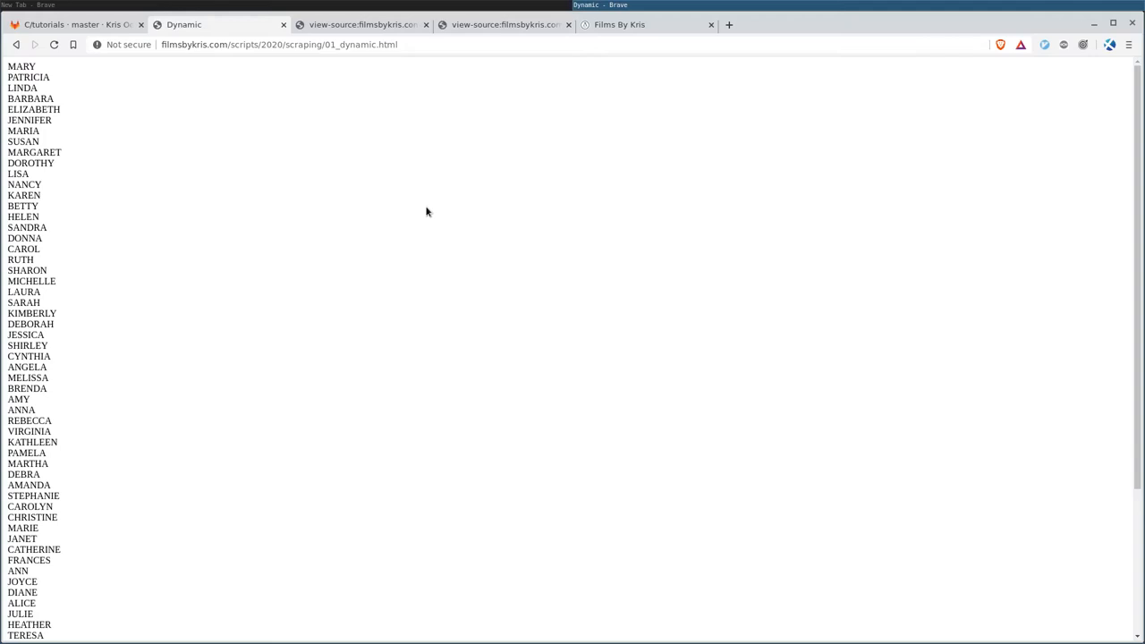
- Open DevTools with F12 on the Dynamic page to record network requests
key(F12)
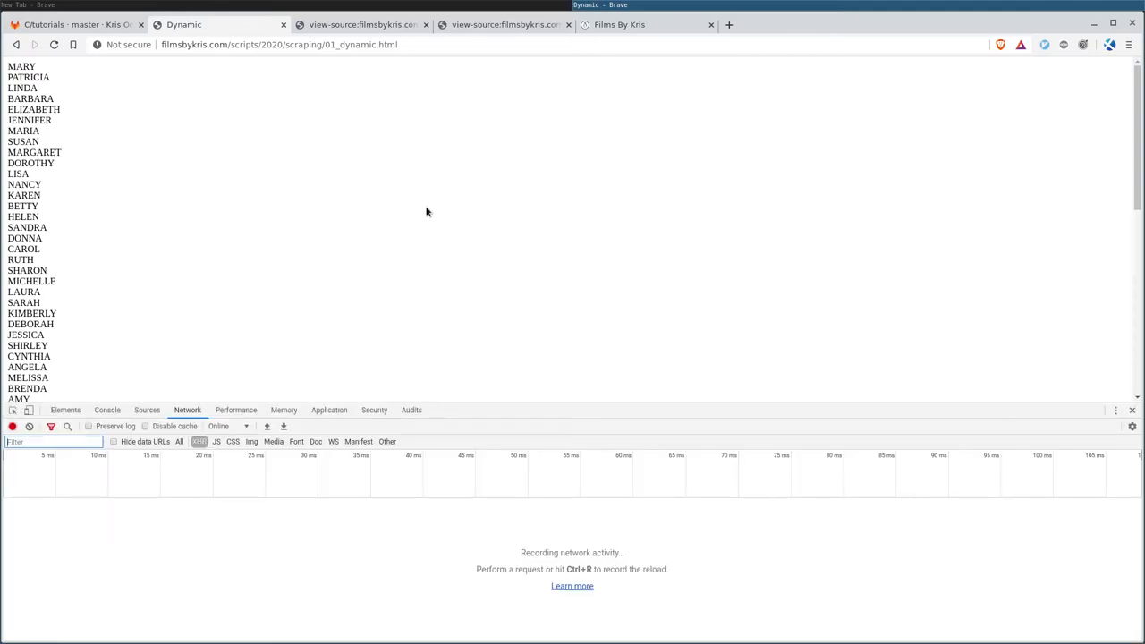
mouse_move(514, 295)
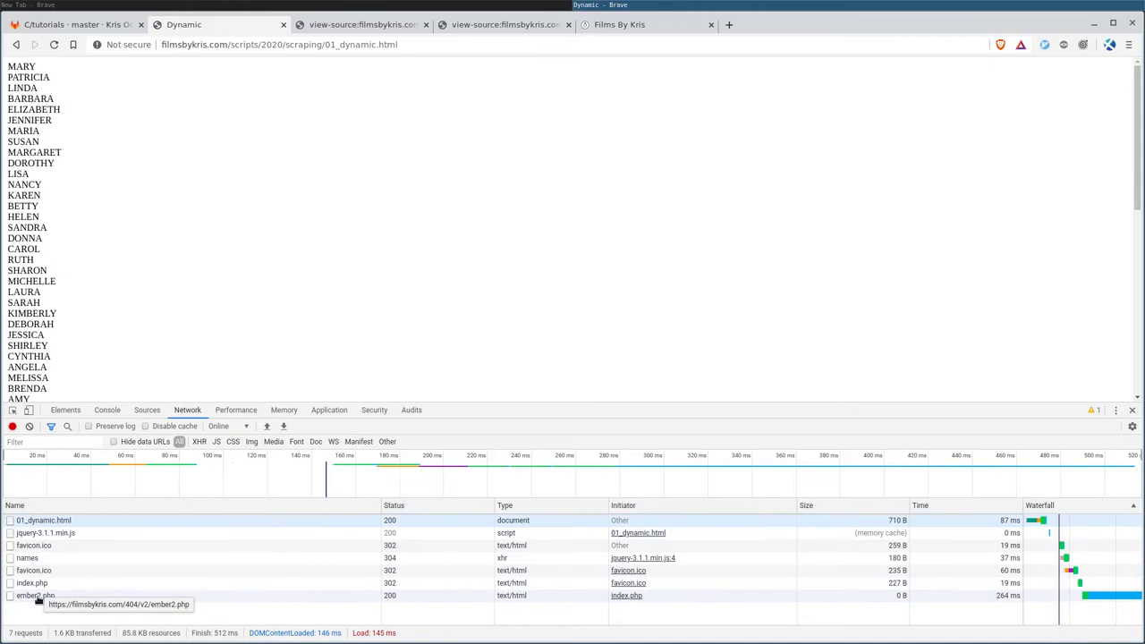
mouse_move(27, 558)
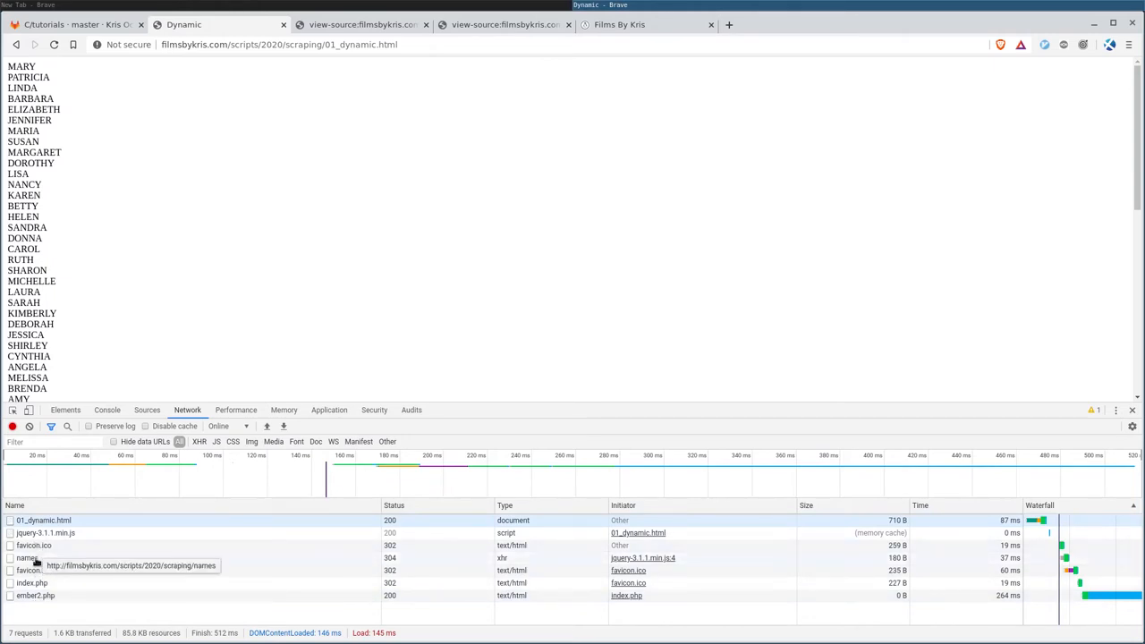
mouse_move(103, 72)
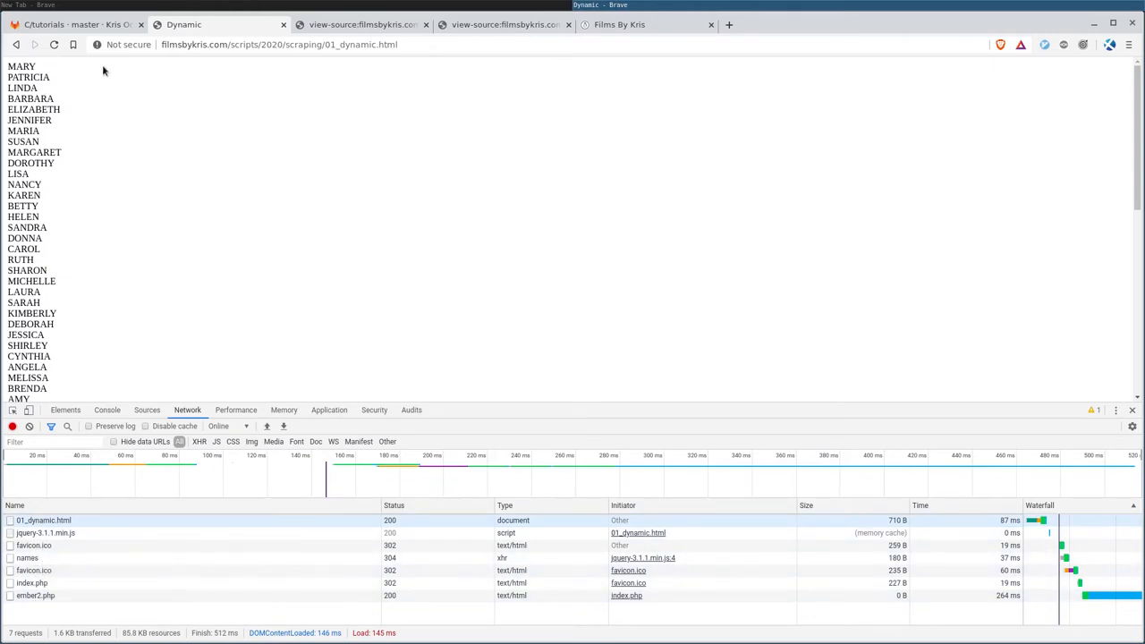
- On the Films By Kris videos tab, search 'bash' and view video_search.php?q=bash's response
click(619, 24)
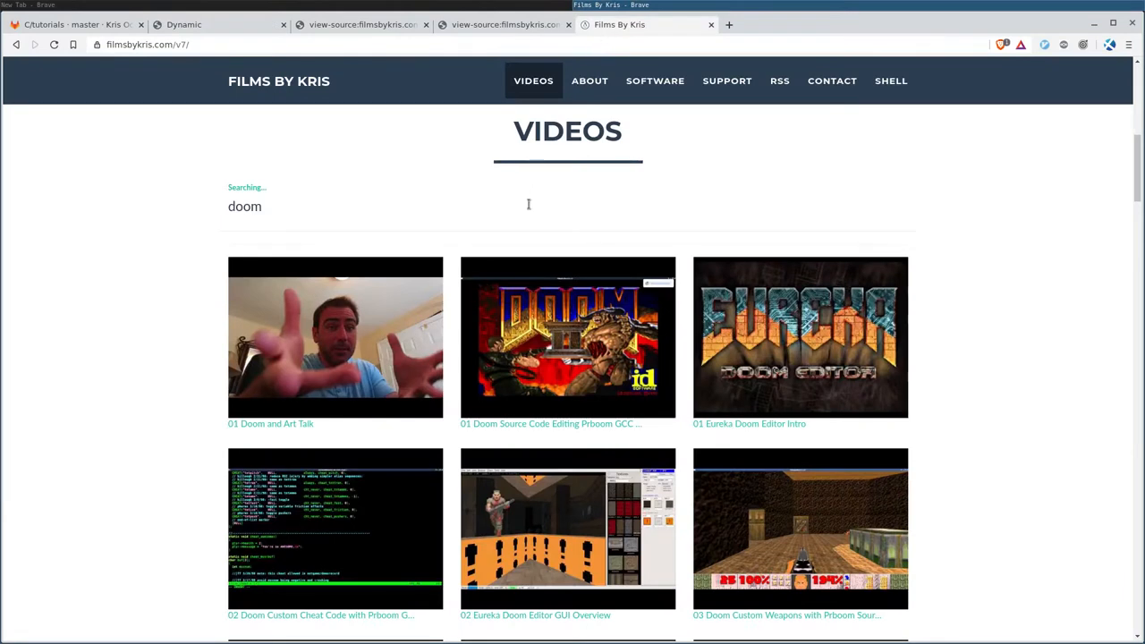
key(F12)
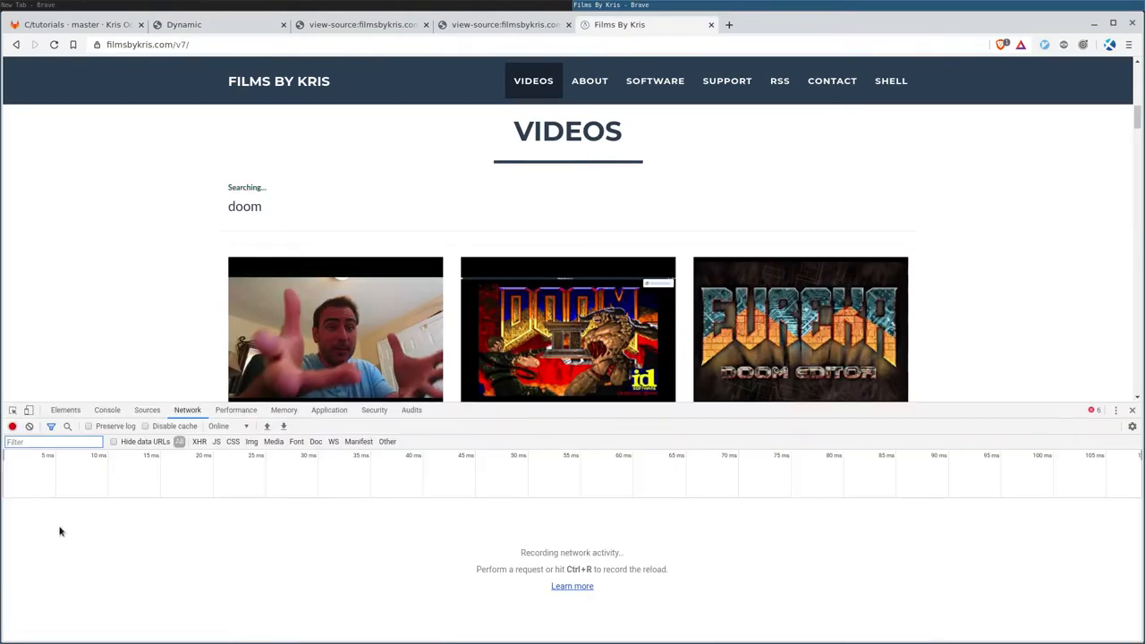
mouse_move(300, 568)
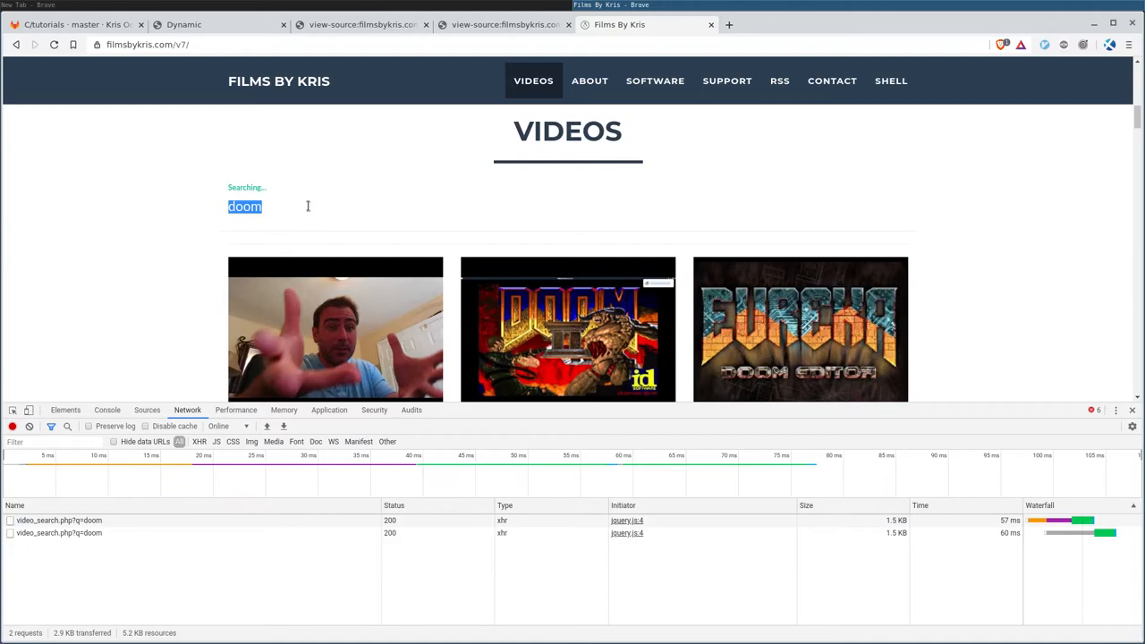
text(bash)
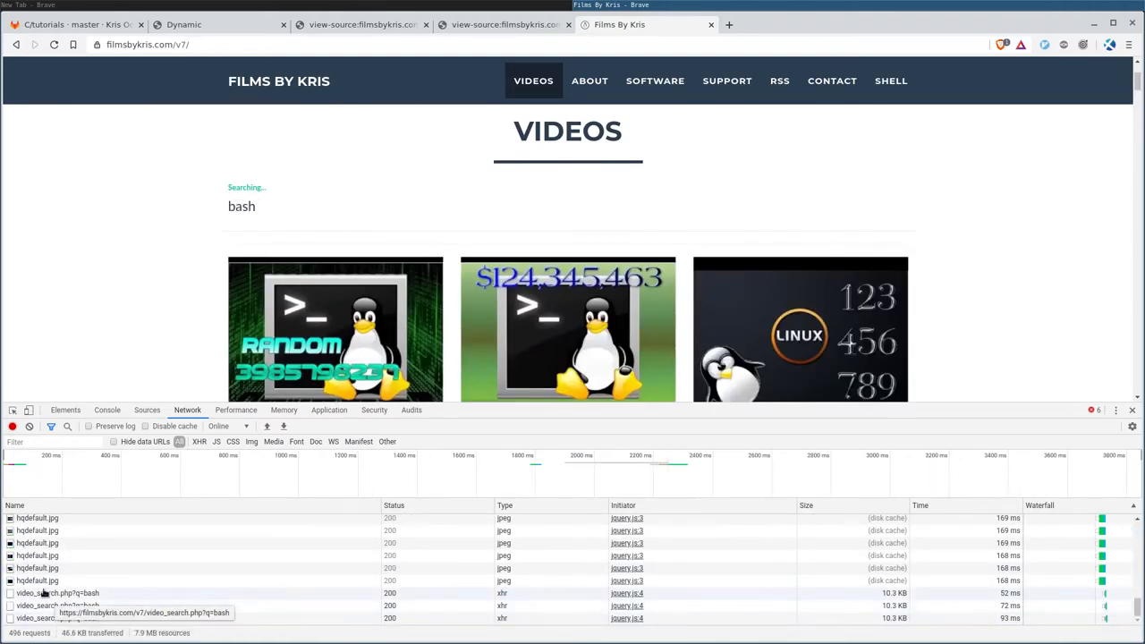
click(58, 593)
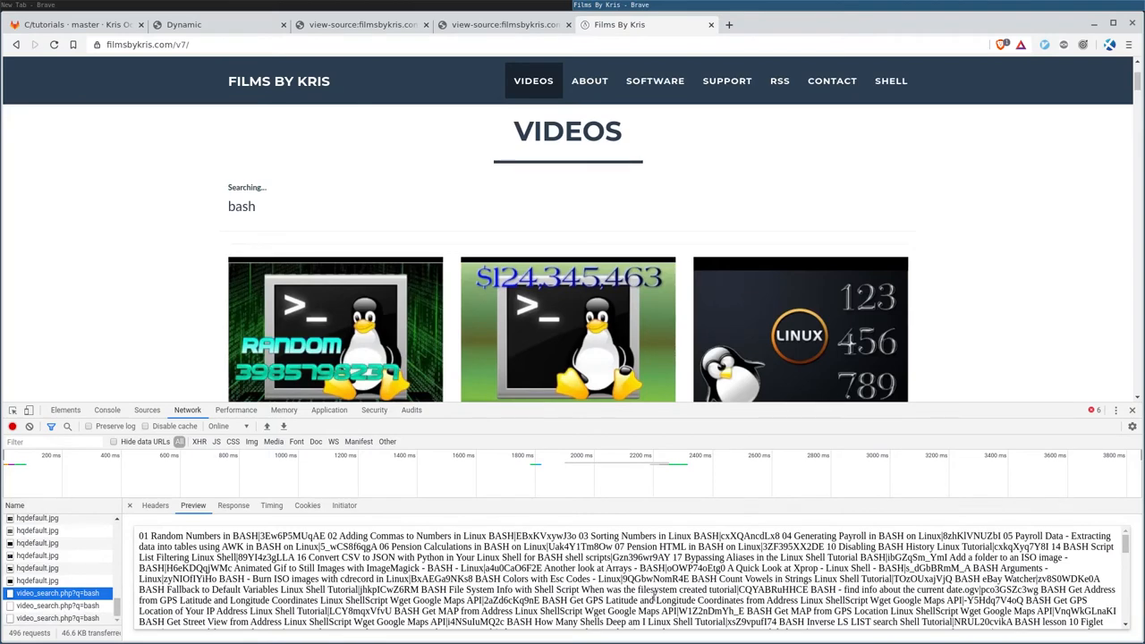
click(233, 505)
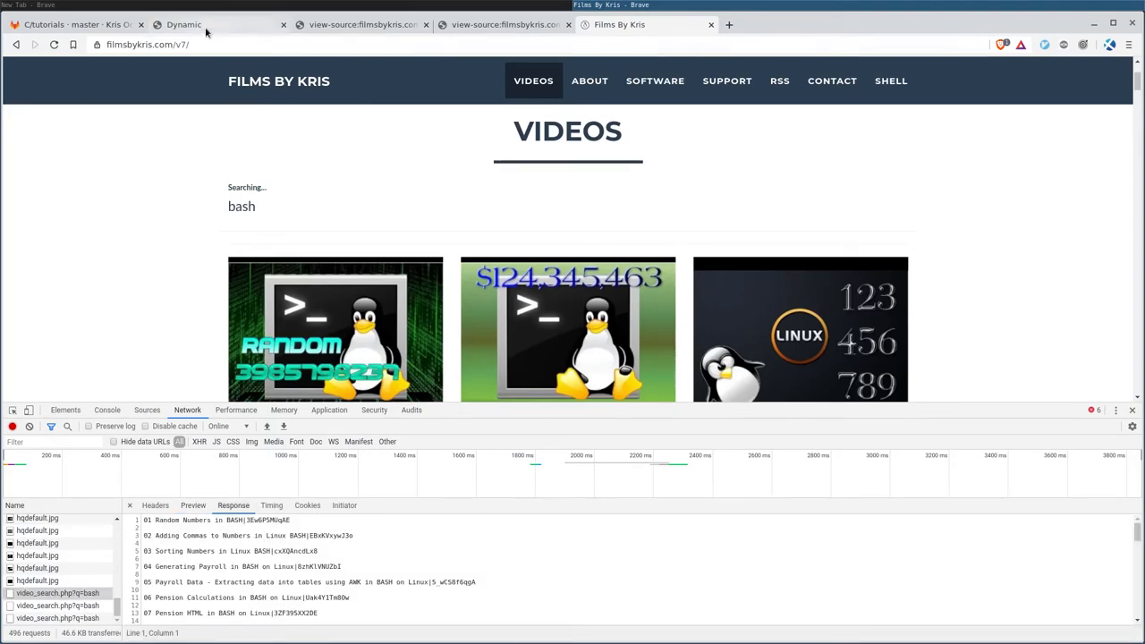
- Filter the Dynamic page's network log to XHR and view the names response
click(184, 24)
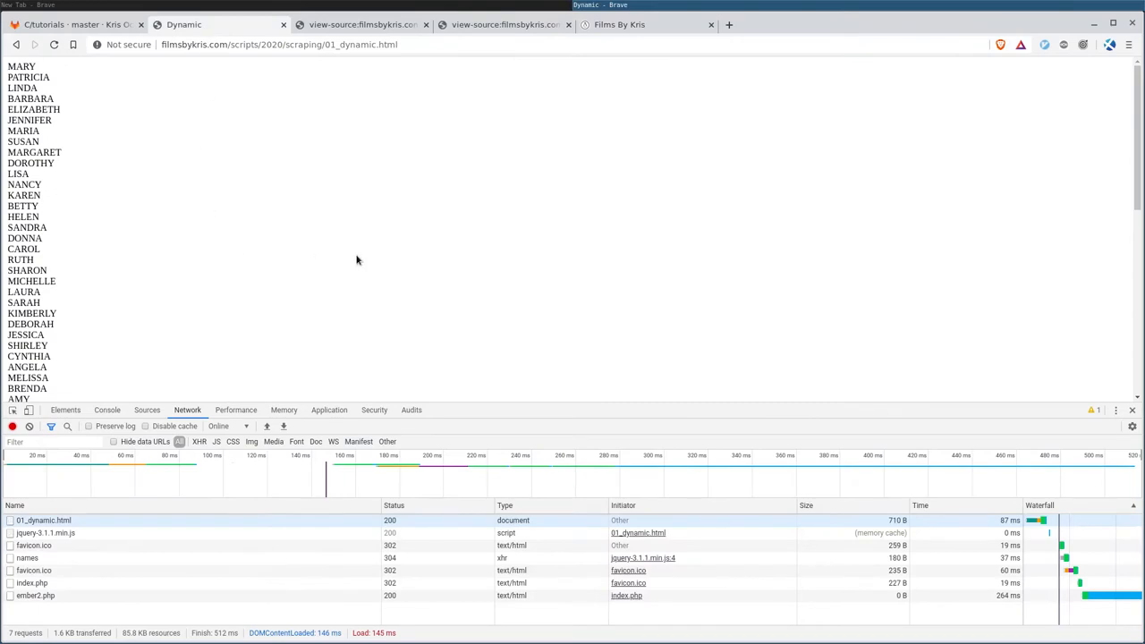
mouse_move(340, 250)
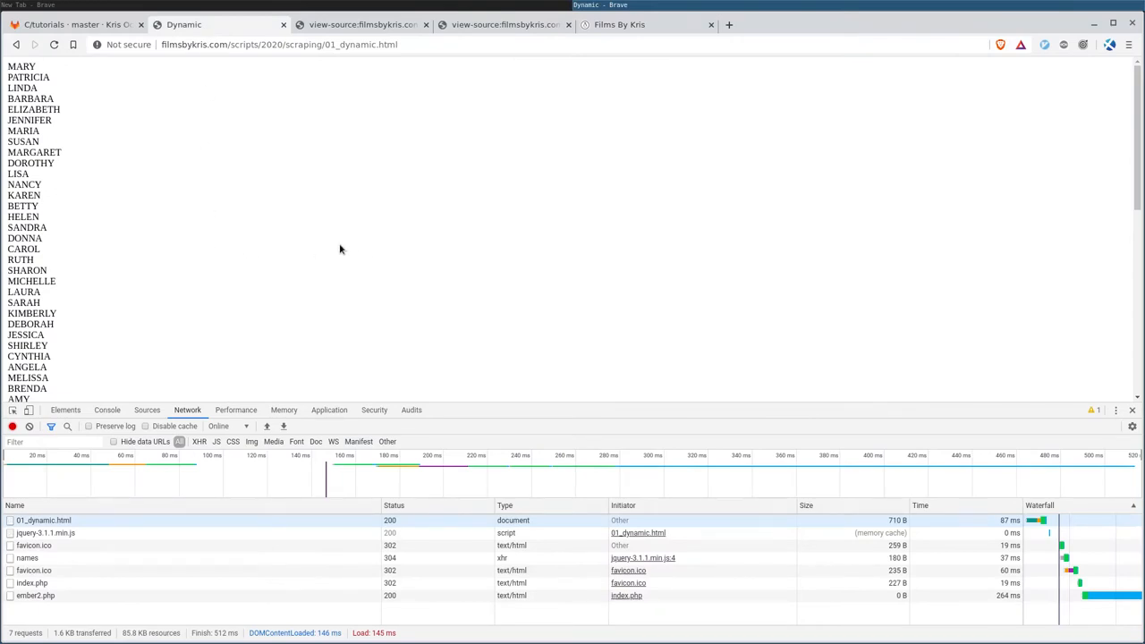
mouse_move(341, 284)
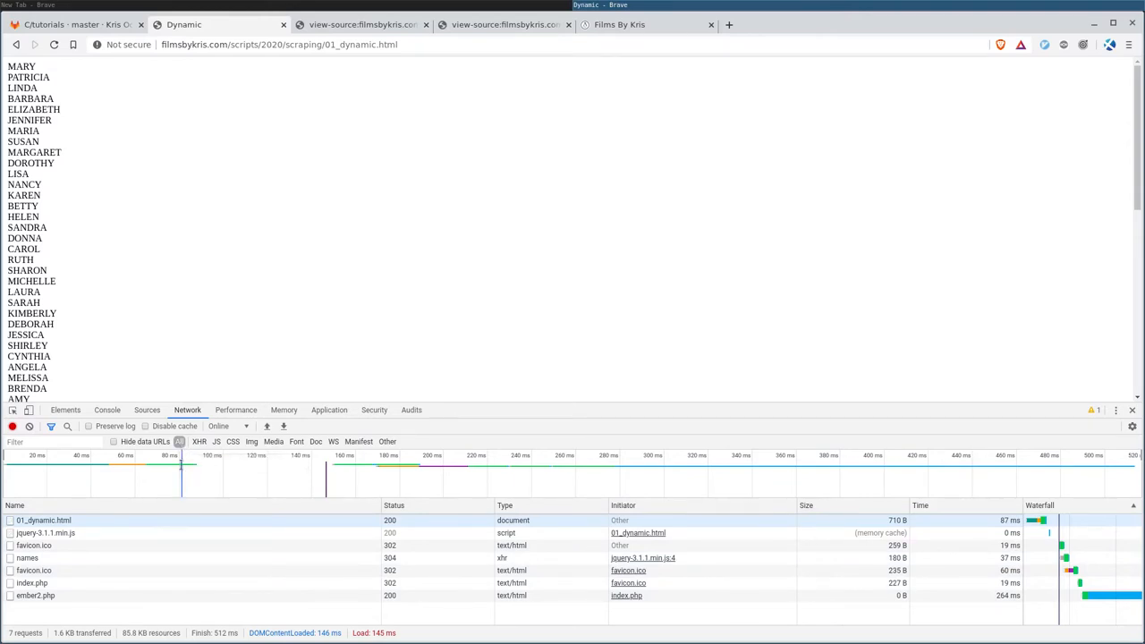
mouse_move(274, 441)
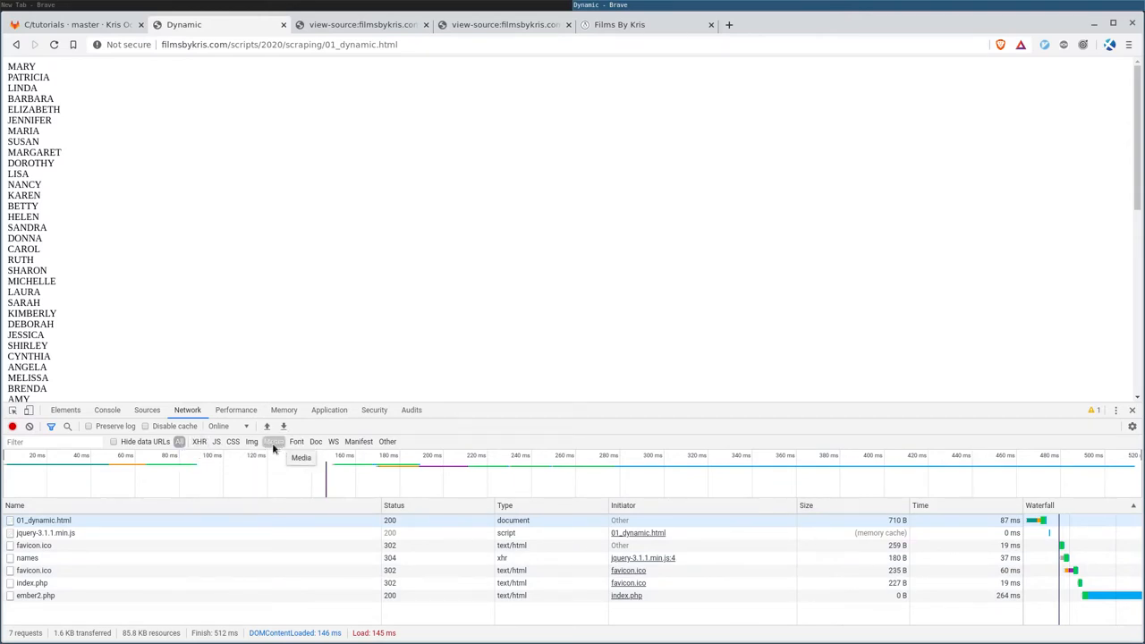
mouse_move(199, 442)
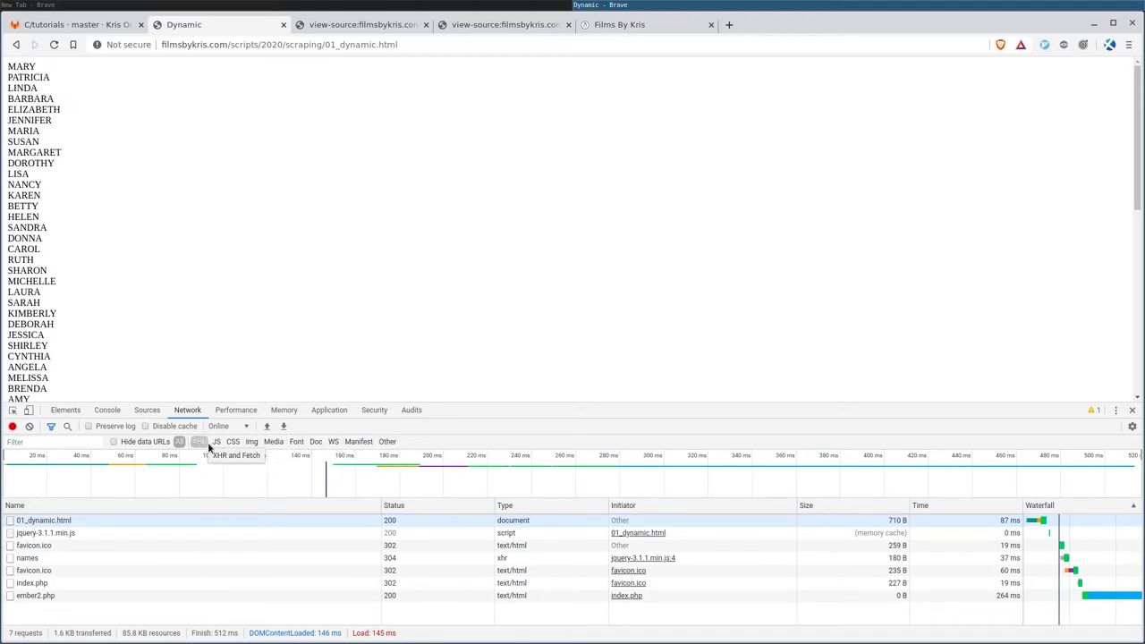
click(200, 441)
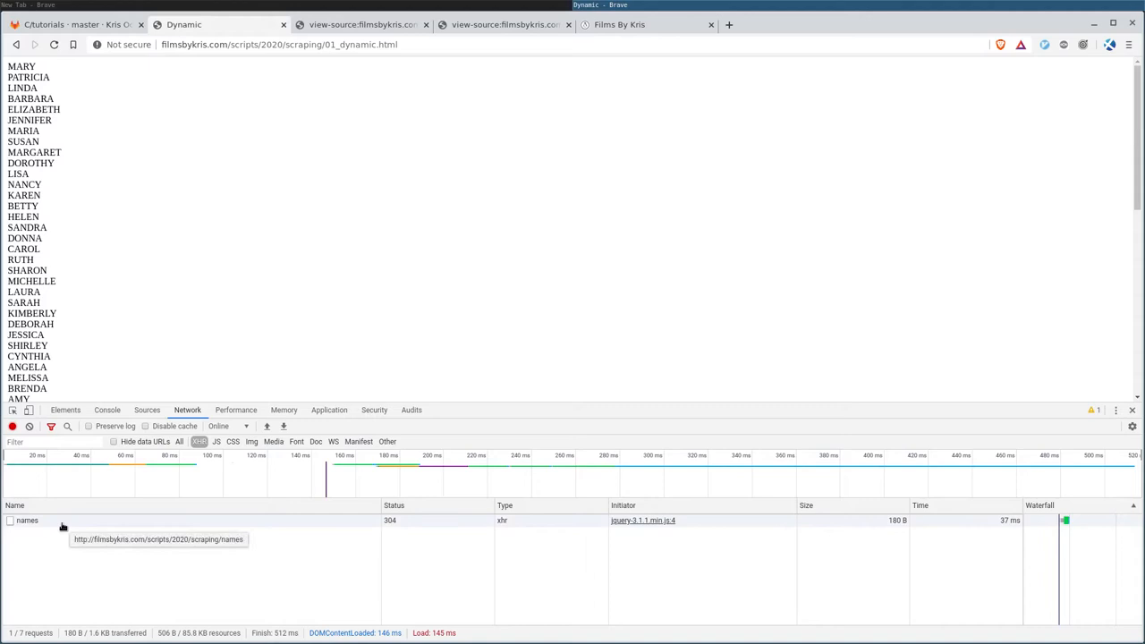
click(27, 520)
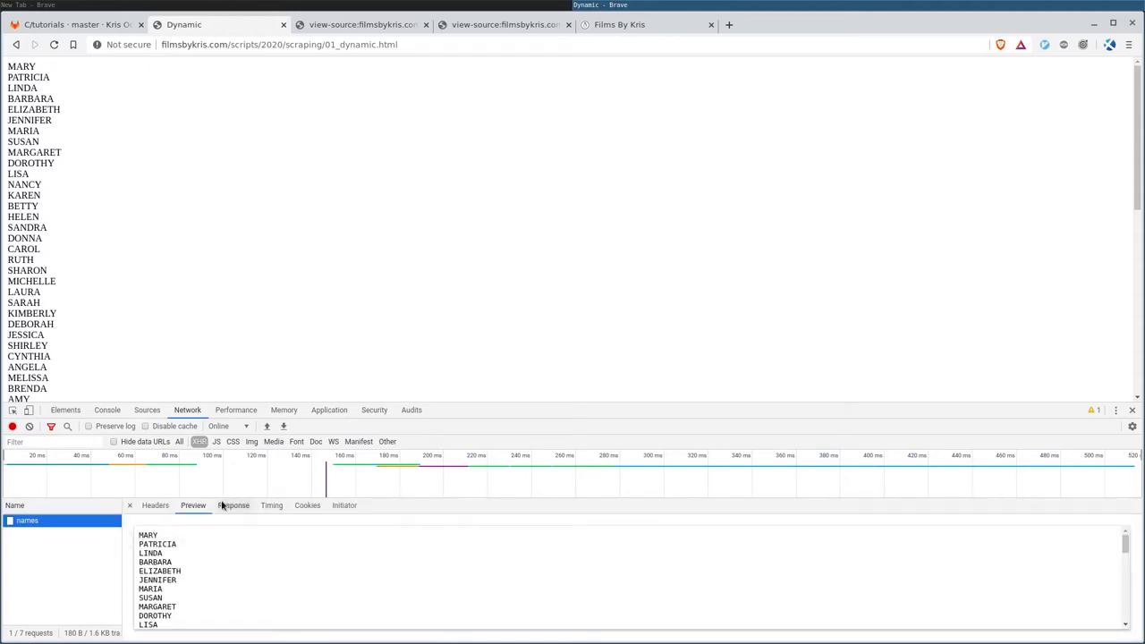
click(233, 505)
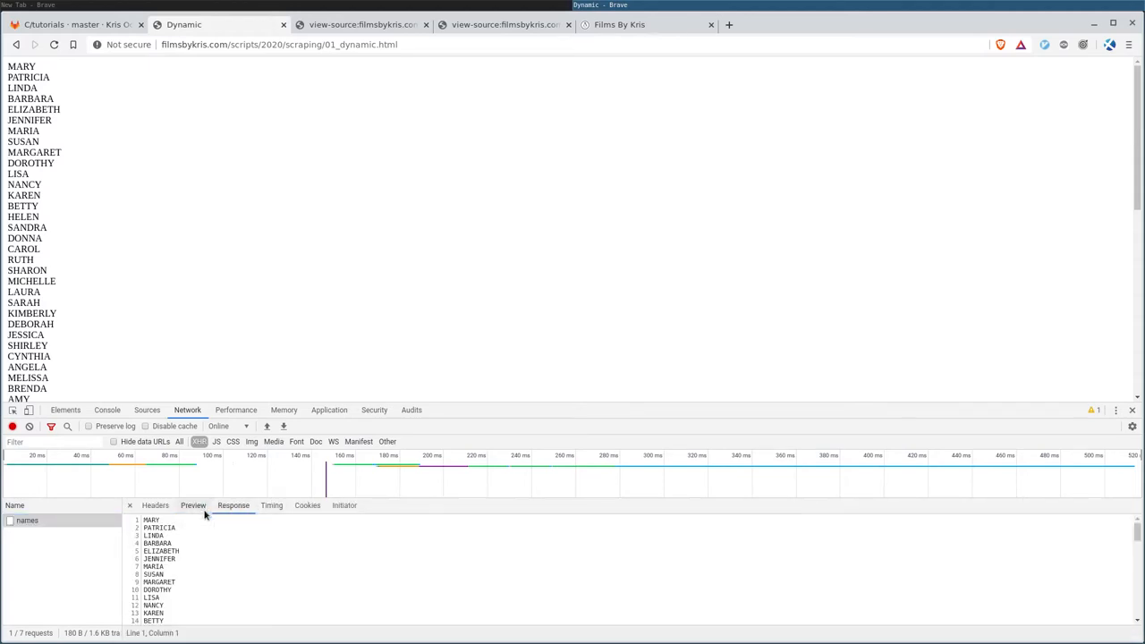
click(232, 506)
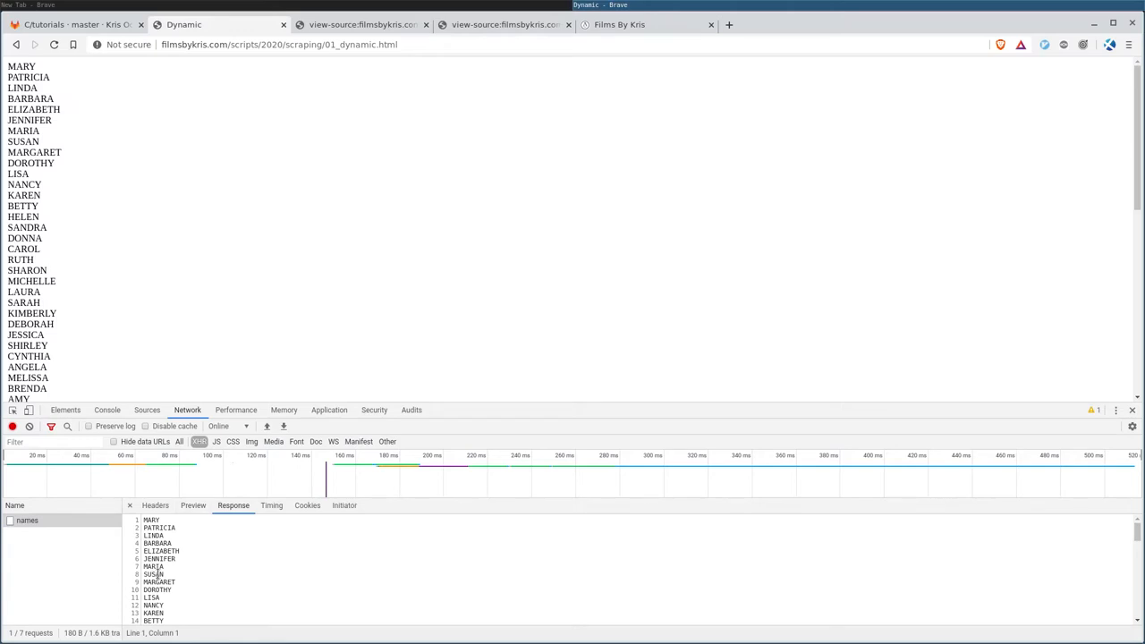
right_click(26, 520)
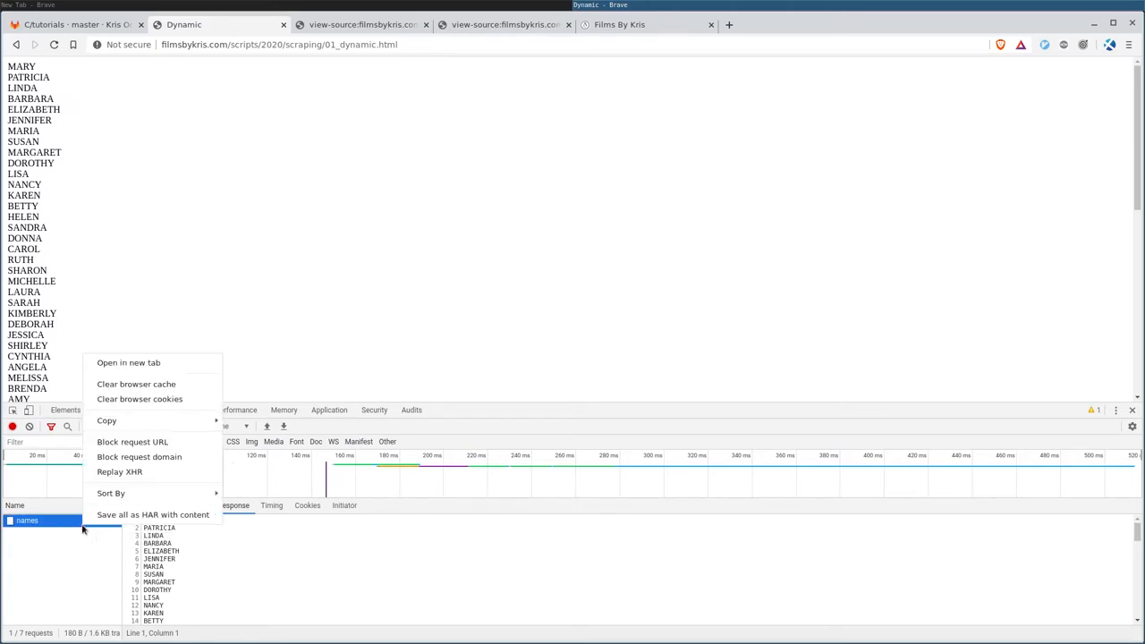
mouse_move(139, 457)
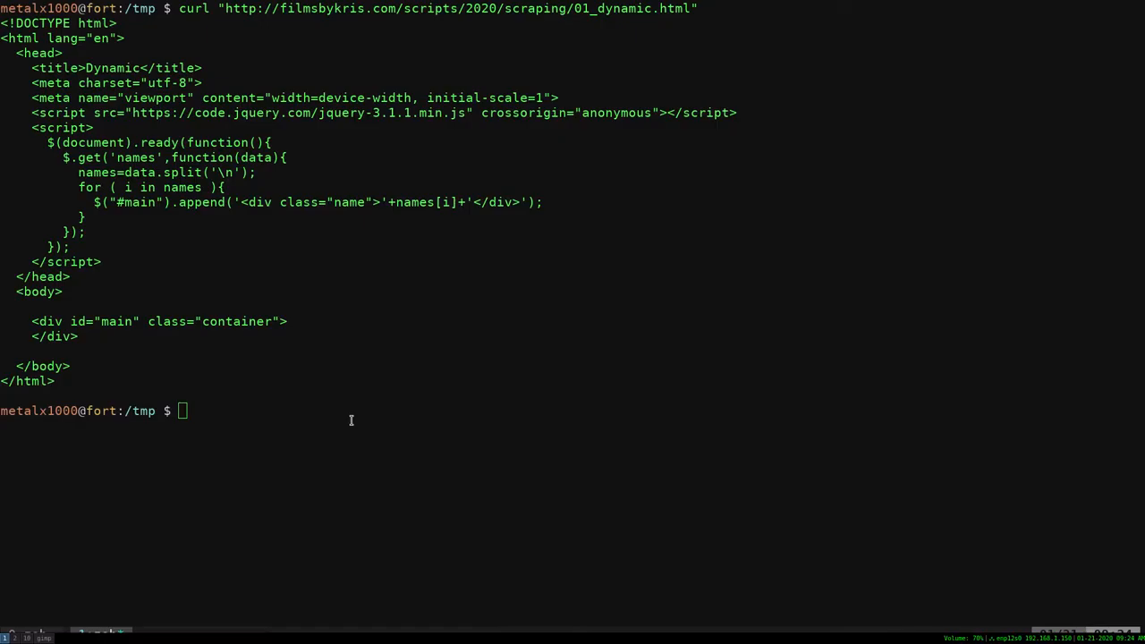
- Curl the names URL at filmsbykris.com/scripts/2020/scraping/names to print the name list
text(curl)
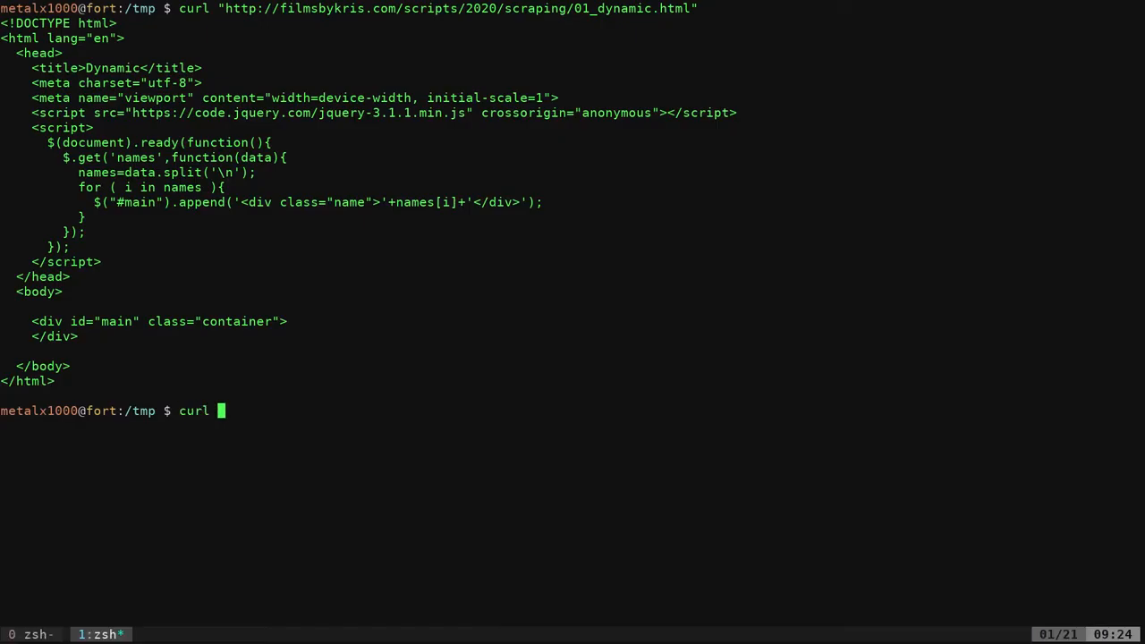
text("http://filmsbykris.com/scripts/2020/scraping/names")
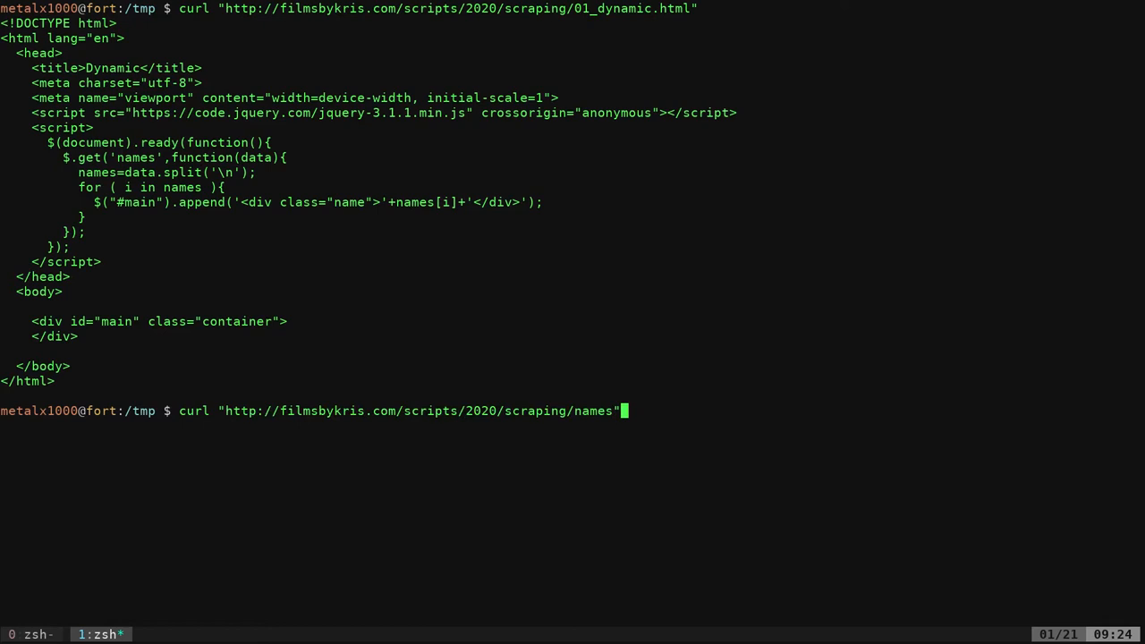
key(Return)
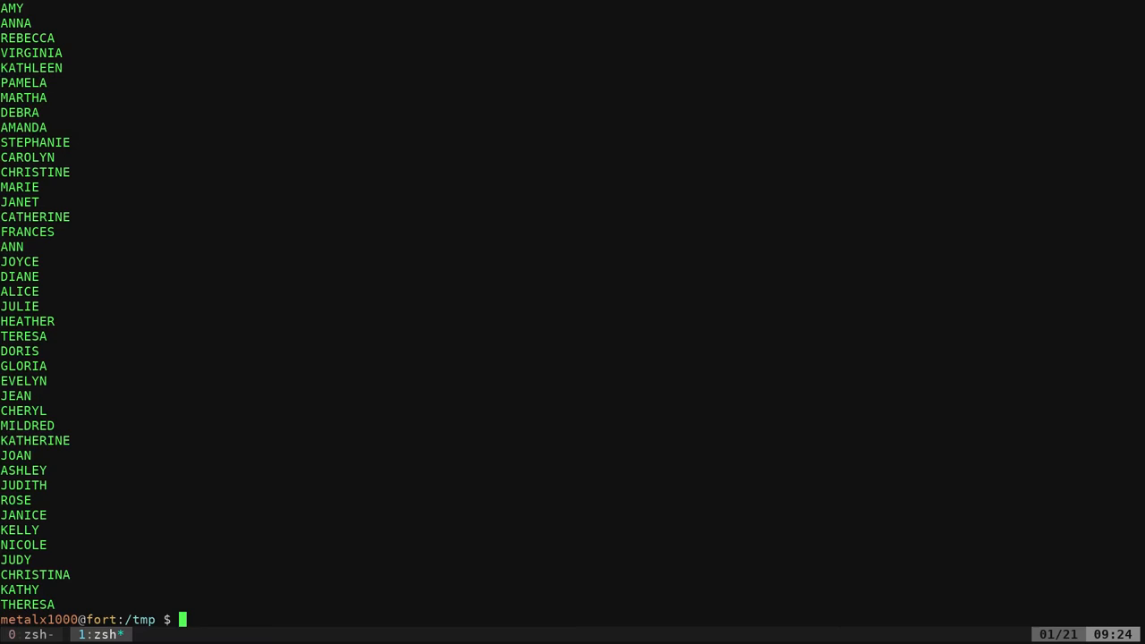
- Curl the 01_dynamic.html page, then 01_static.html piped through grep name and cut
text(curl "http://filmsbykris.com/scripts/2020/scraping/01_dynamic.html")
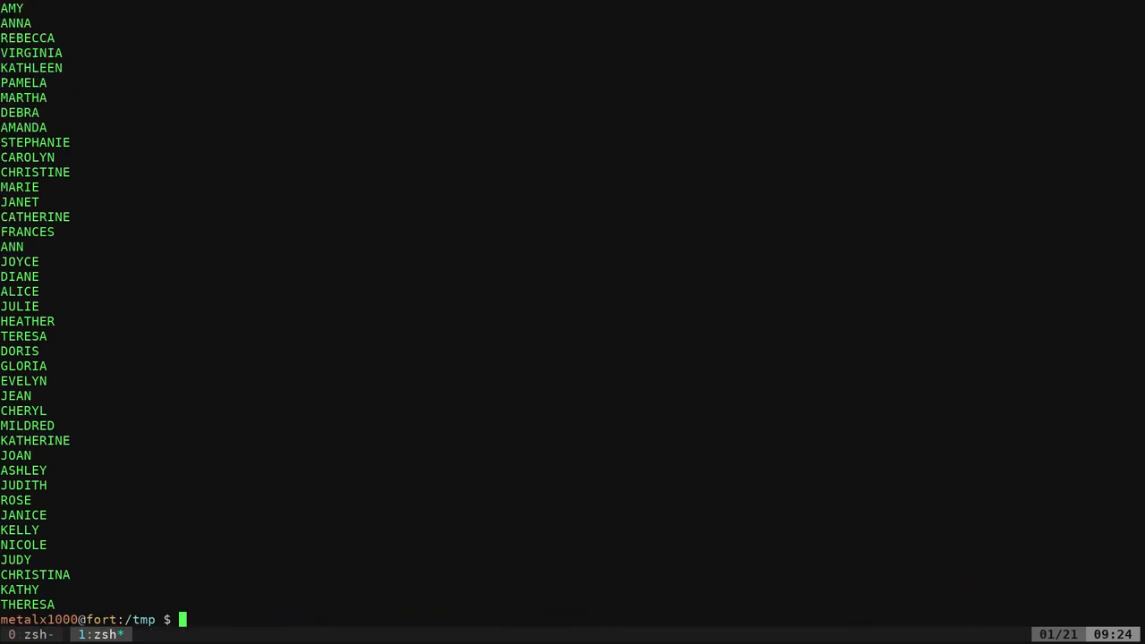
text(curl "http://filmsbykris.com/scripts/2020/scraping/01_static.html"|grep name|cut -d\> -f2|cut -d\< -f1)
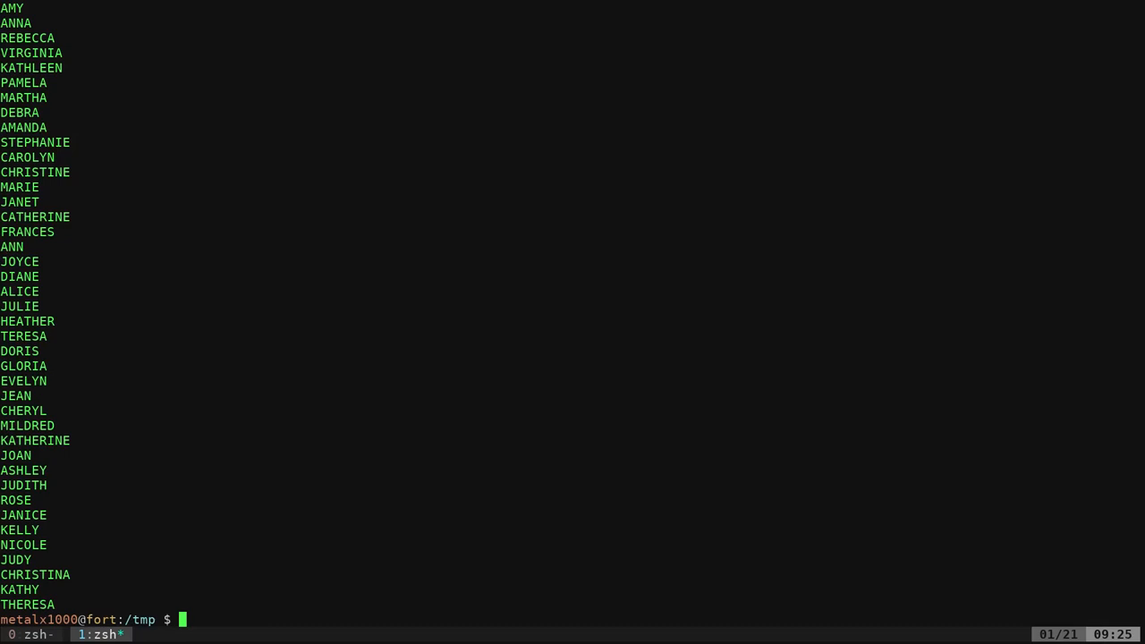
key(ctrl+l)
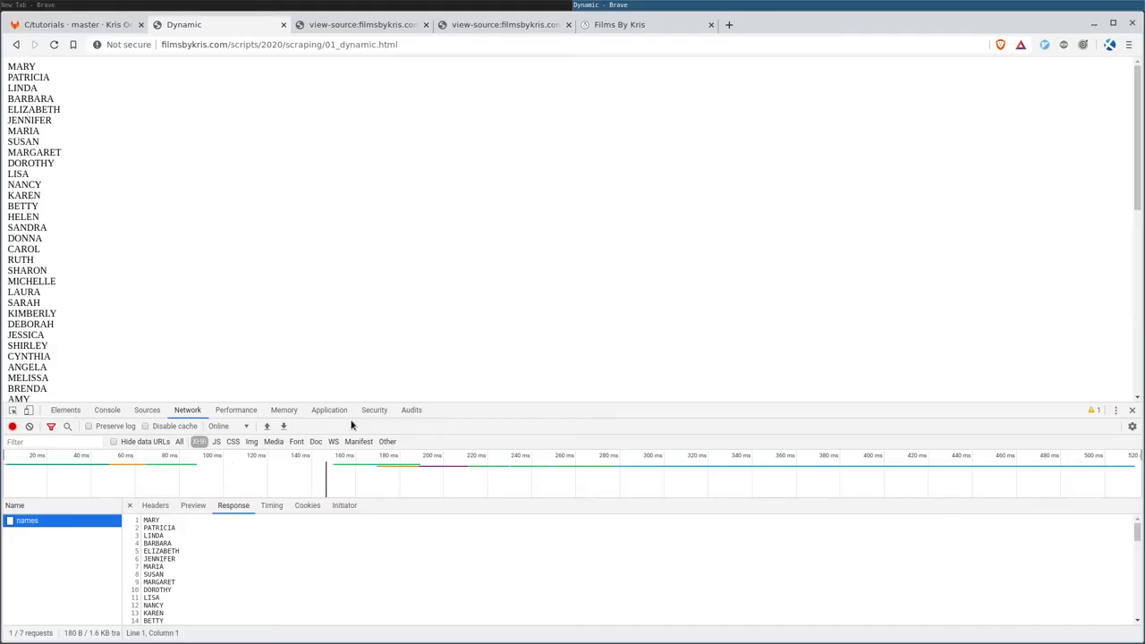
mouse_move(619, 24)
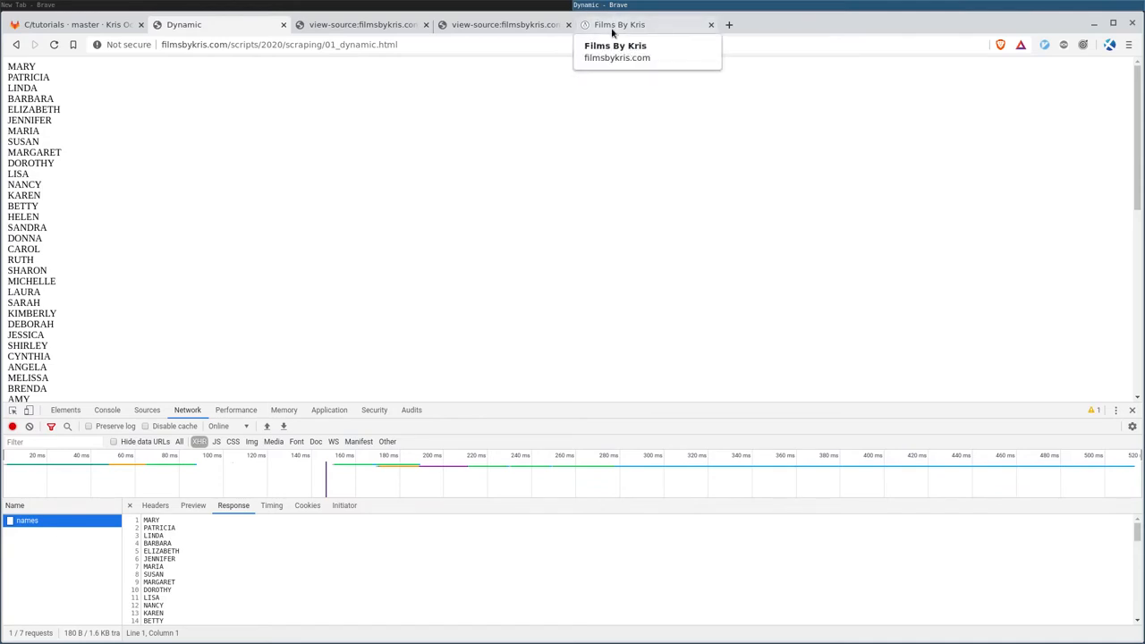
- On the Films By Kris videos page, extend the search with an 's' and reload
click(620, 24)
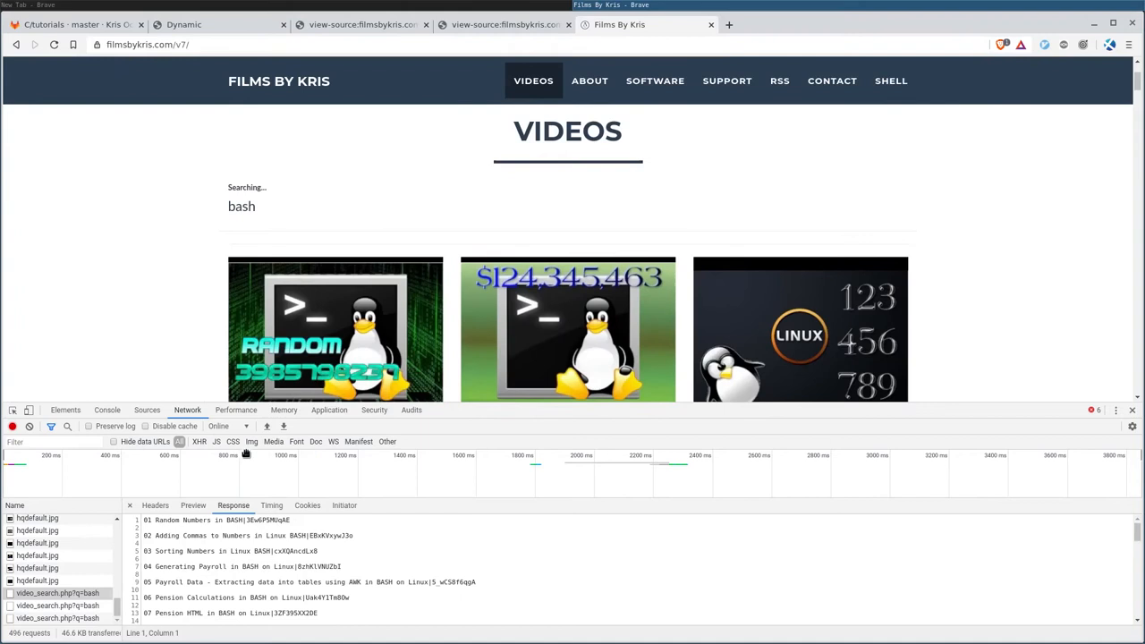
mouse_move(179, 441)
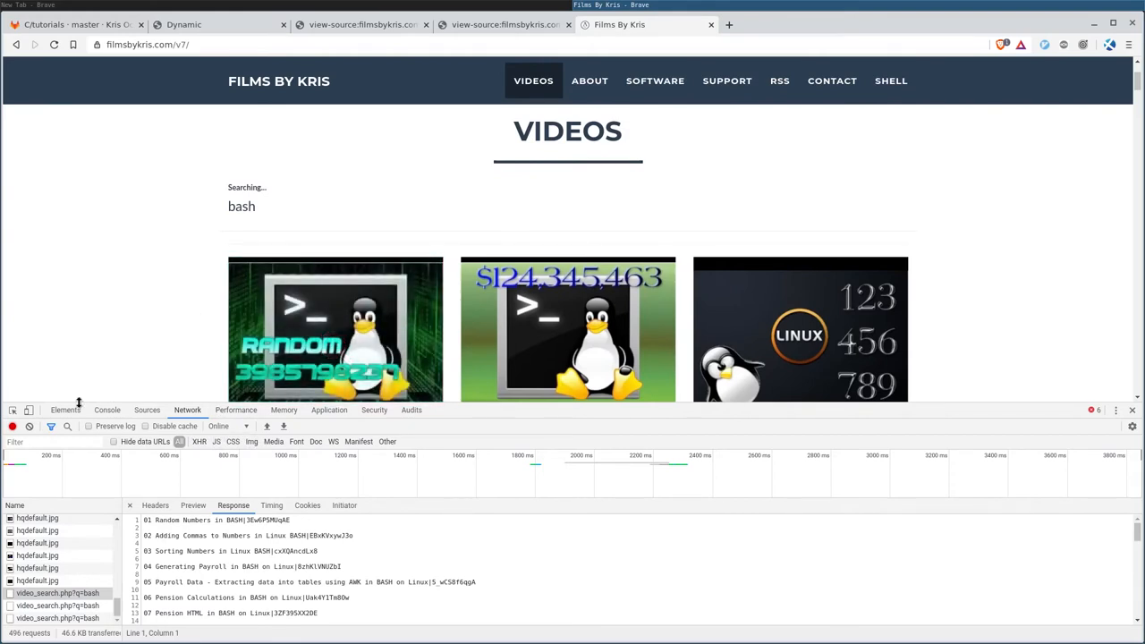
click(29, 426)
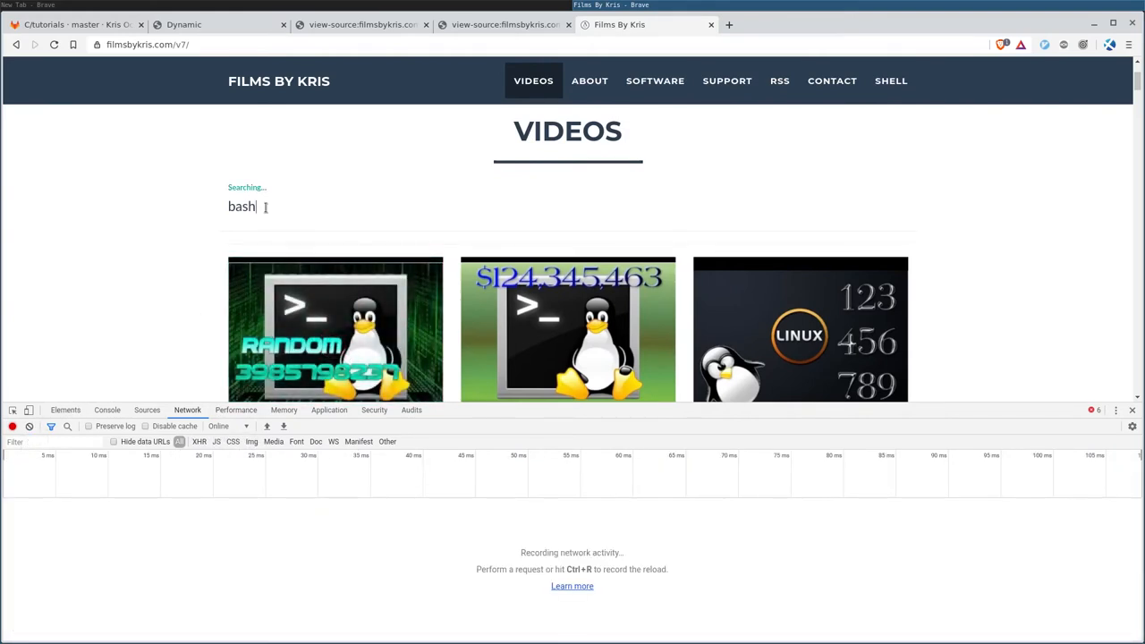
text(s)
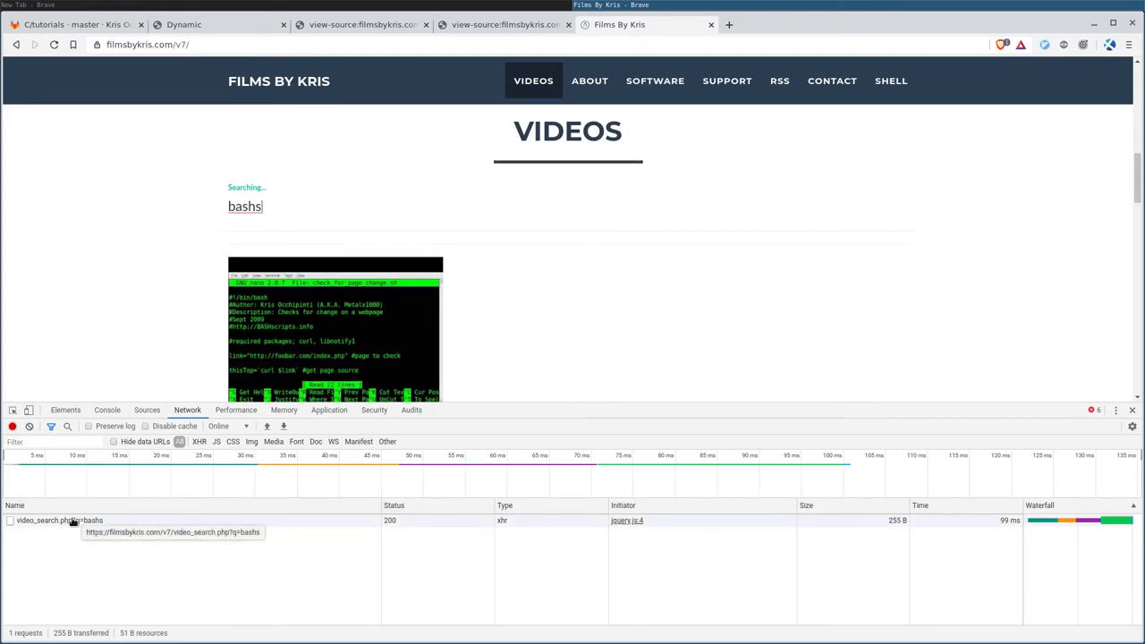
click(58, 520)
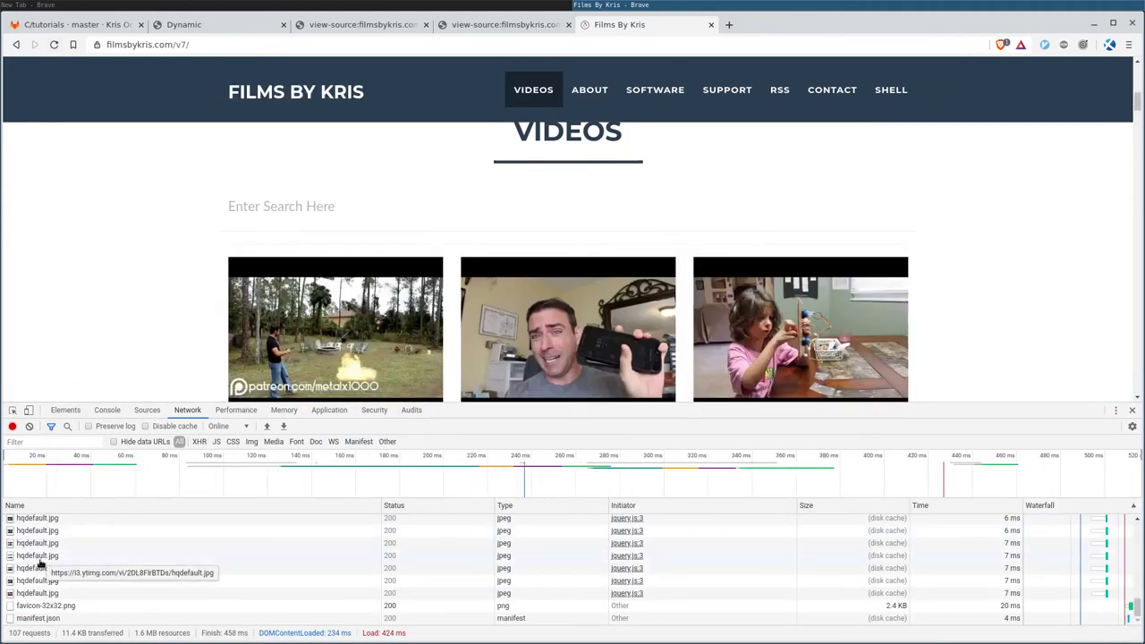
- Search 'bash', filter Network to XHR, and select the last search request
scroll(up, 3)
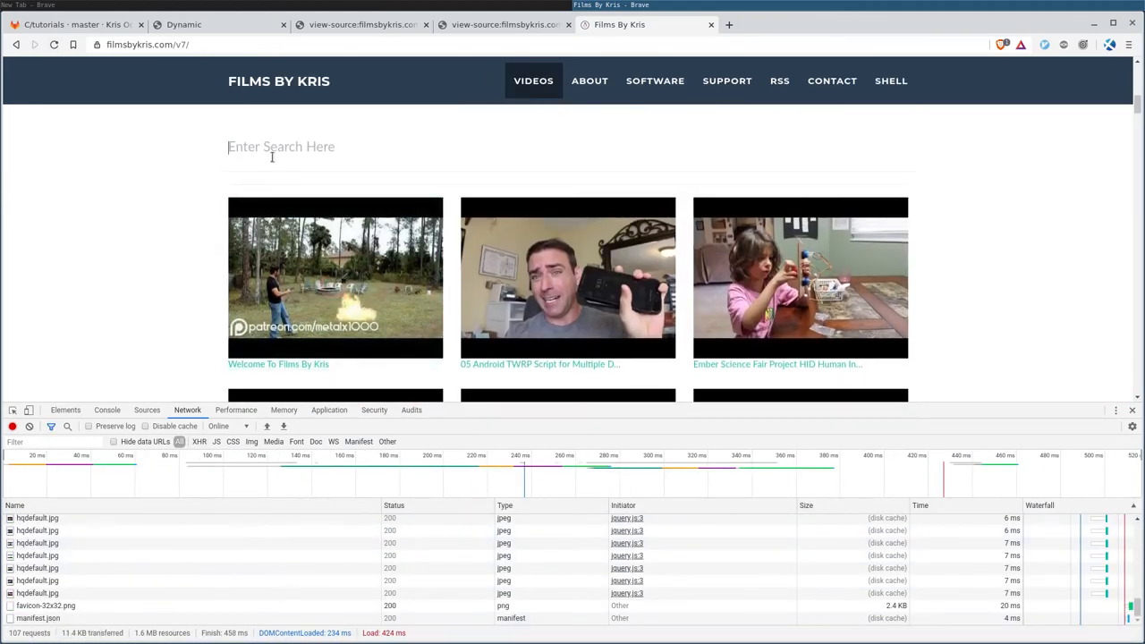
text(bash)
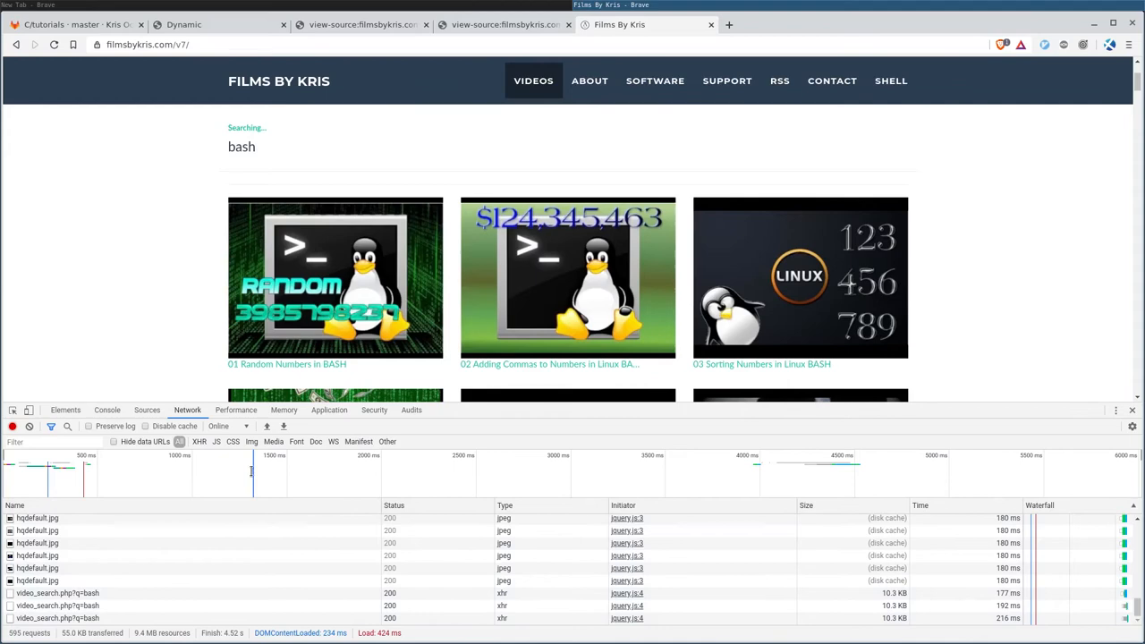
click(199, 441)
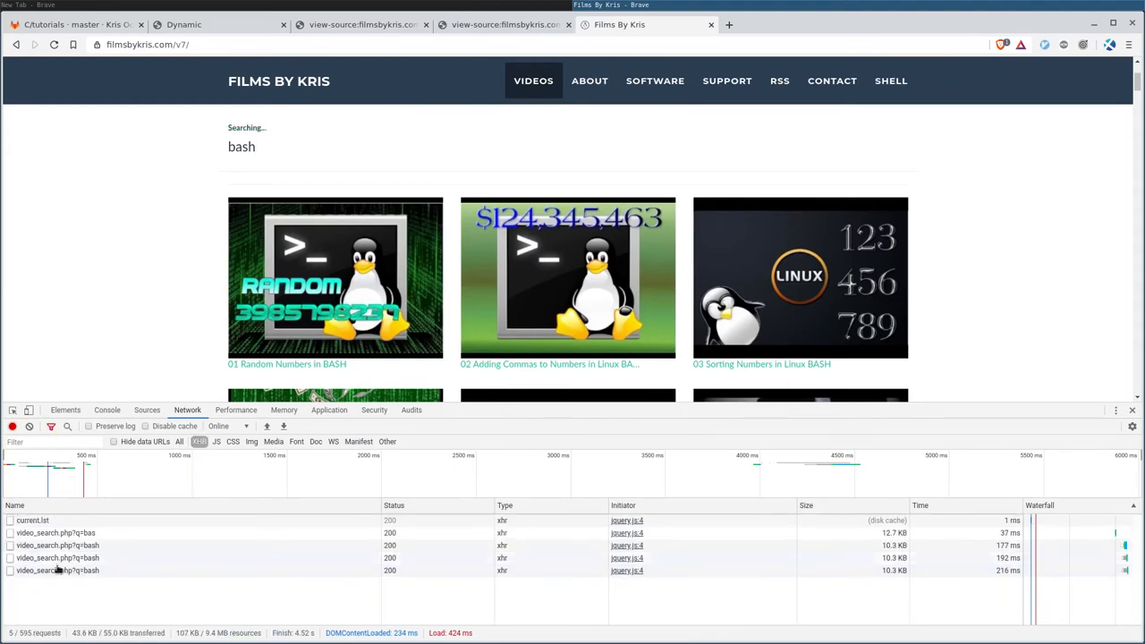
click(234, 505)
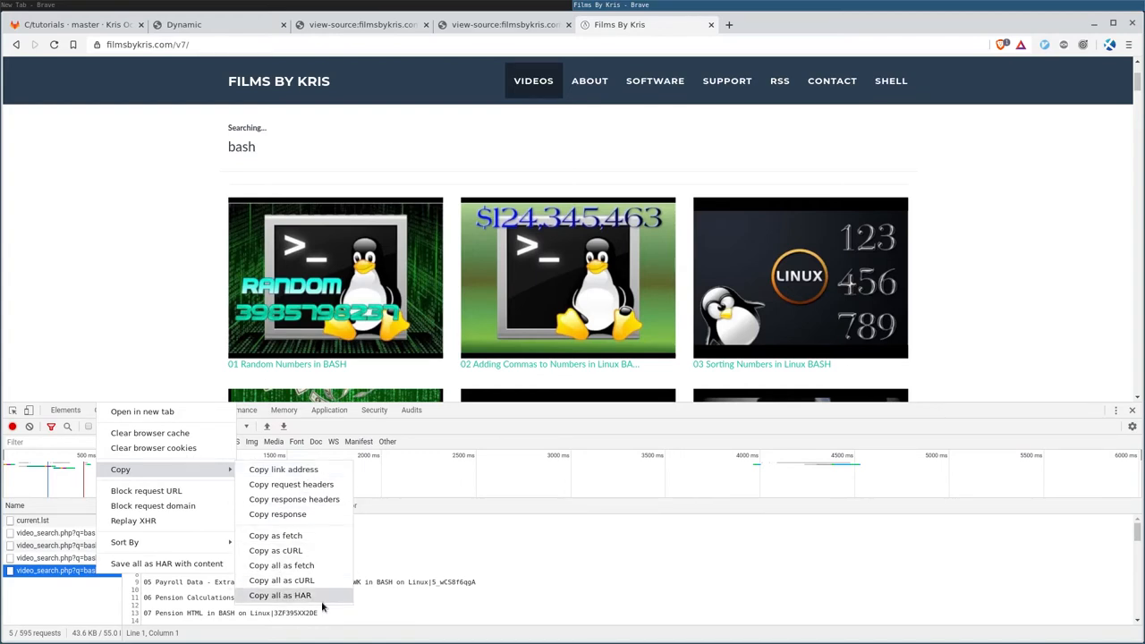
mouse_move(276, 550)
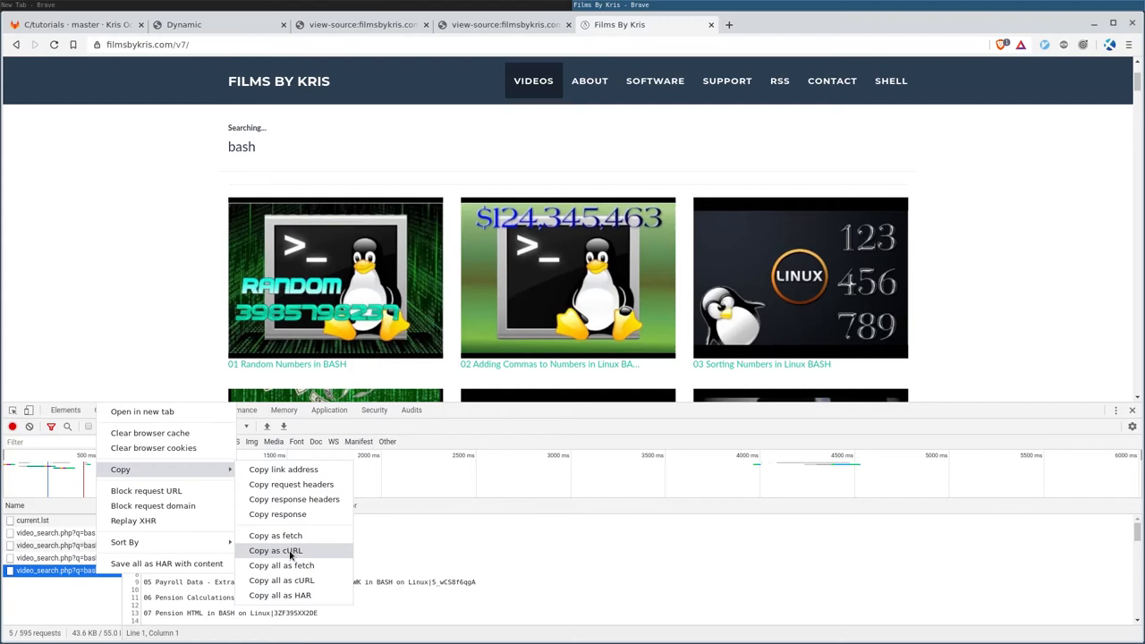
mouse_move(231, 485)
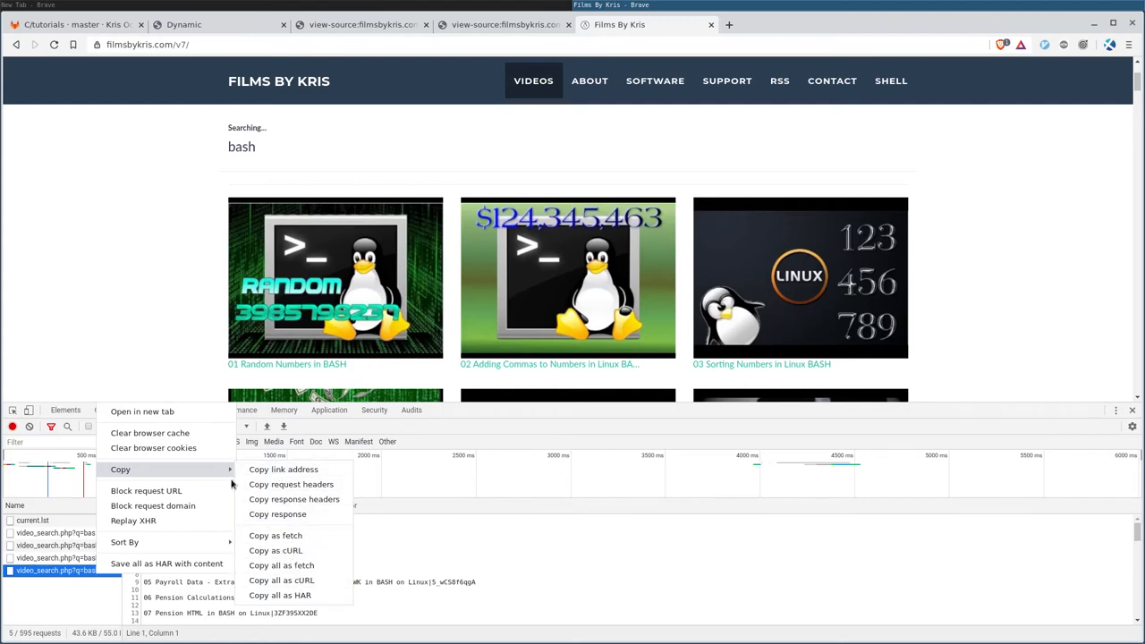
mouse_move(174, 469)
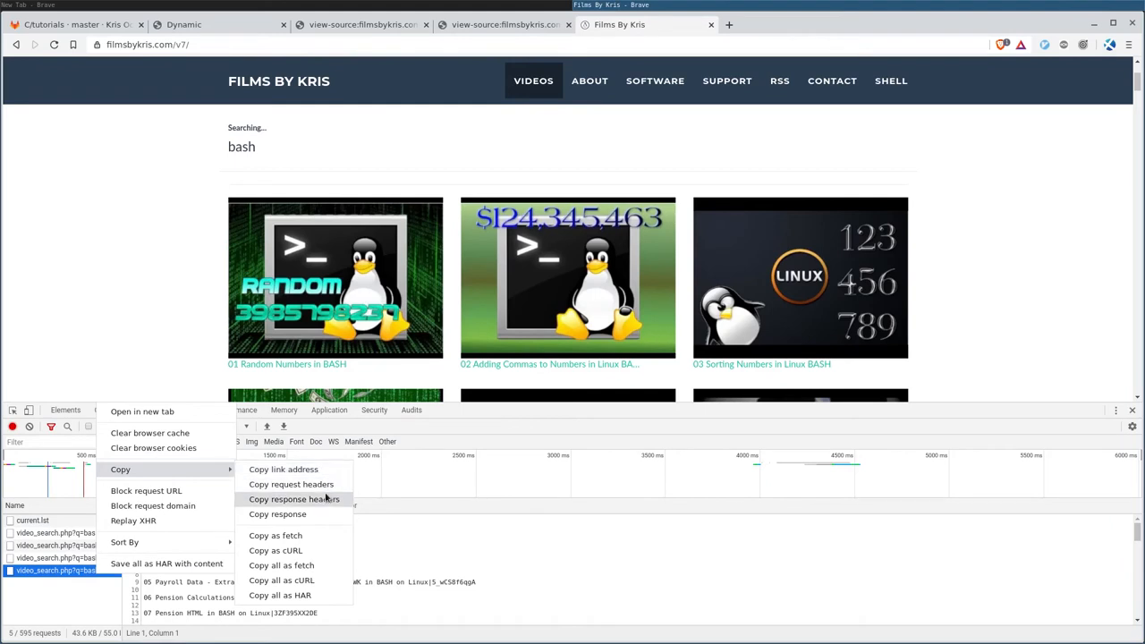
mouse_move(280, 595)
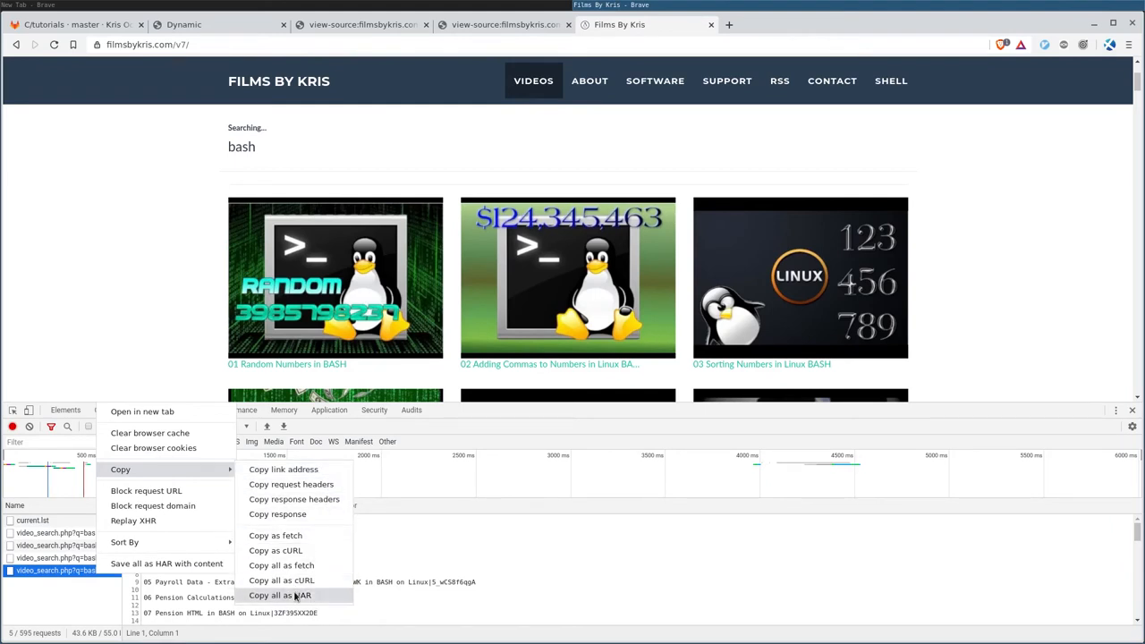
mouse_move(283, 469)
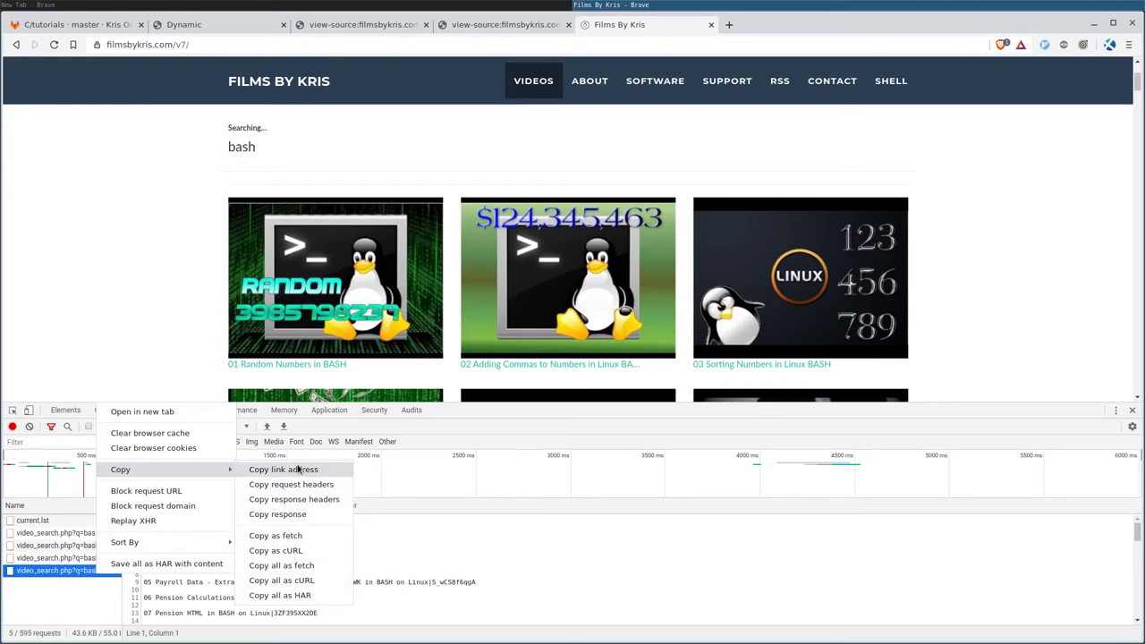
mouse_move(304, 473)
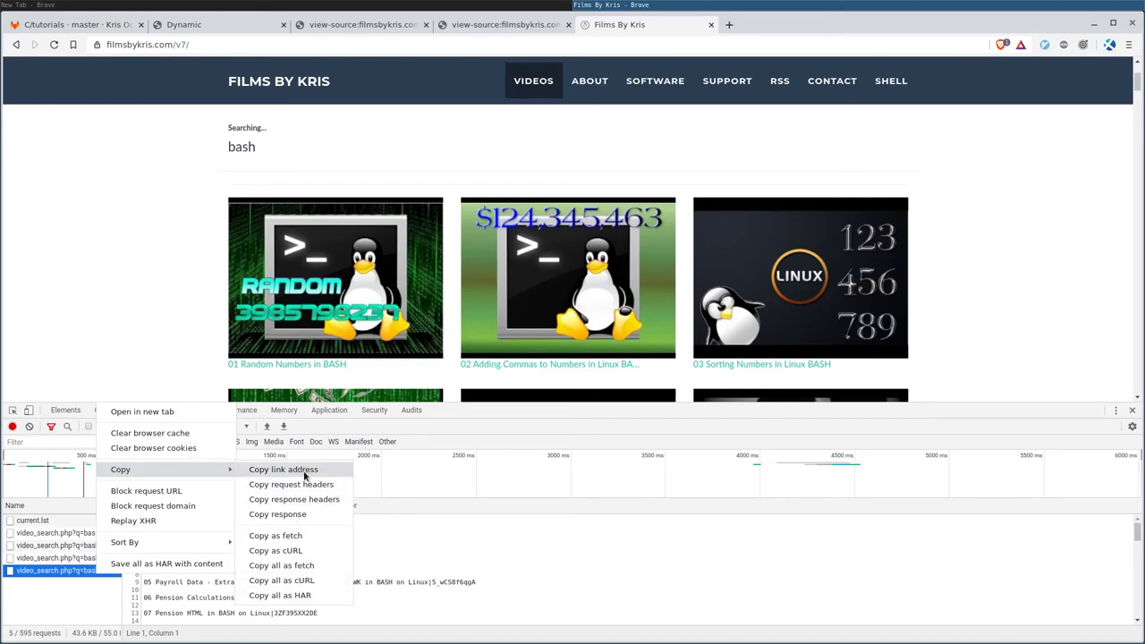
mouse_move(683, 575)
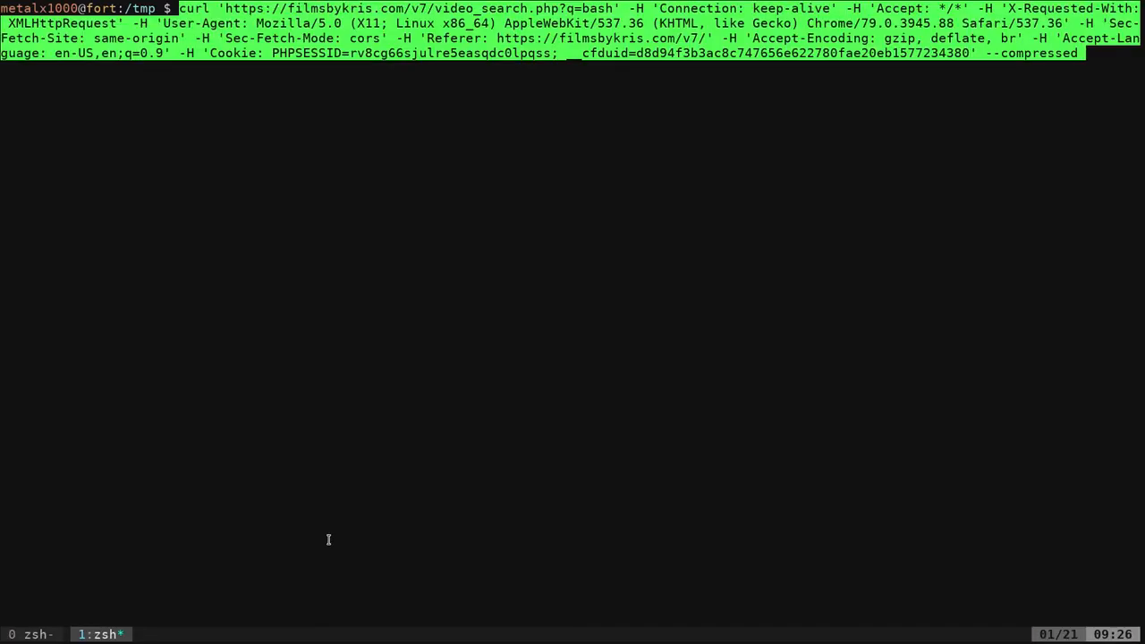
mouse_move(558, 428)
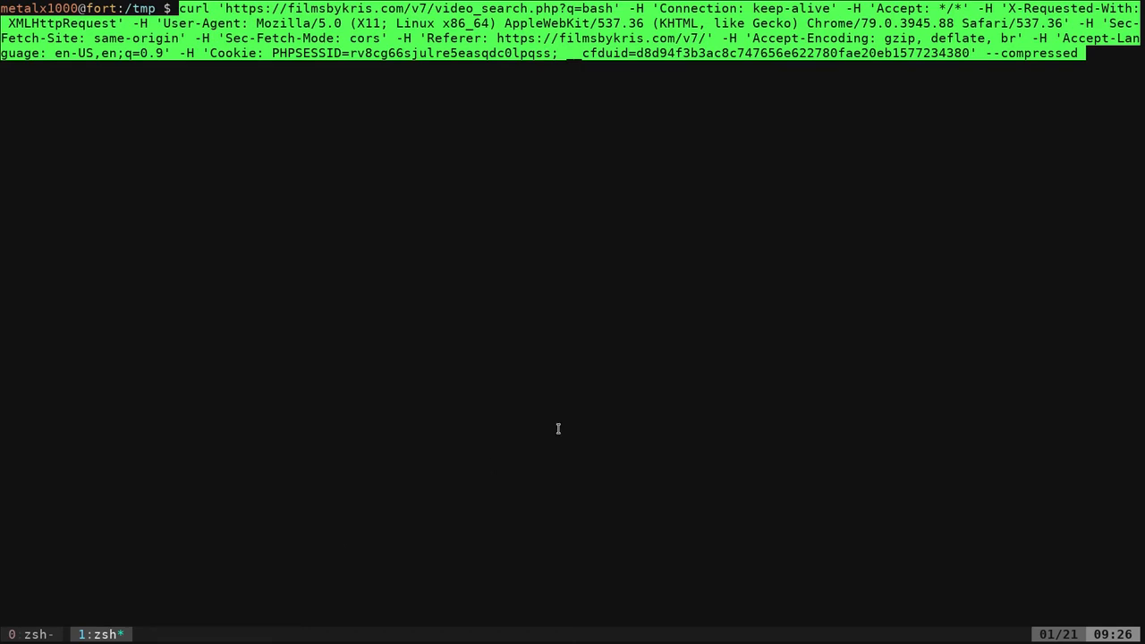
mouse_move(741, 227)
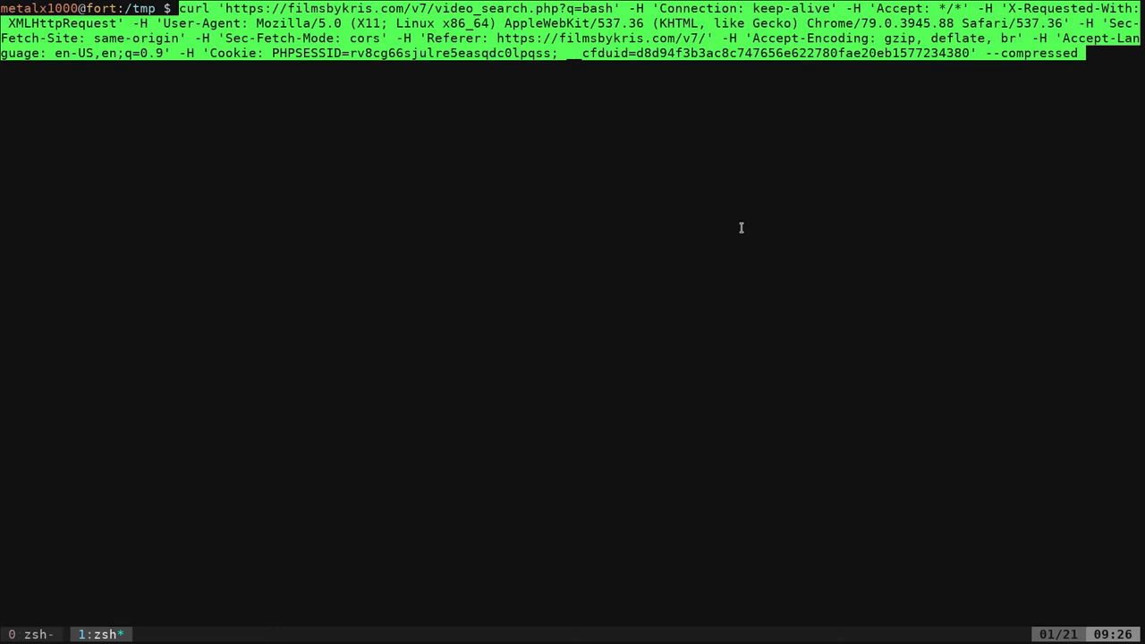
- Run the pasted bash video_search.php curl command in zsh
key(Return)
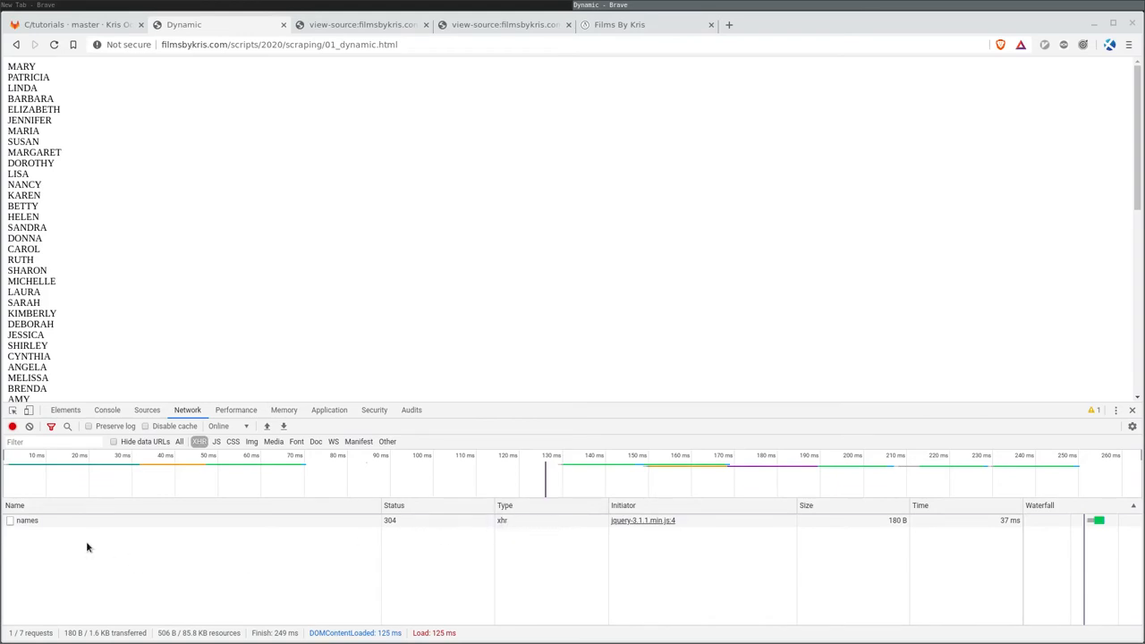
right_click(27, 520)
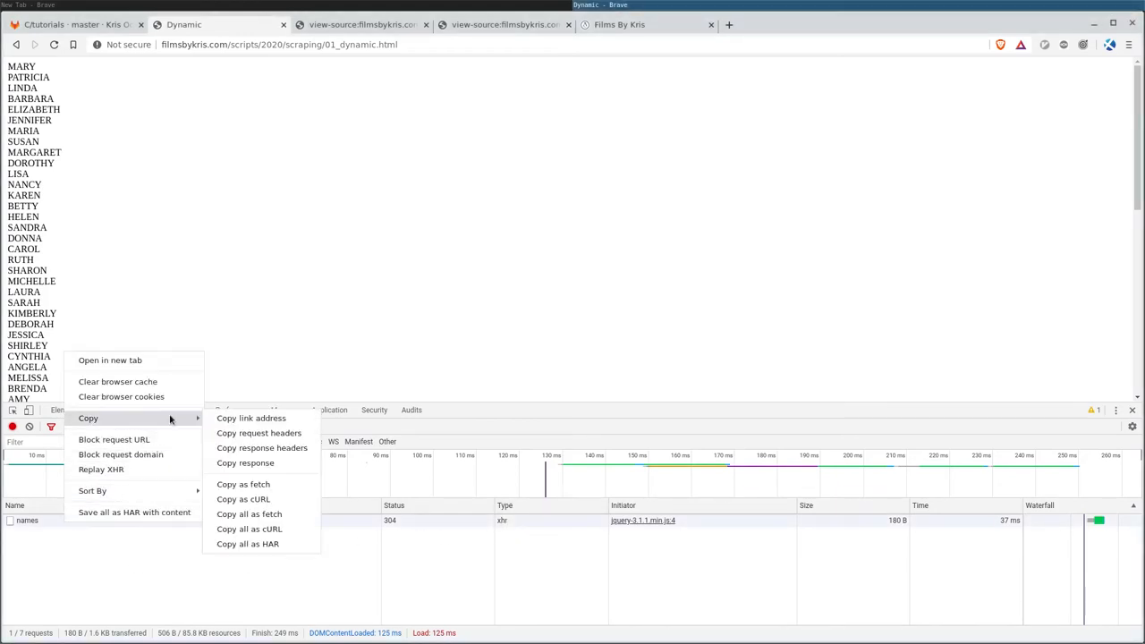
mouse_move(57, 571)
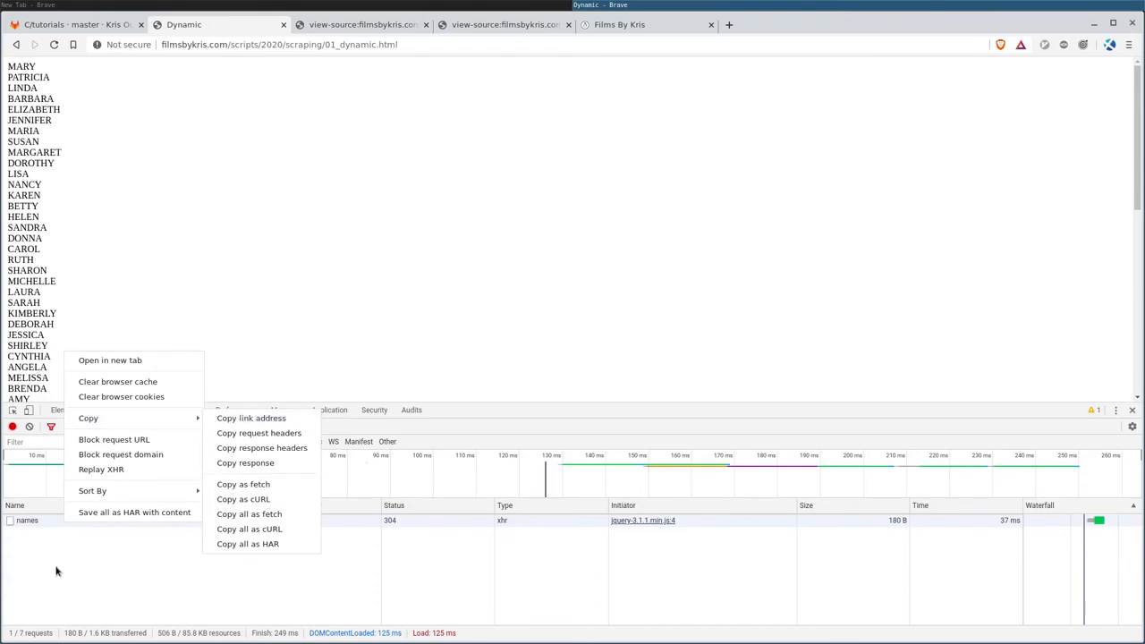
click(60, 581)
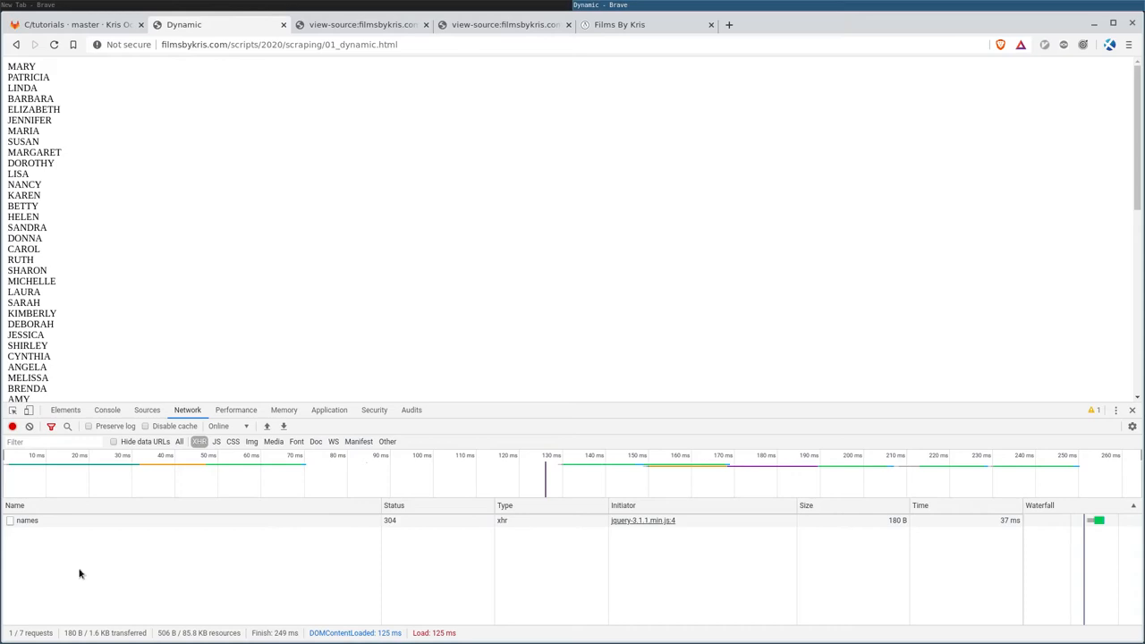
mouse_move(303, 578)
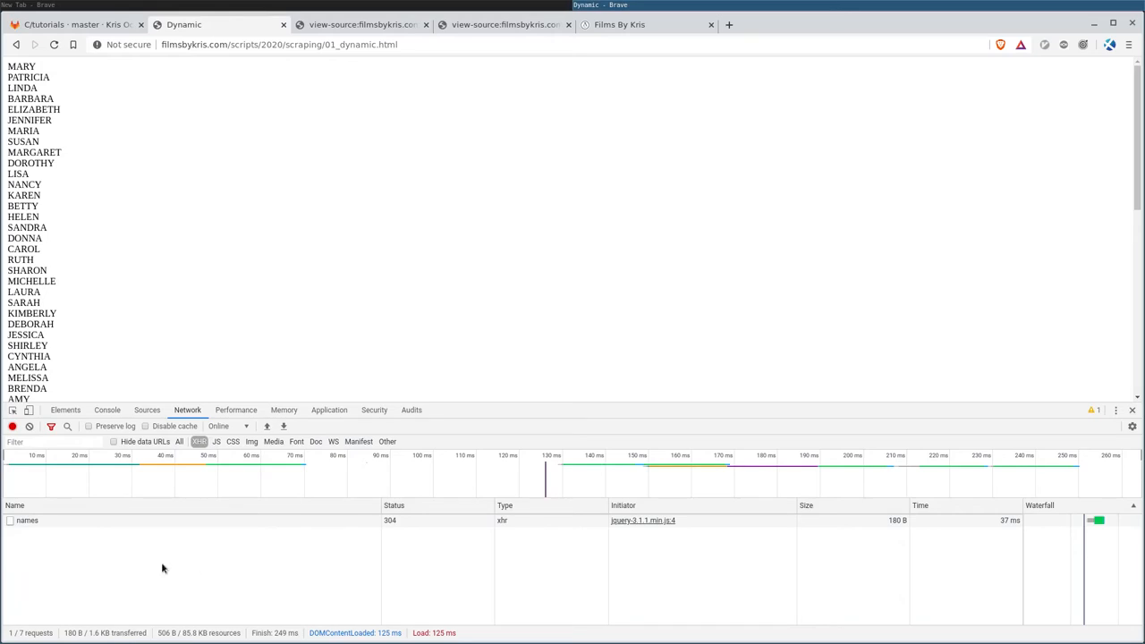
mouse_move(135, 568)
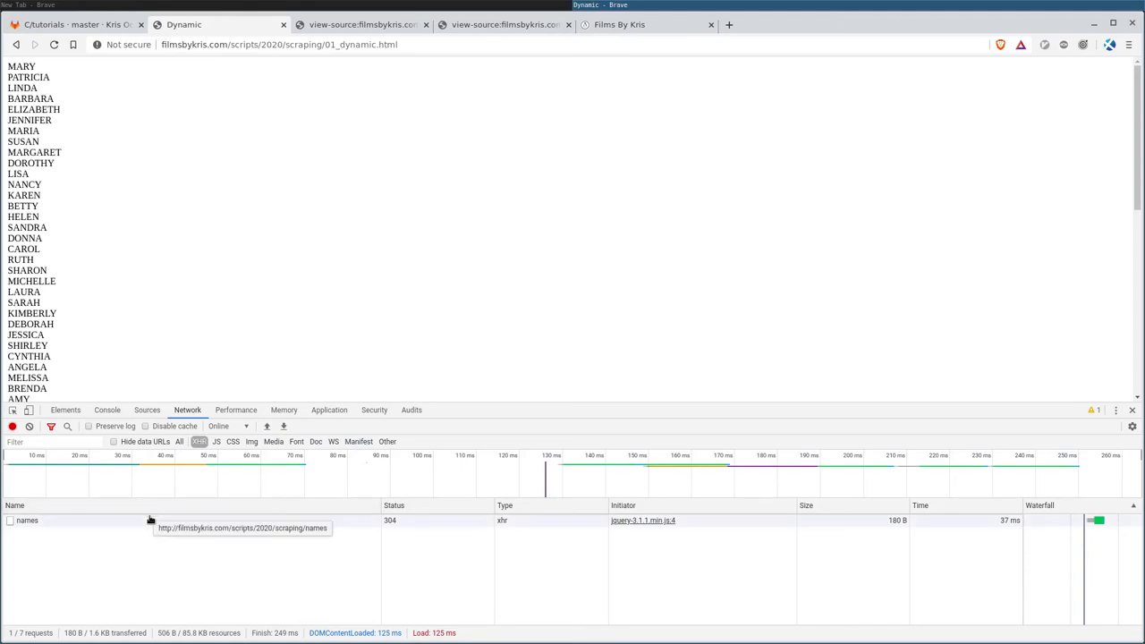
mouse_move(287, 568)
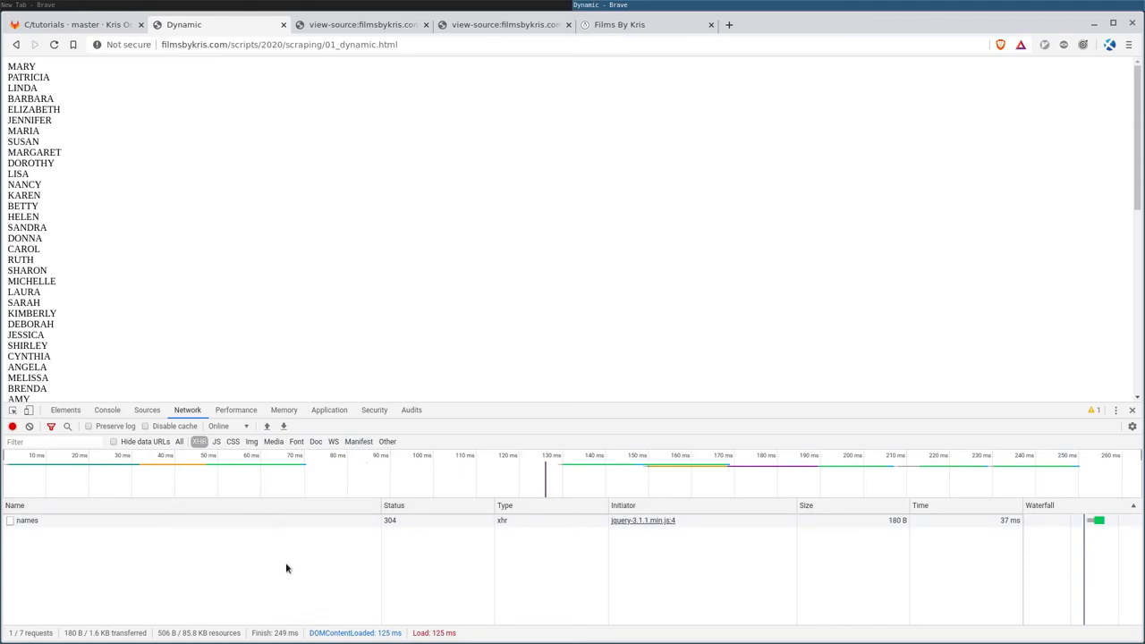
mouse_move(278, 565)
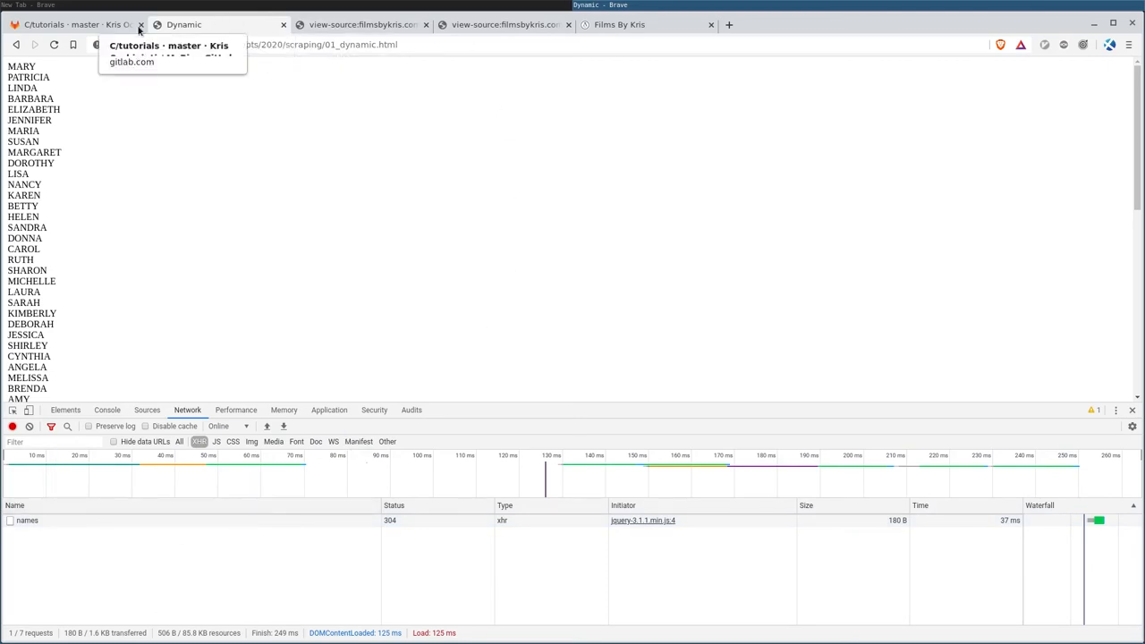
- Go back from the 404 page on the Films By Kris tab and search 'bash'
click(619, 24)
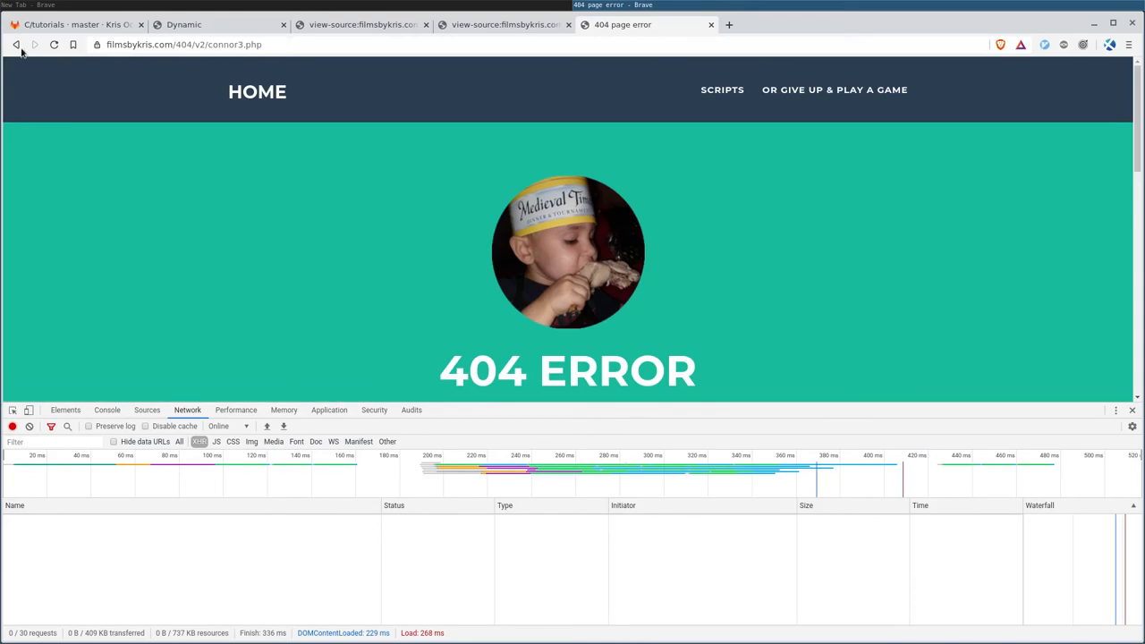
click(15, 45)
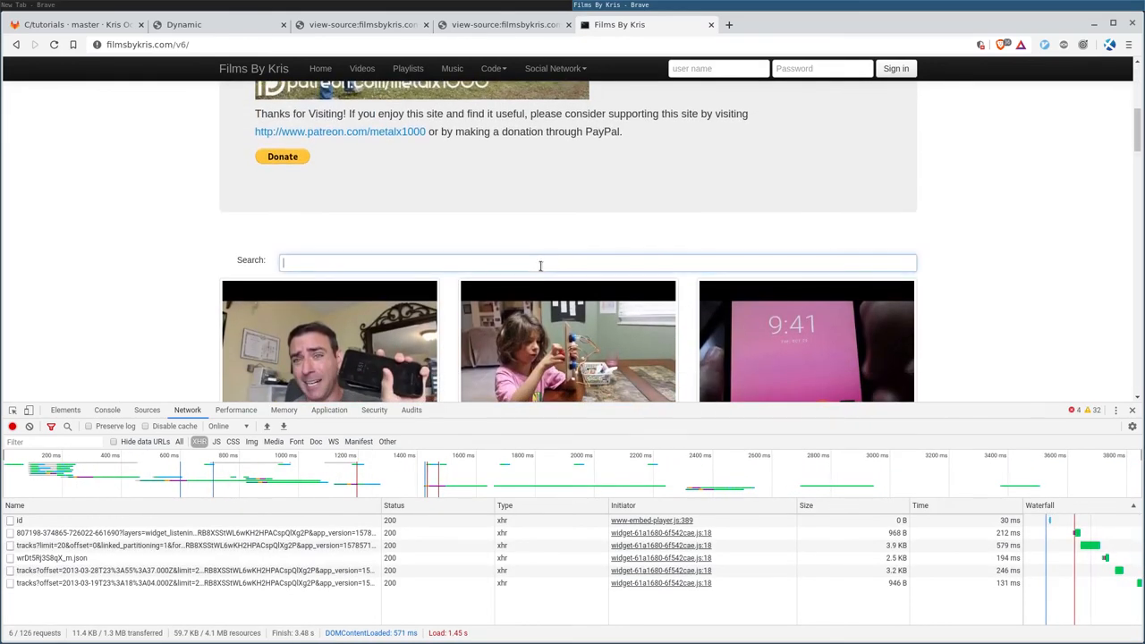
text(bash)
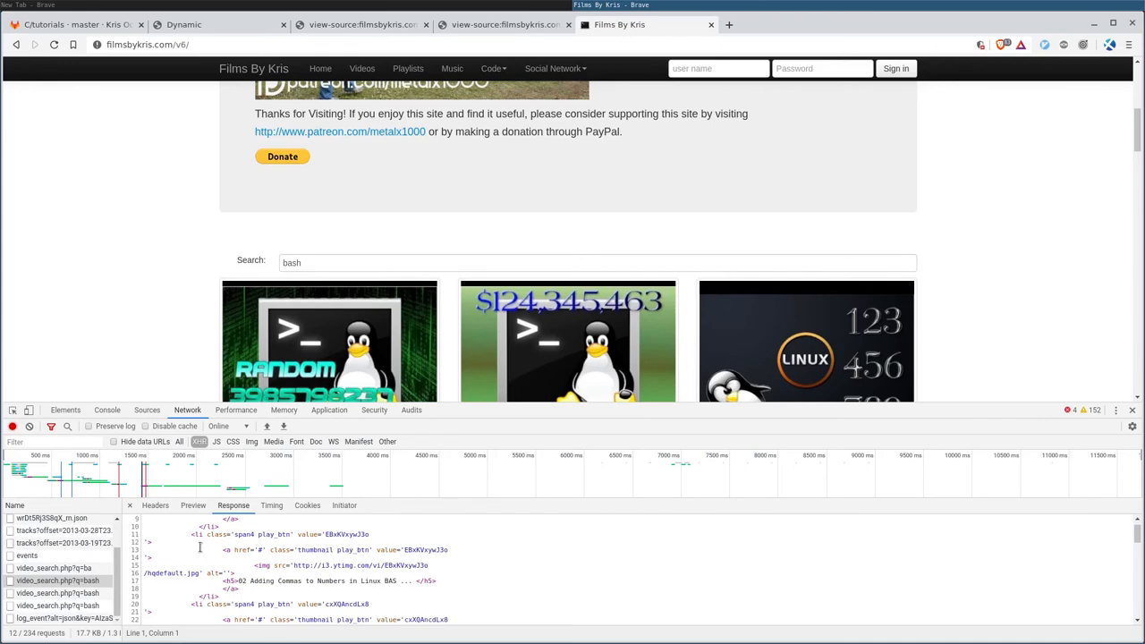
mouse_move(301, 560)
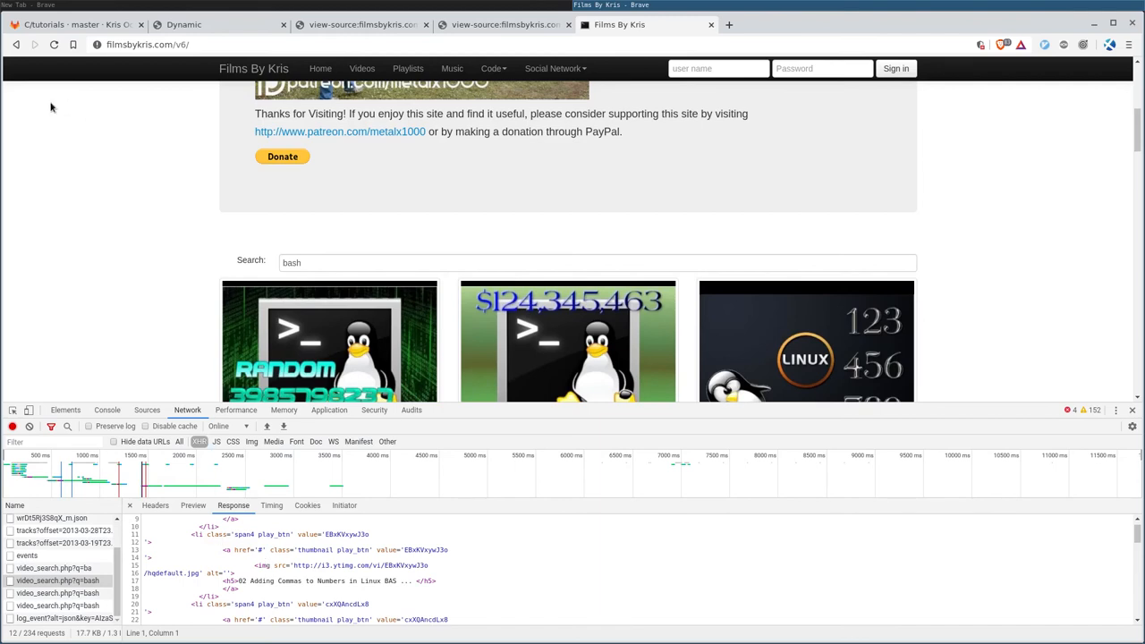
mouse_move(16, 45)
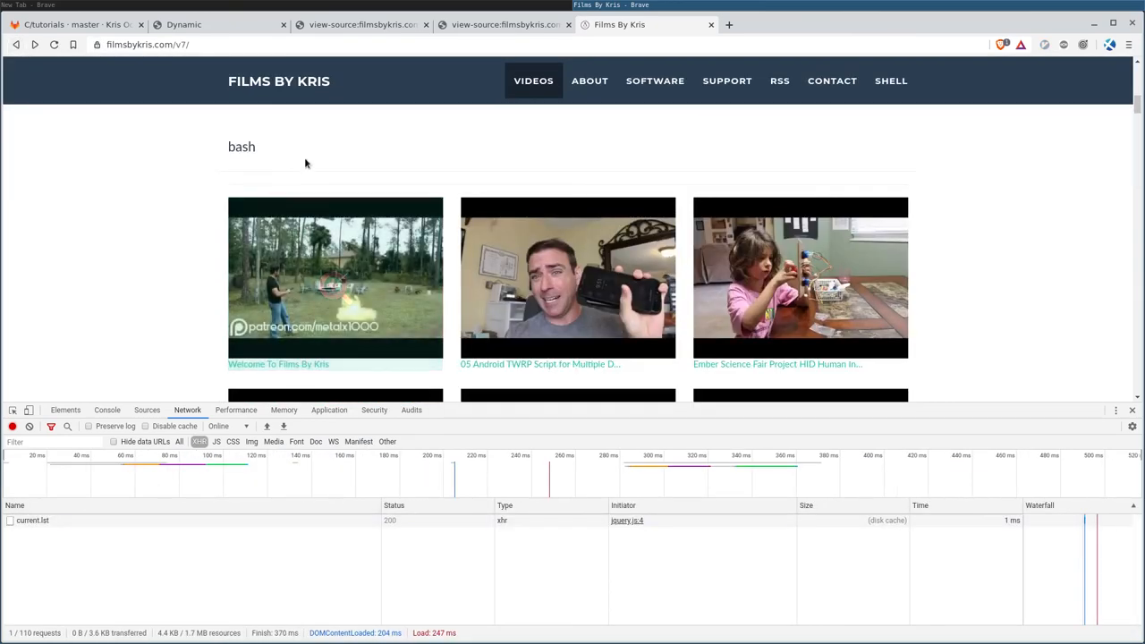
- Search 'bashs' and preview the video_search.php?q=bashs response
text(s)
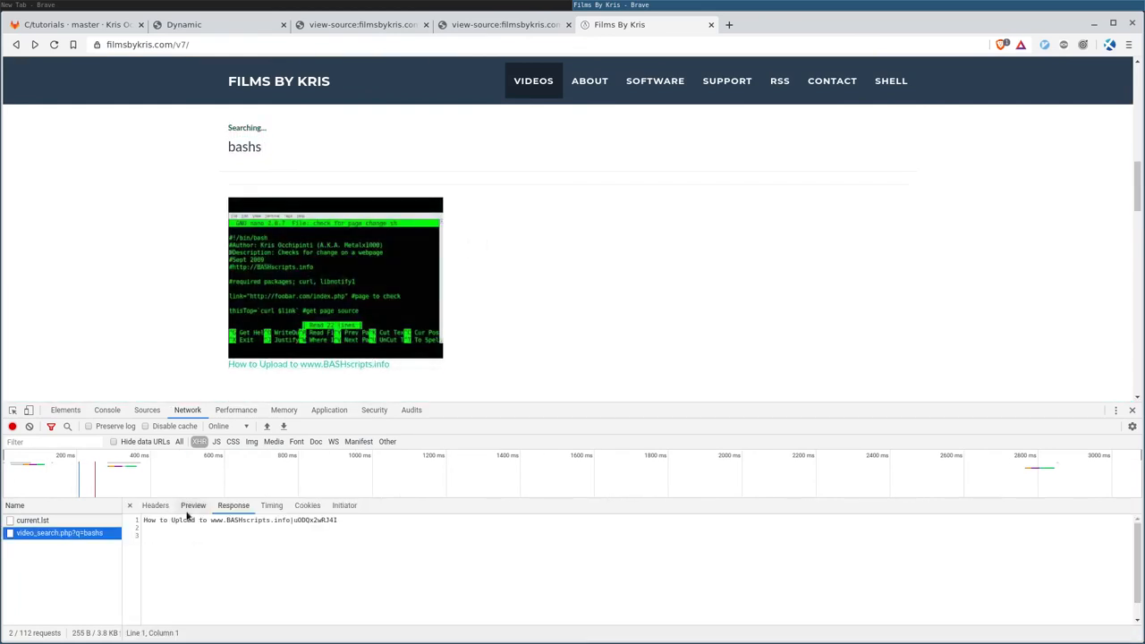
click(192, 505)
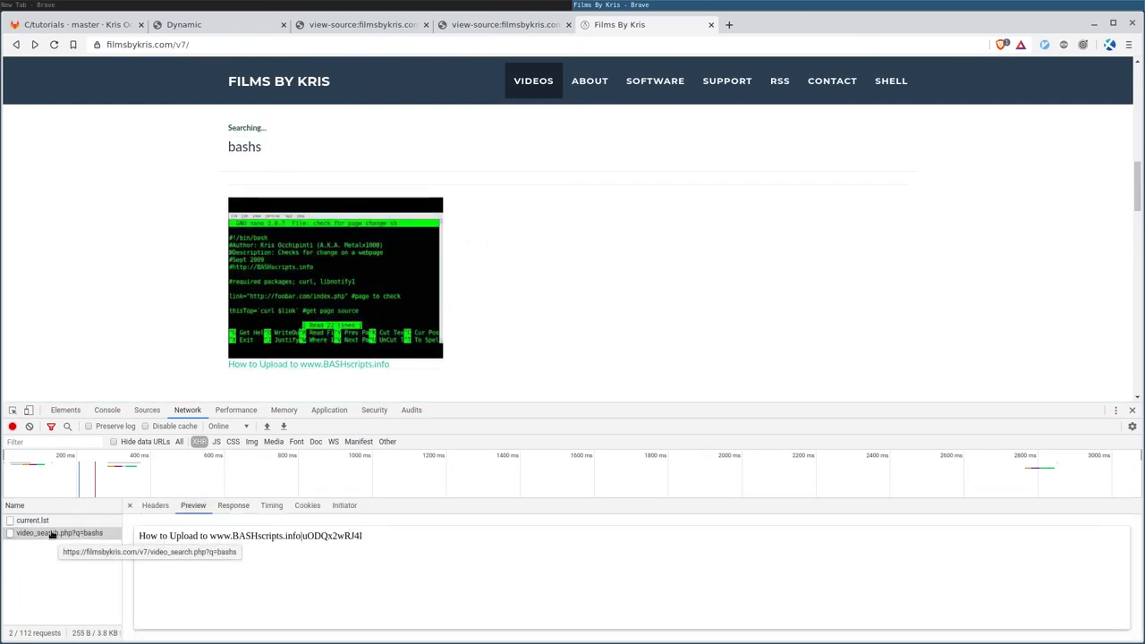
mouse_move(62, 537)
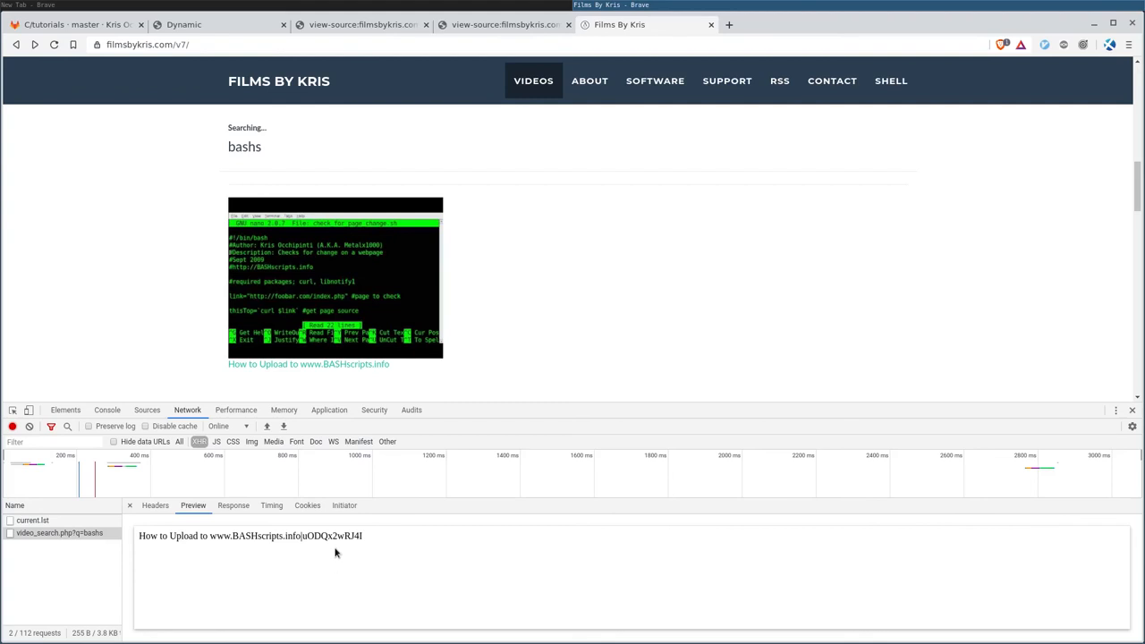
mouse_move(522, 328)
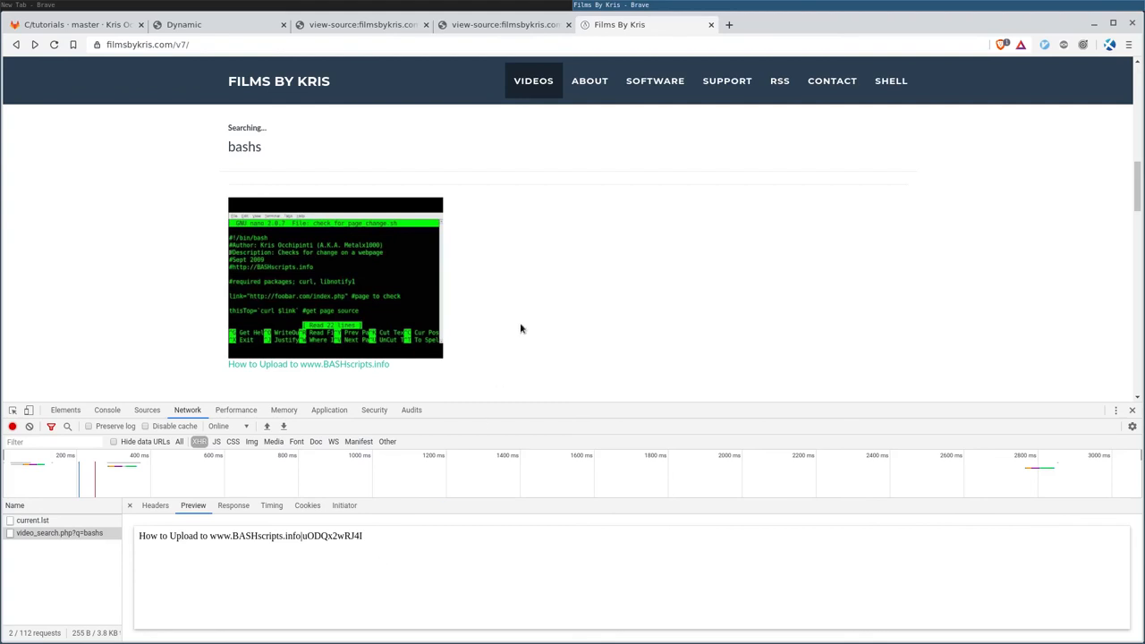
mouse_move(547, 272)
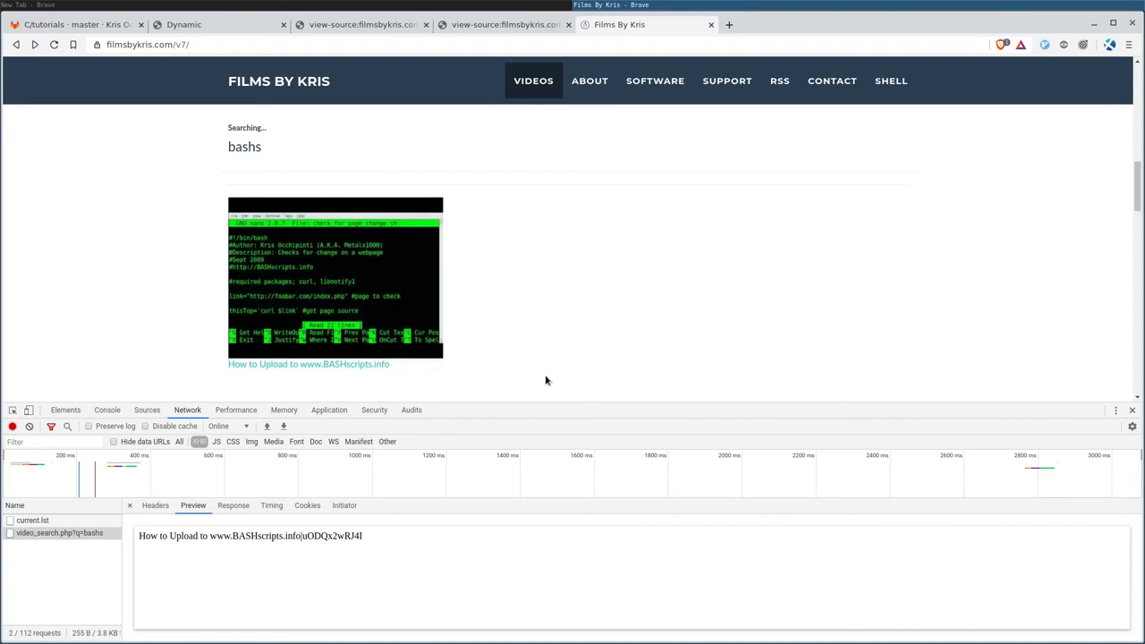
mouse_move(588, 329)
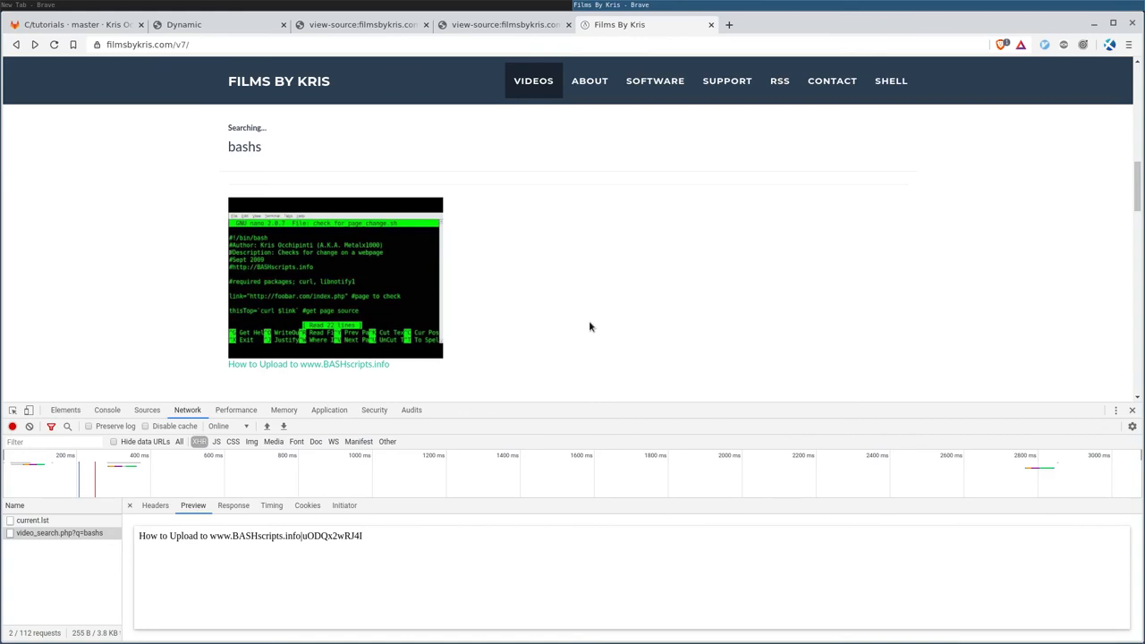
mouse_move(589, 310)
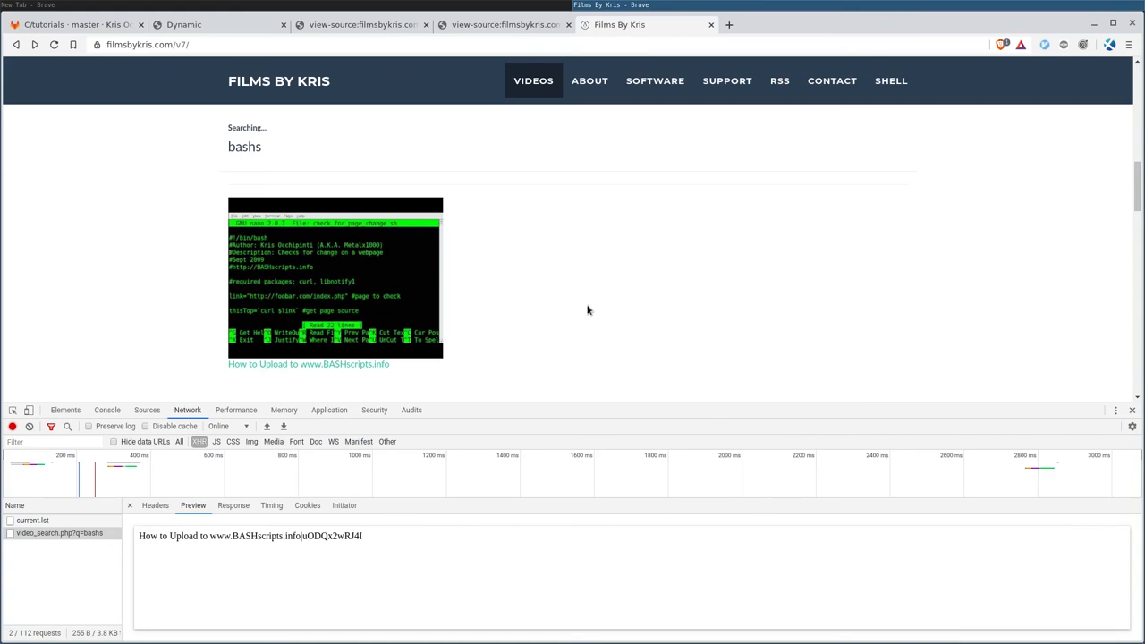
mouse_move(541, 269)
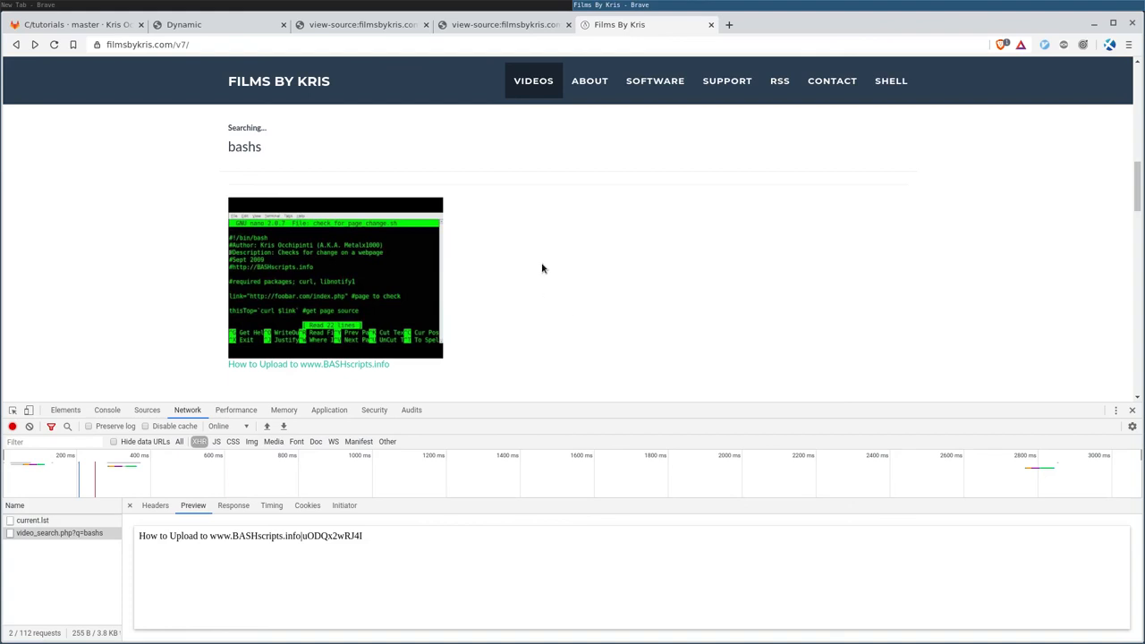
mouse_move(506, 24)
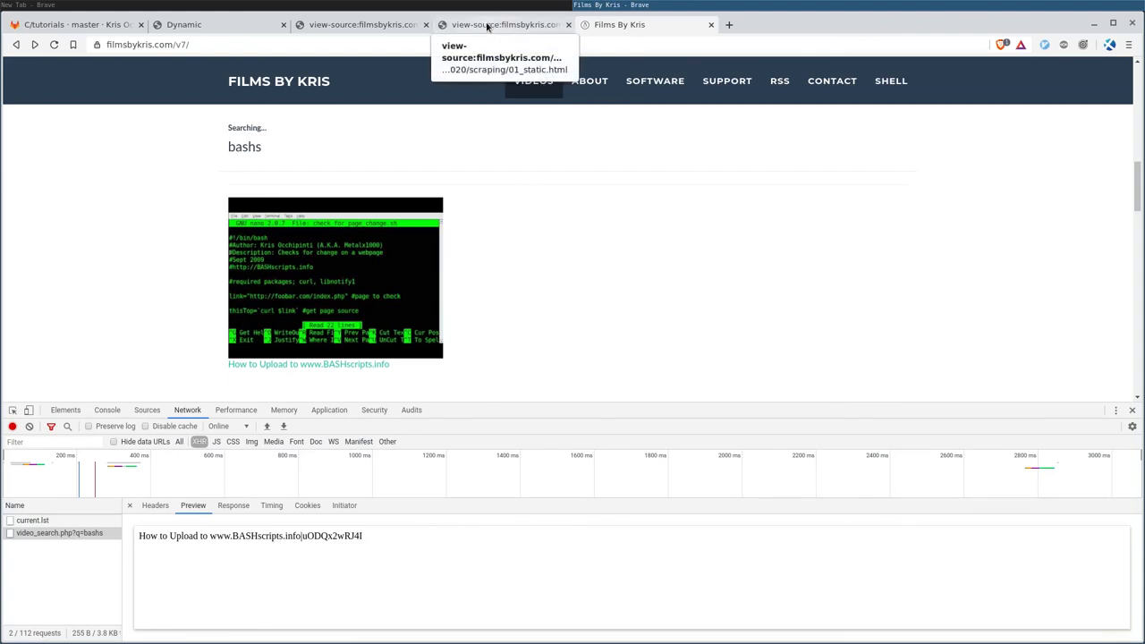
- Glance at the Dynamic tab, return to Films By Kris, and open SOFTWARE
click(184, 25)
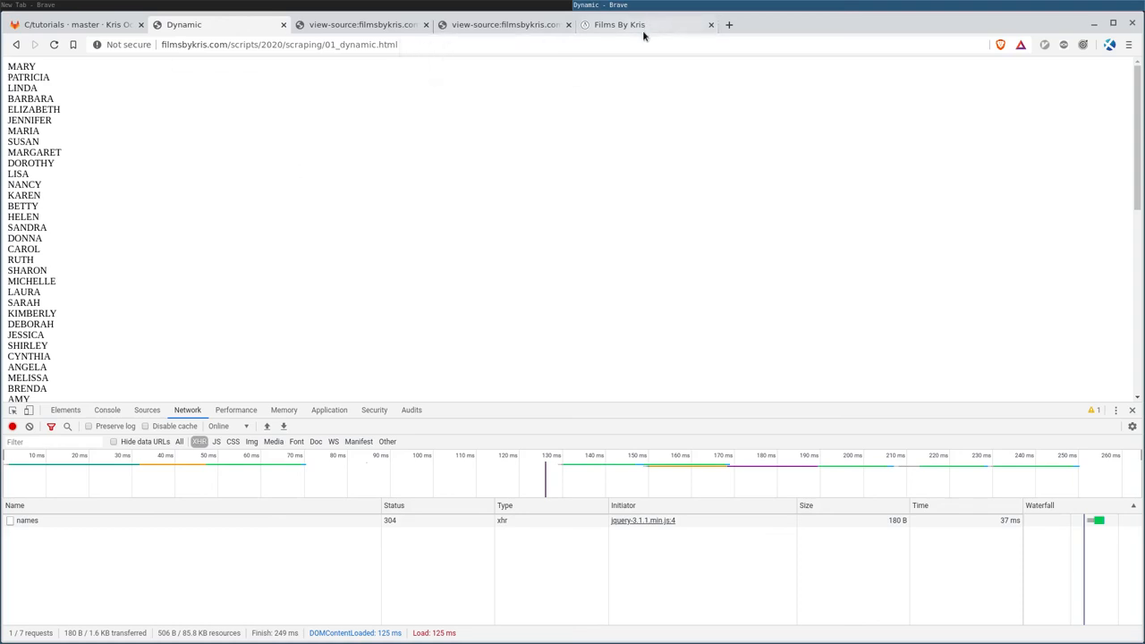
click(619, 24)
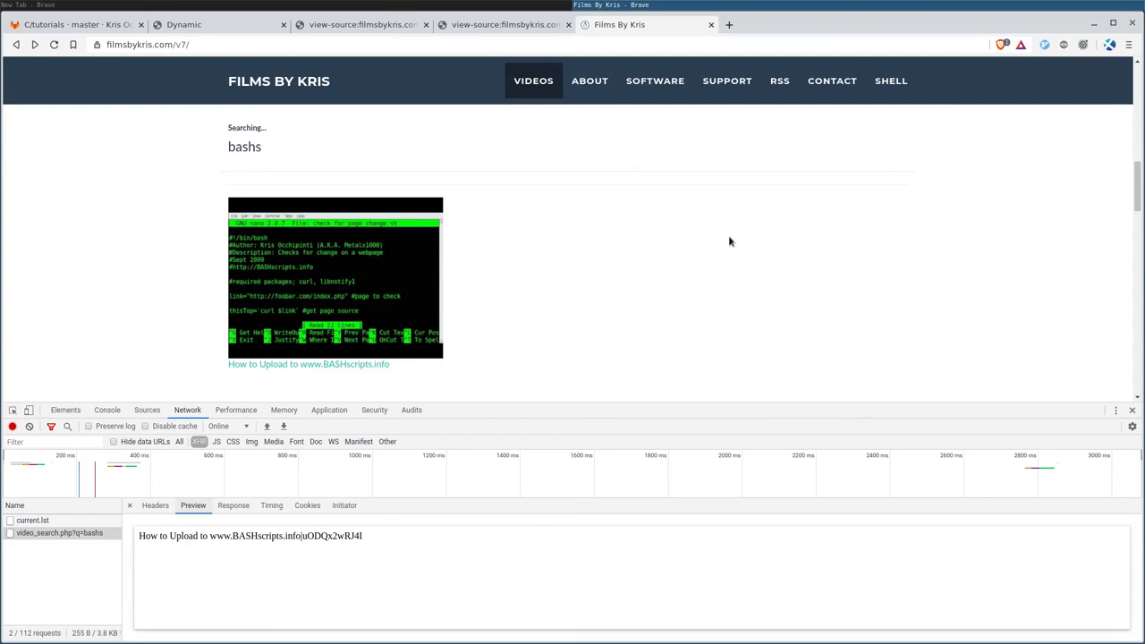
mouse_move(642, 44)
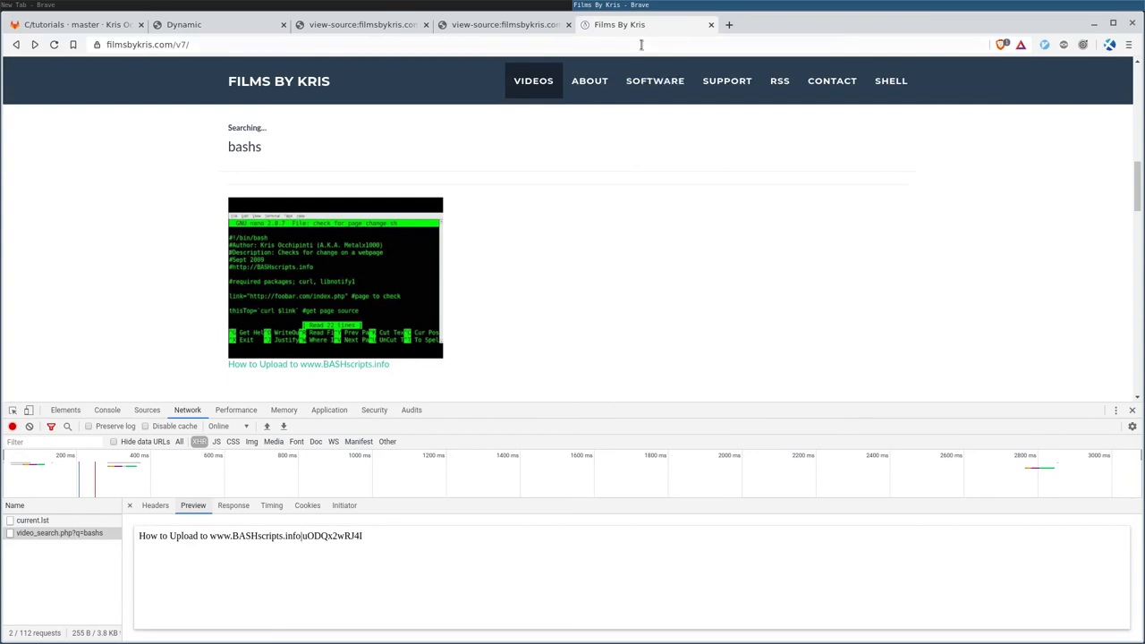
click(655, 81)
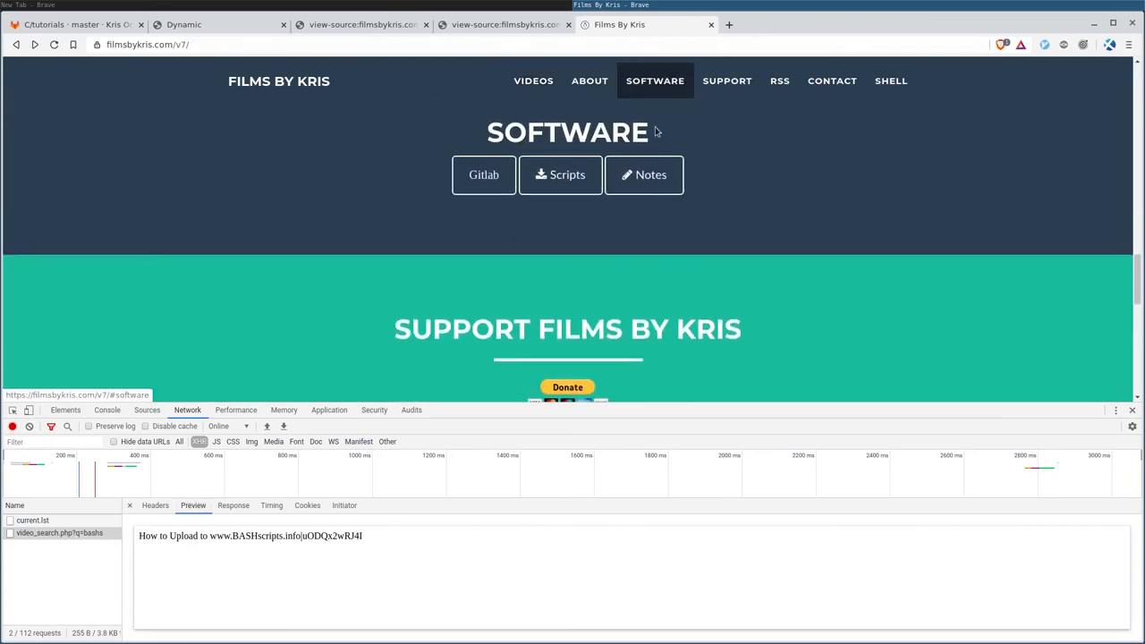
- View the raw names file under scripts/2020/scraping, then return to that folder's index
click(561, 174)
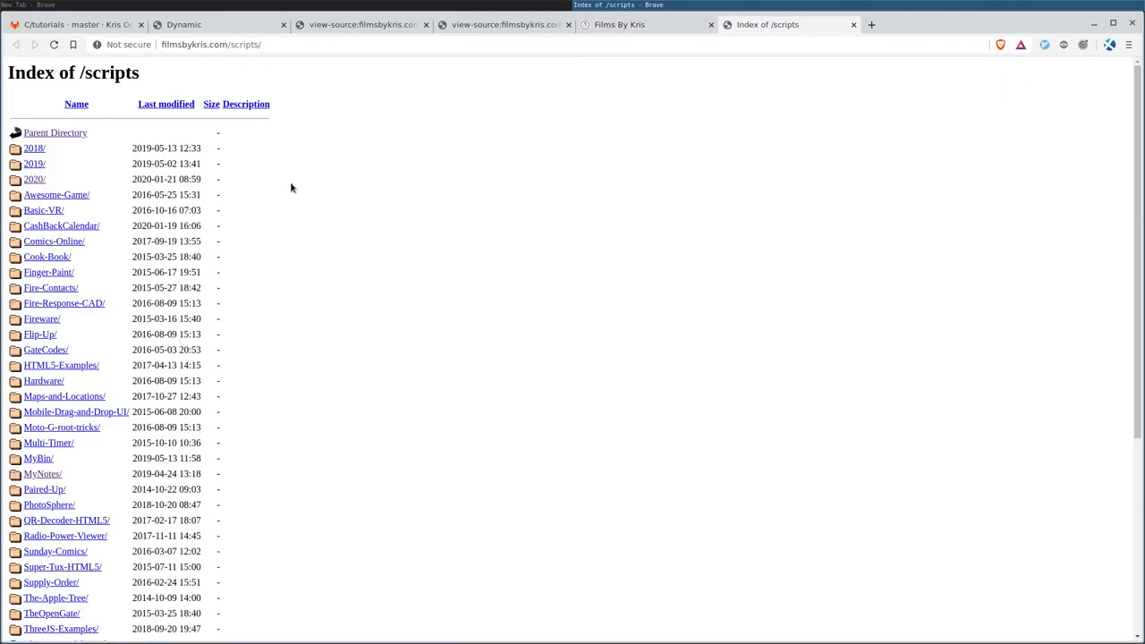
click(34, 179)
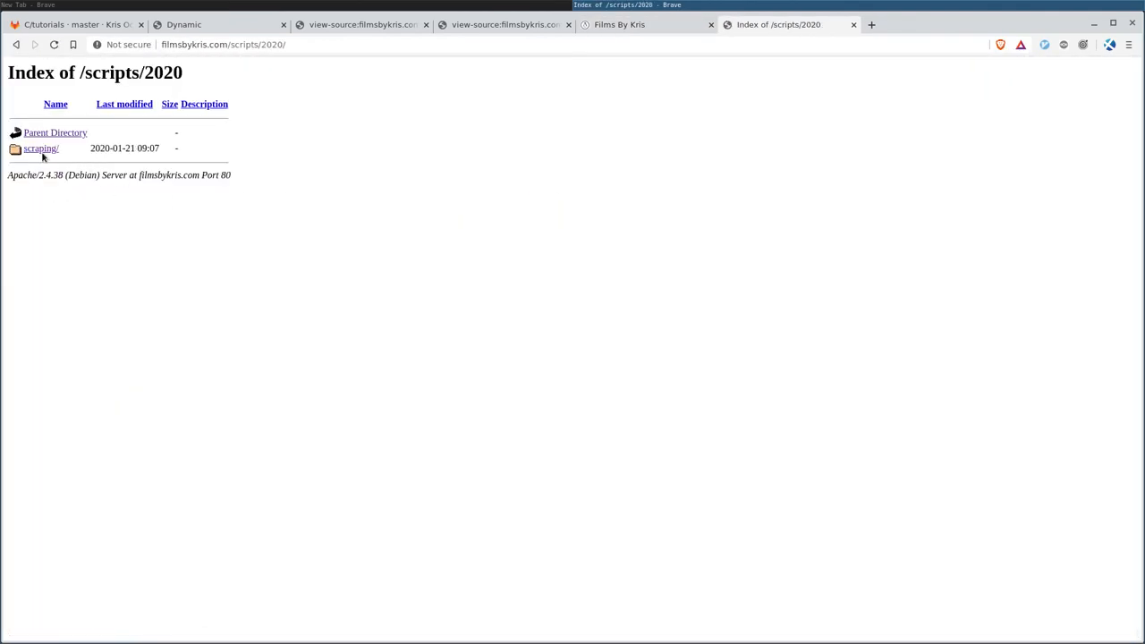
click(40, 148)
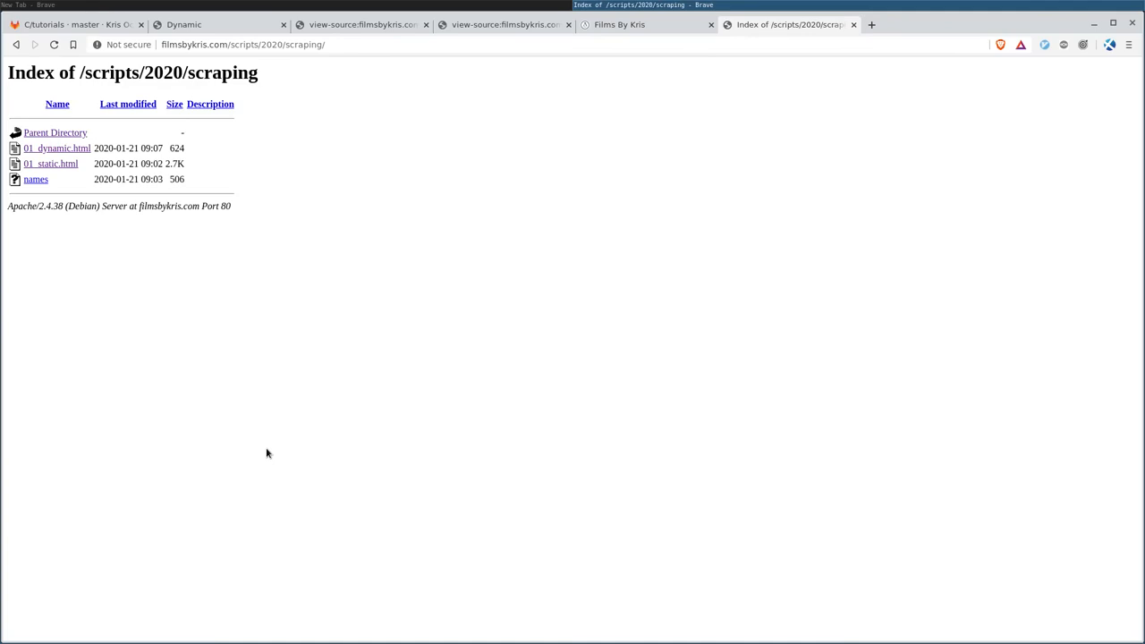
click(36, 179)
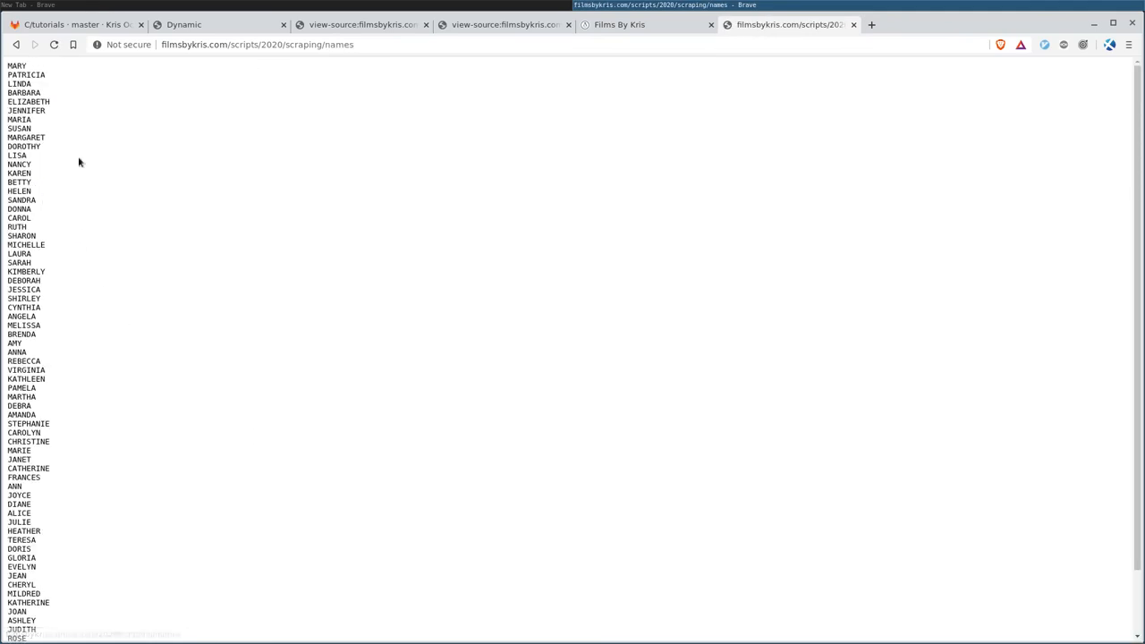
click(16, 44)
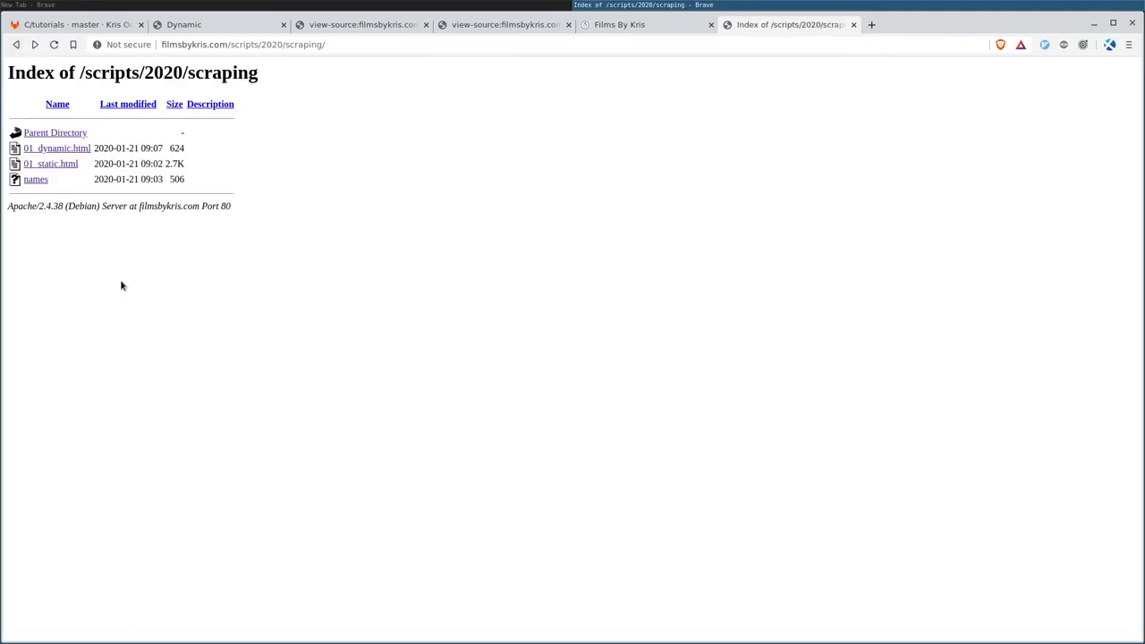
mouse_move(1081, 420)
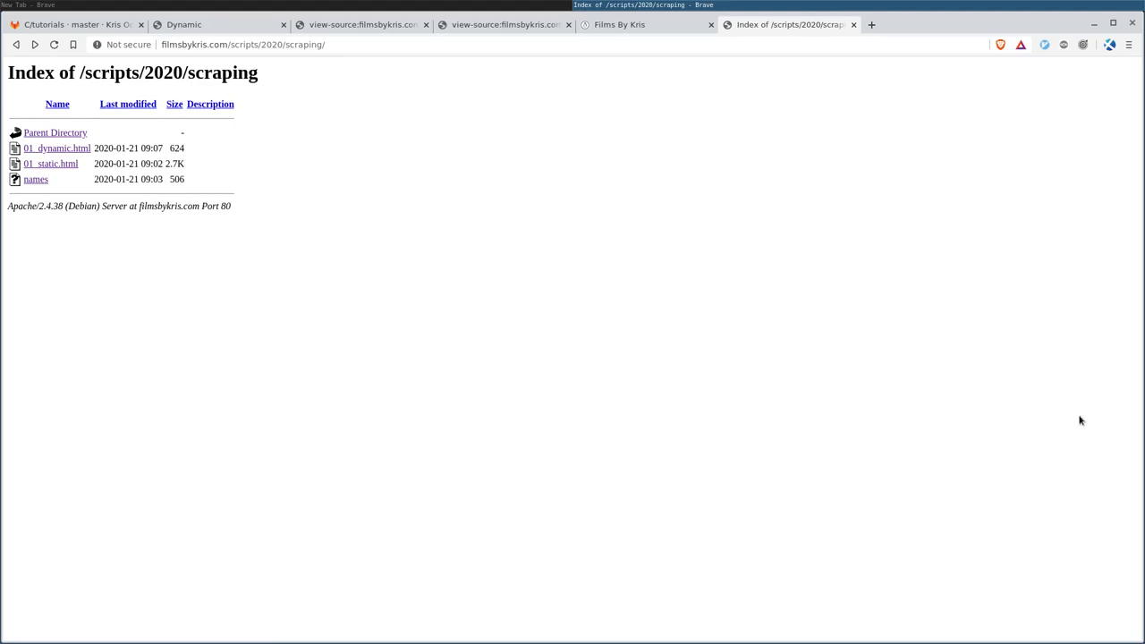
mouse_move(956, 299)
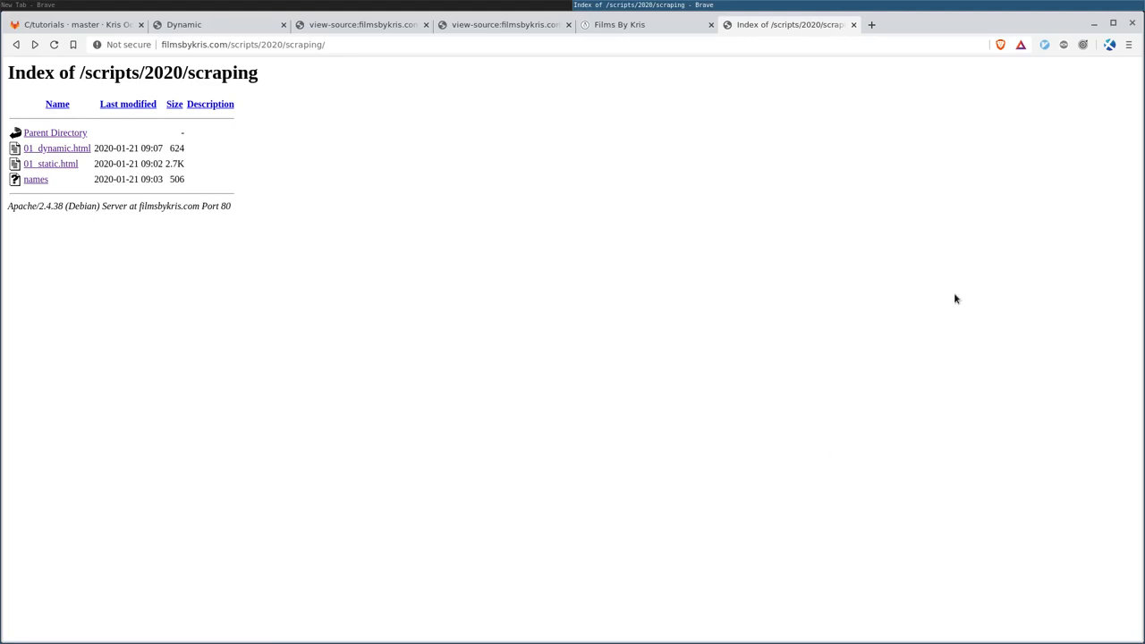
mouse_move(900, 176)
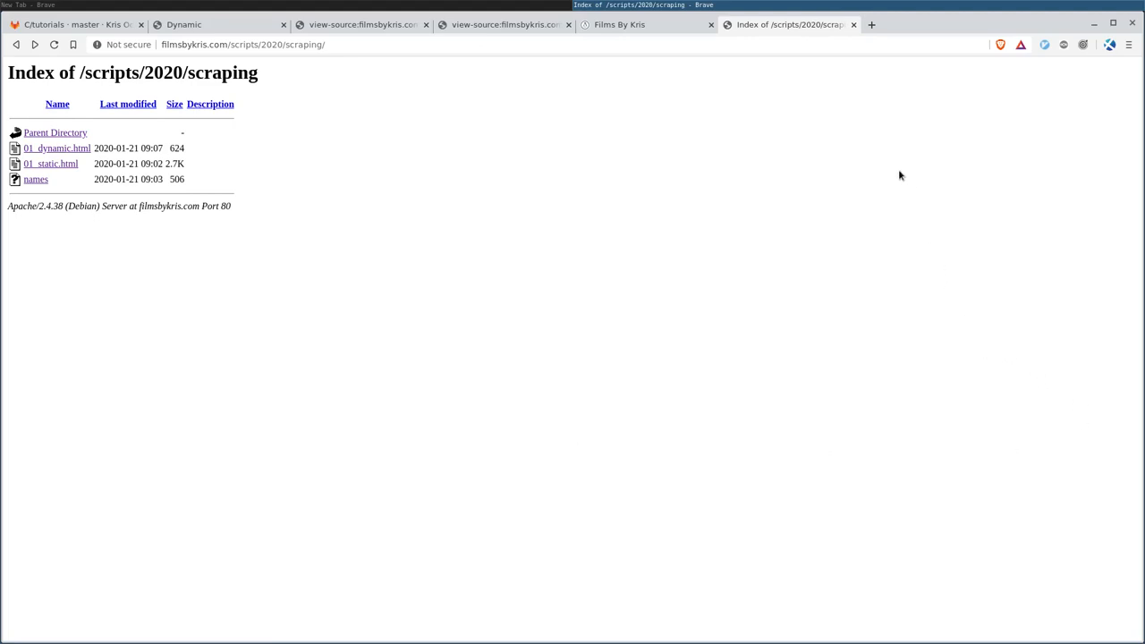
mouse_move(902, 194)
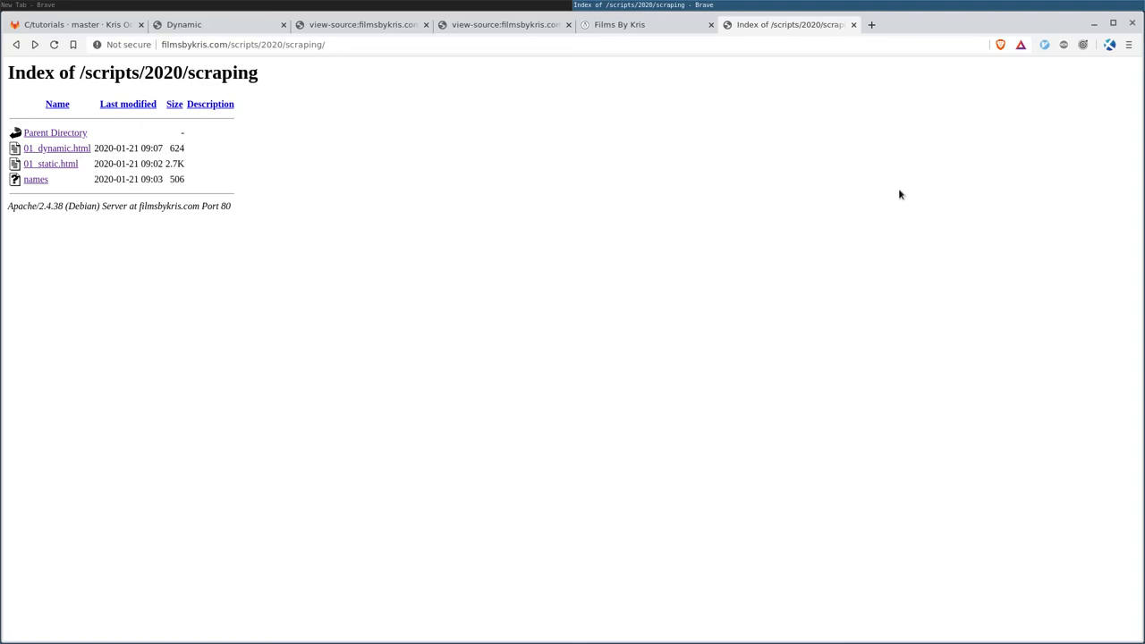